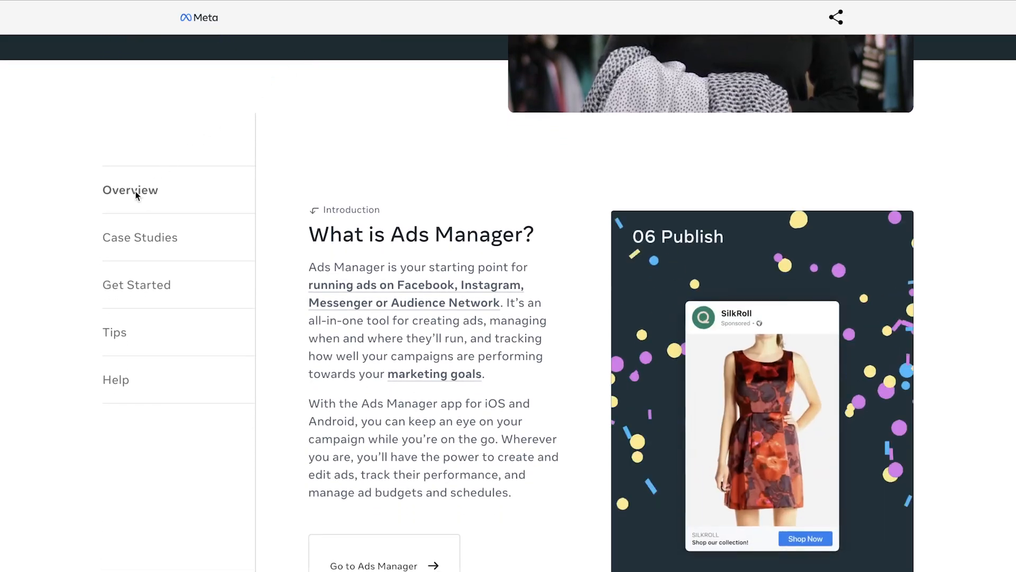
Leave the Ads Manager overview and browse the Skill Leap AI page's tutorial video posts.
scroll("down", 3)
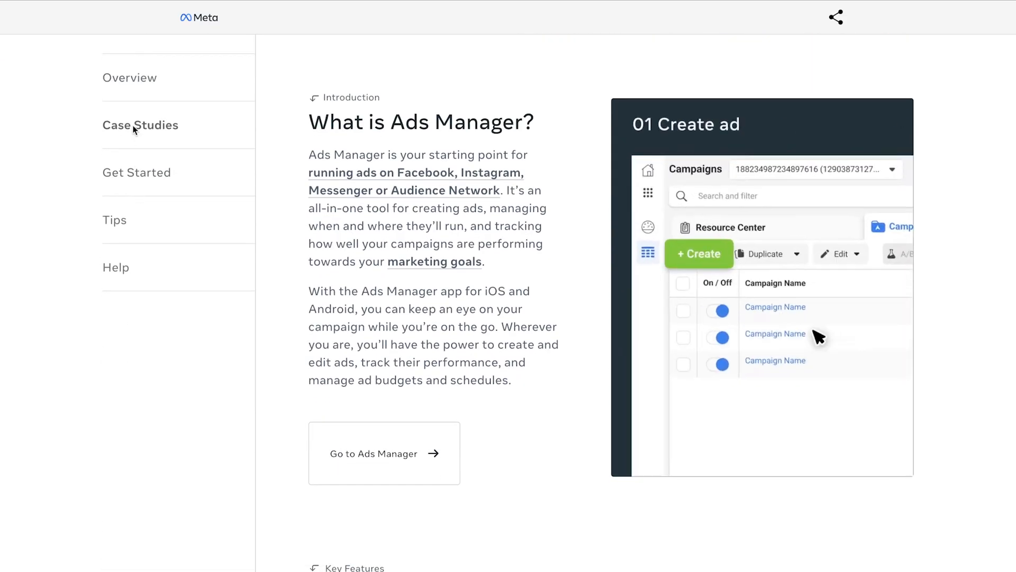
left_click(140, 125)
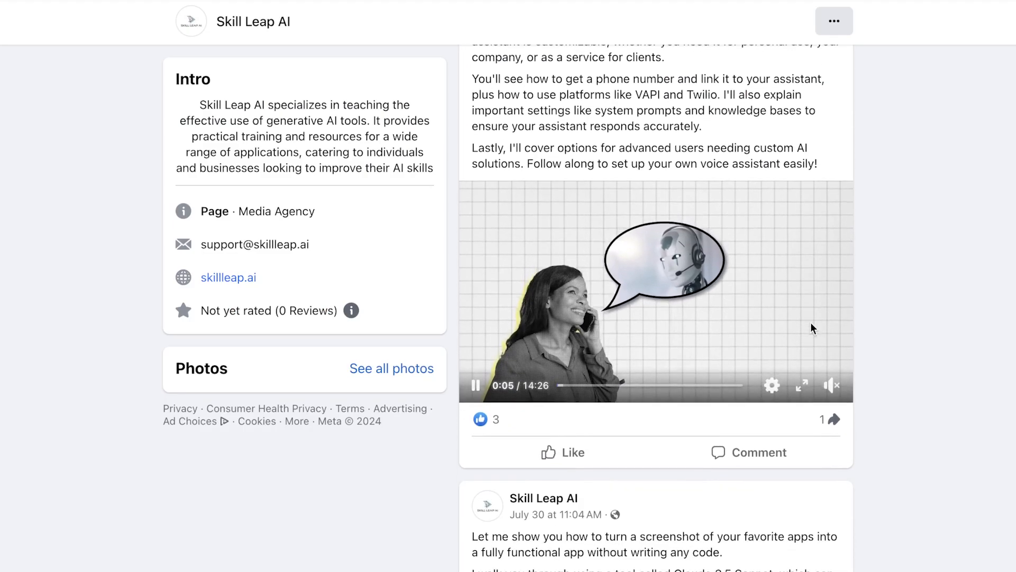
scroll("down", 3)
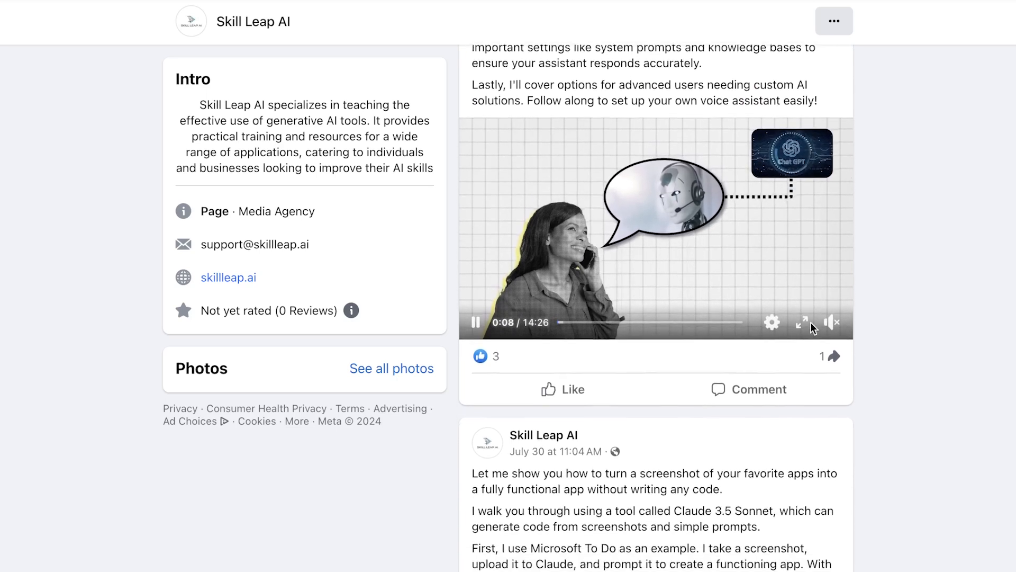
scroll("down", 3)
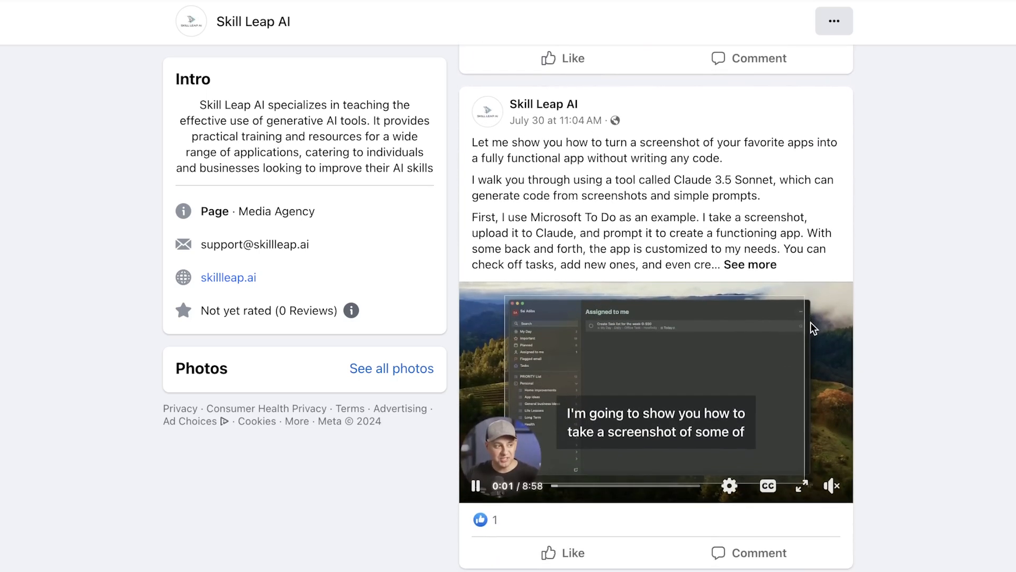
scroll("down", 3)
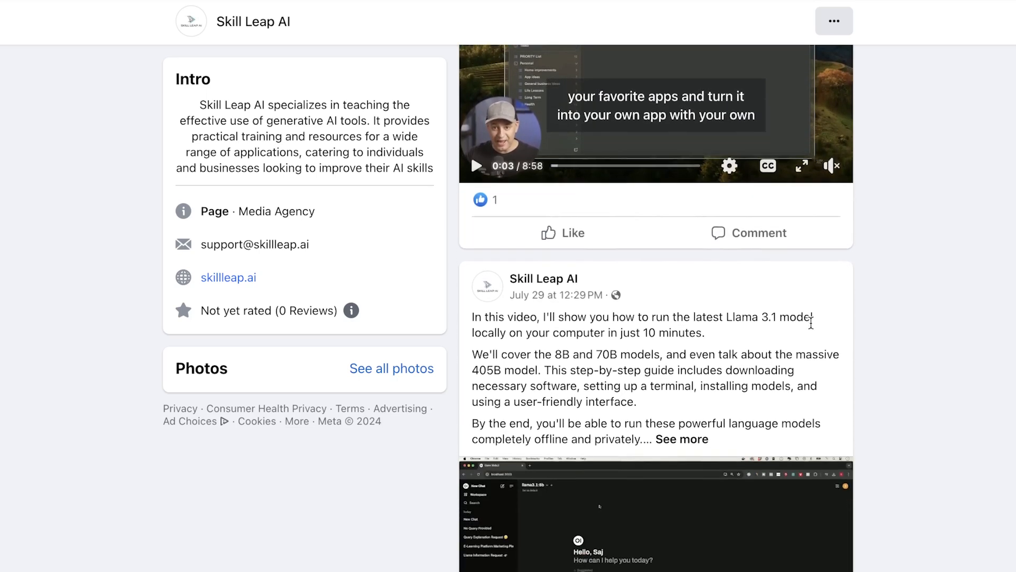
scroll("down", 3)
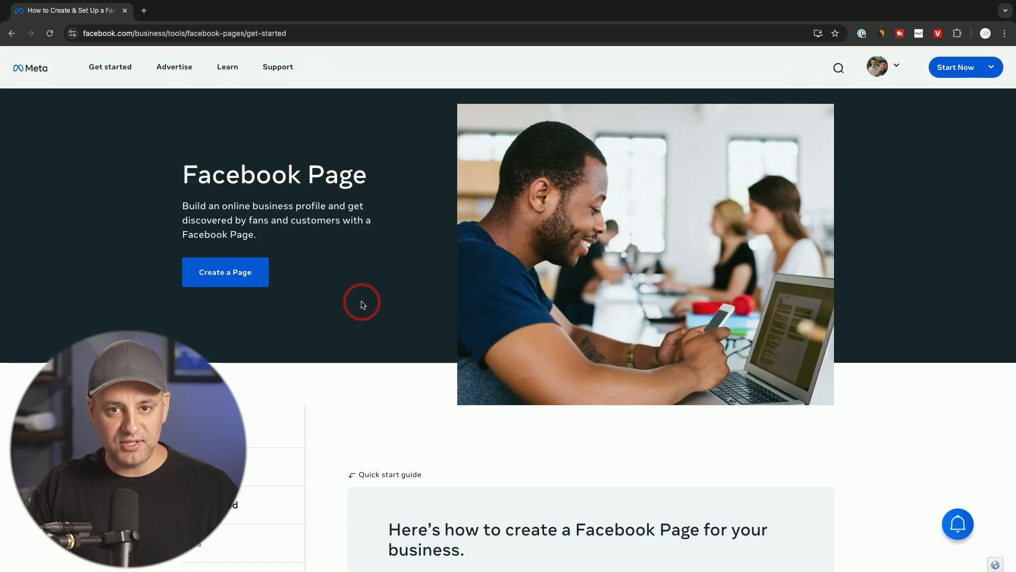
mouse_move(267, 228)
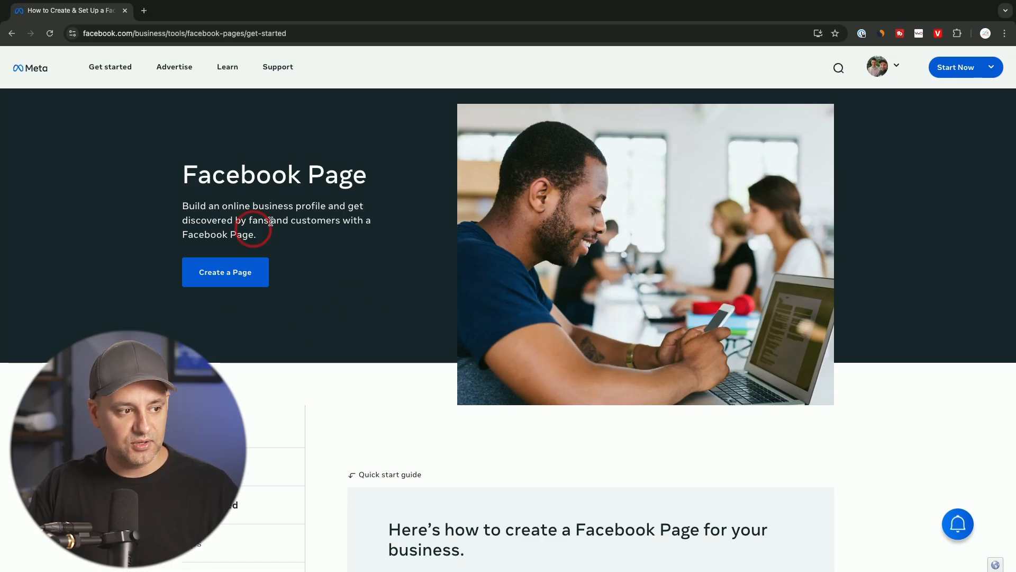
mouse_move(225, 272)
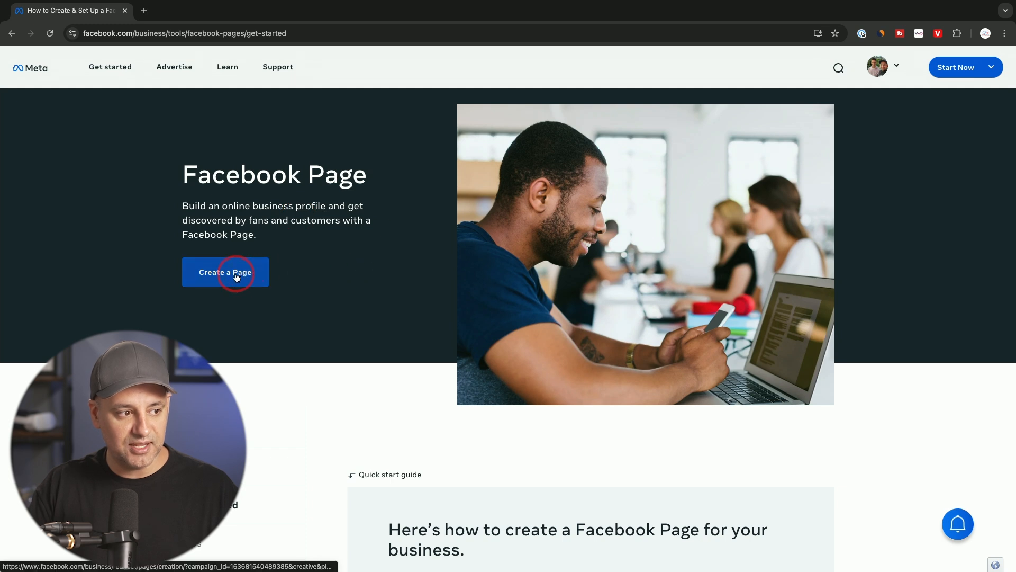
mouse_move(333, 259)
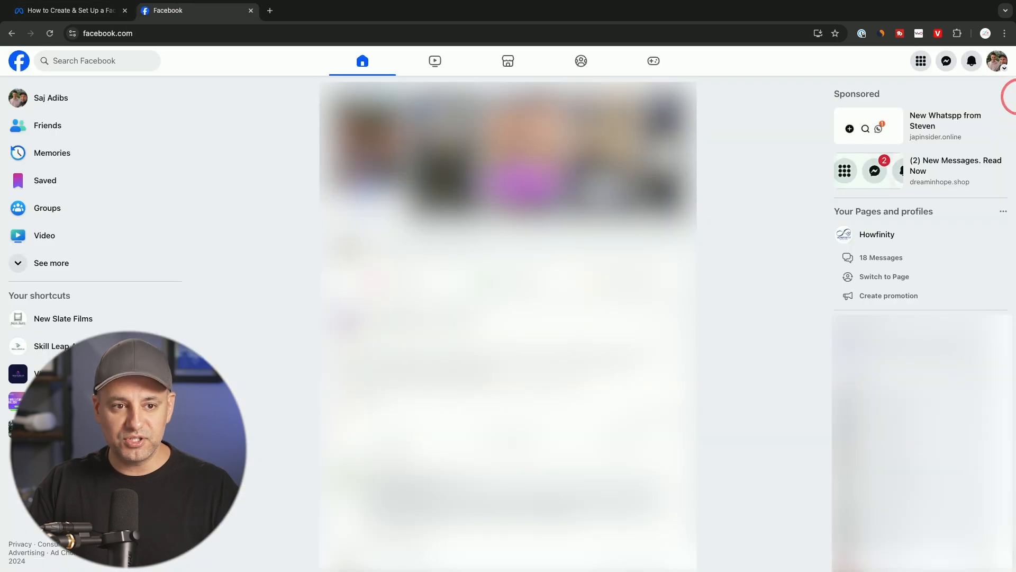
mouse_move(920, 61)
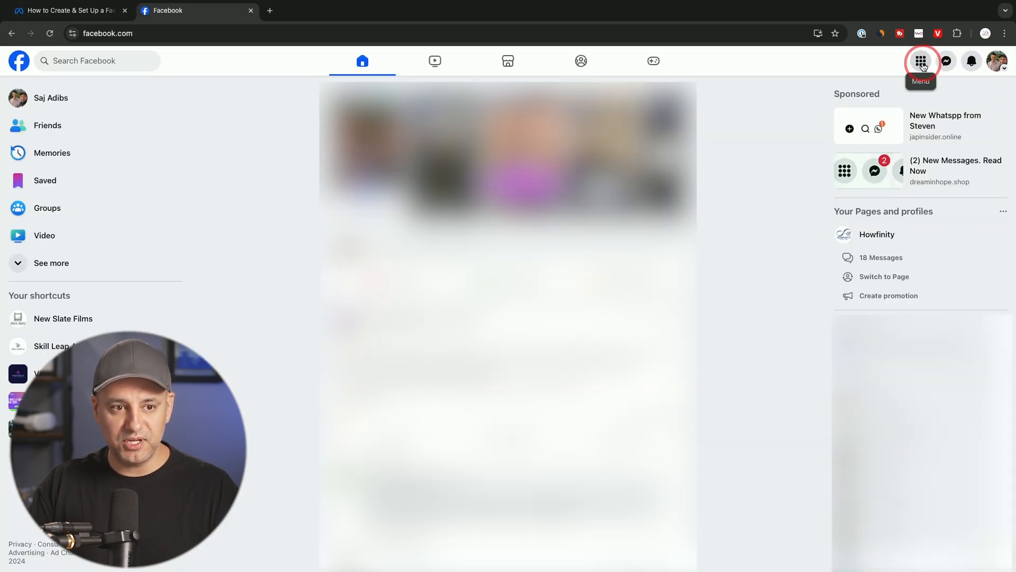
Show Facebook's main menu with its Create options, including Page.
left_click(921, 61)
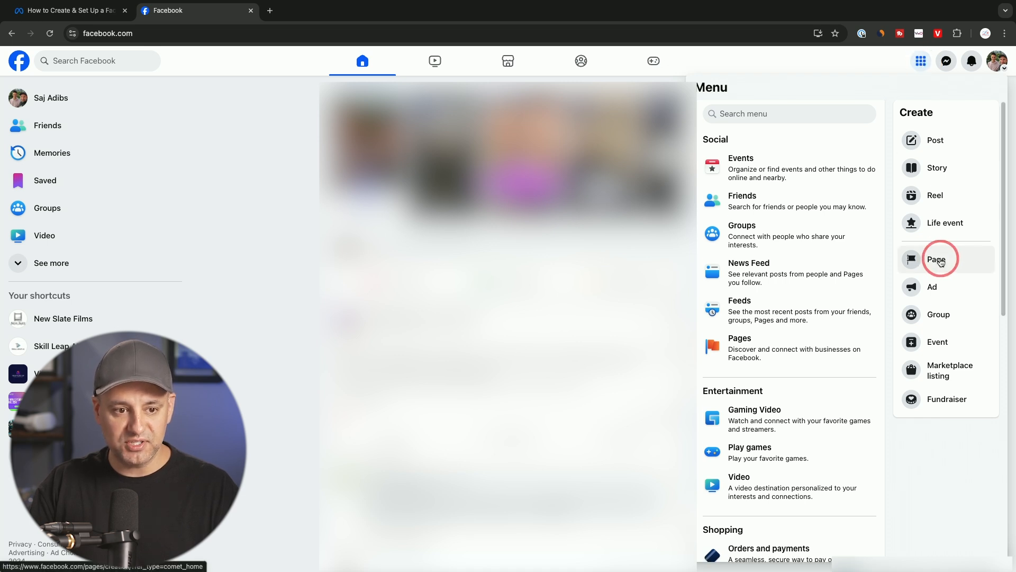
Start a new Page from the Create menu, reaching the empty Create a Page form.
left_click(937, 258)
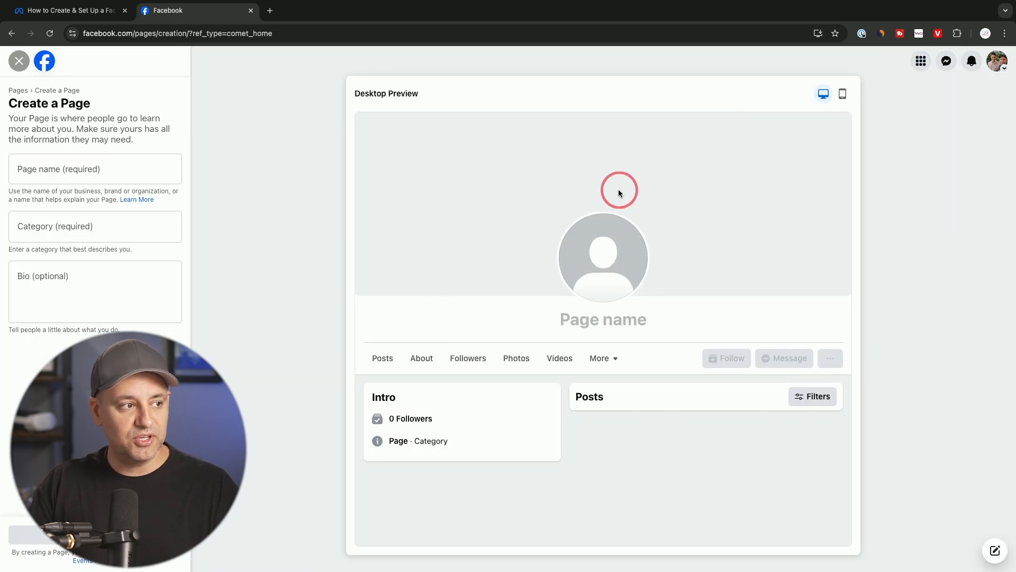
mouse_move(89, 187)
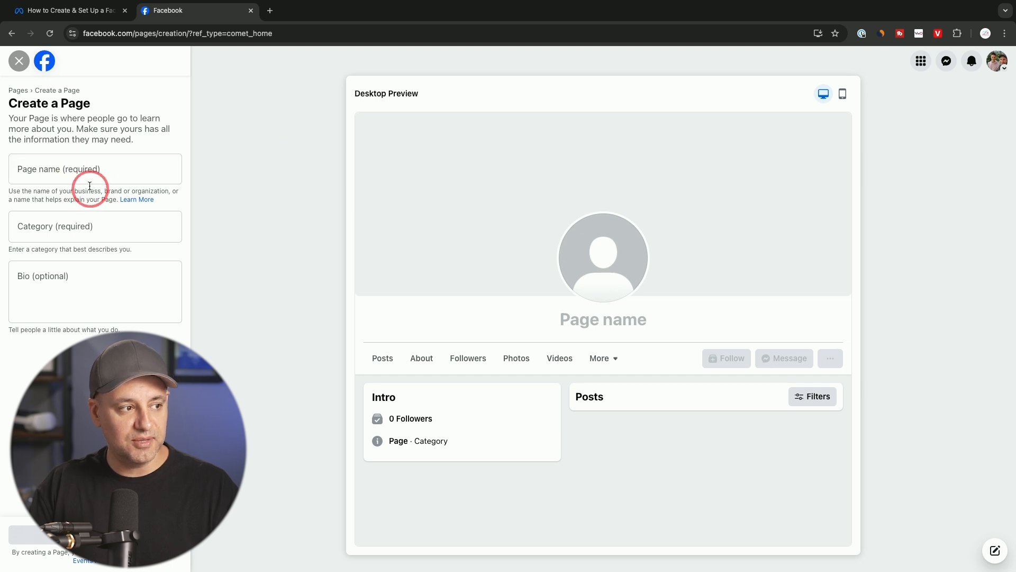
left_click(91, 169)
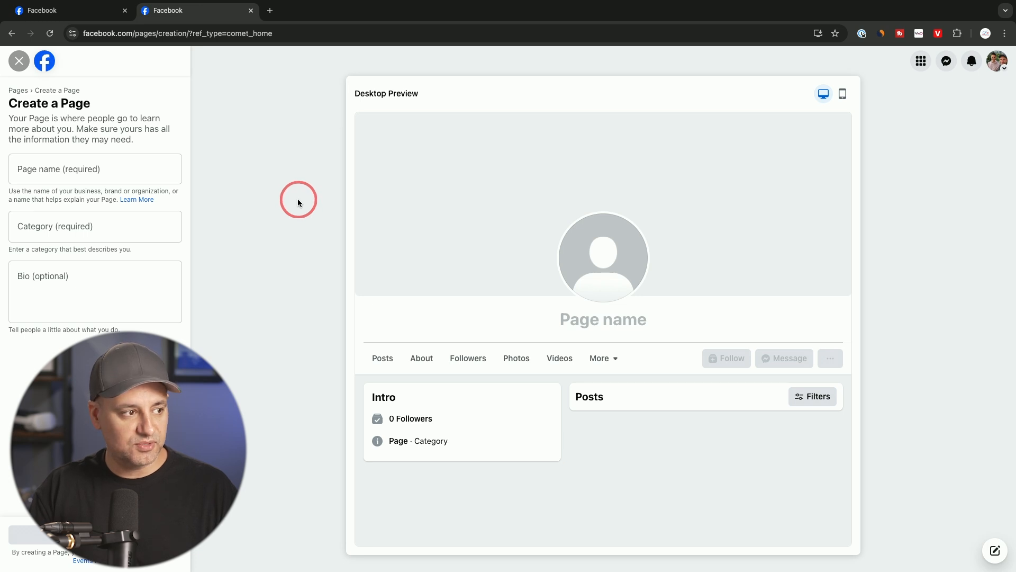
Name the new page 'Skill Leap AI'.
left_click(94, 169)
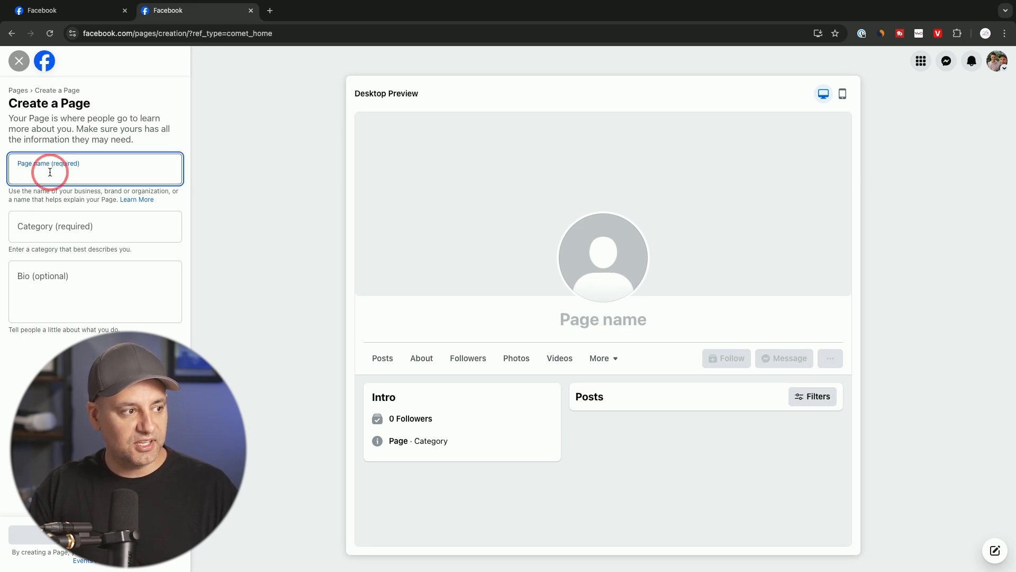
mouse_move(58, 169)
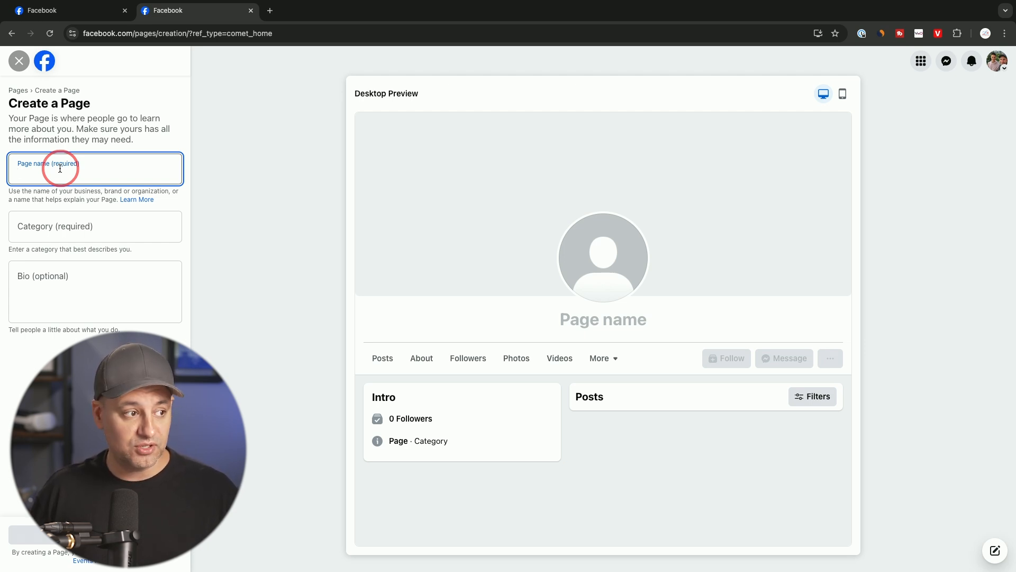
type("Skill Leap AI")
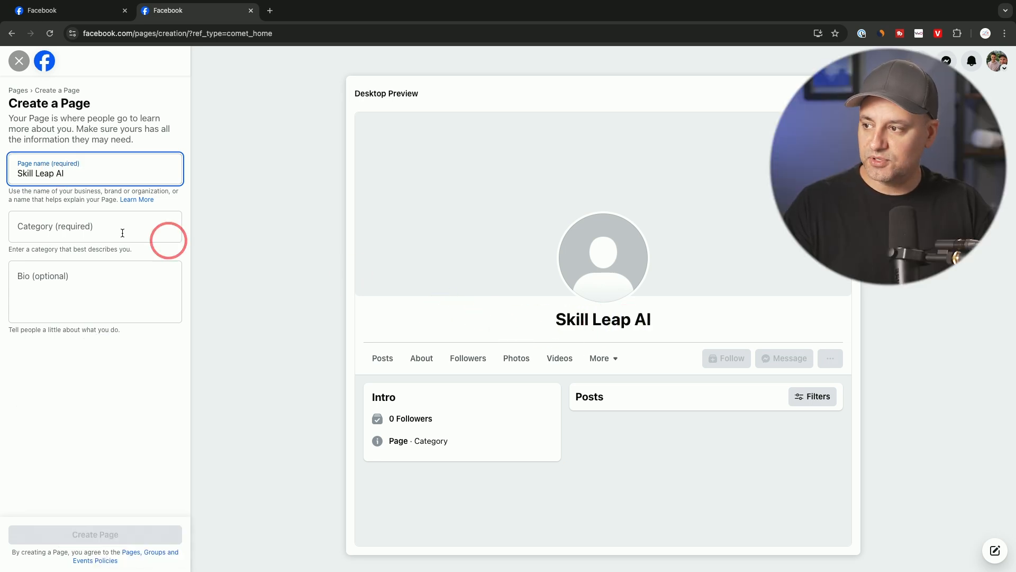
Set the category to Education website, adding then removing Business Consultant.
left_click(94, 226)
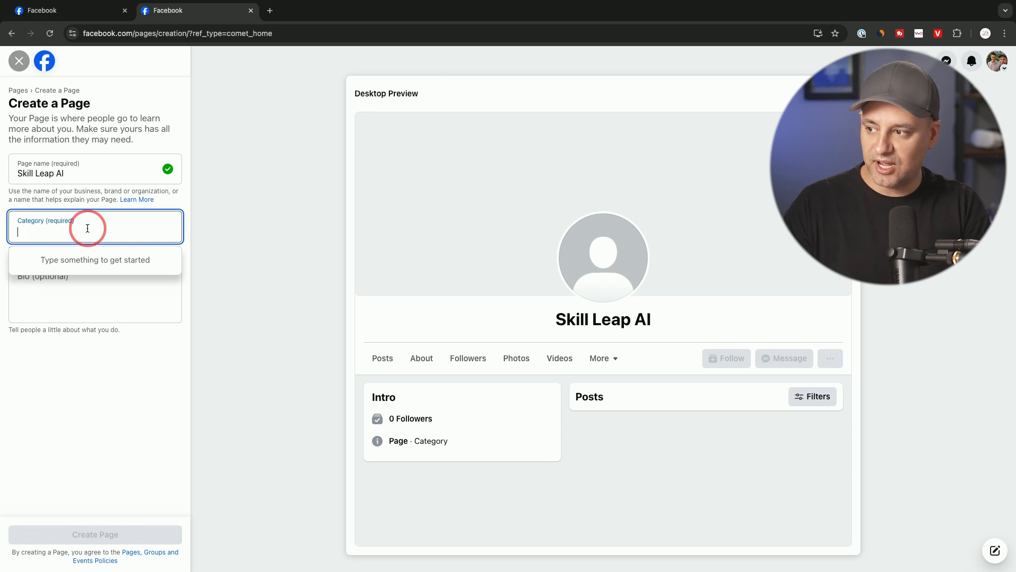
type("edu")
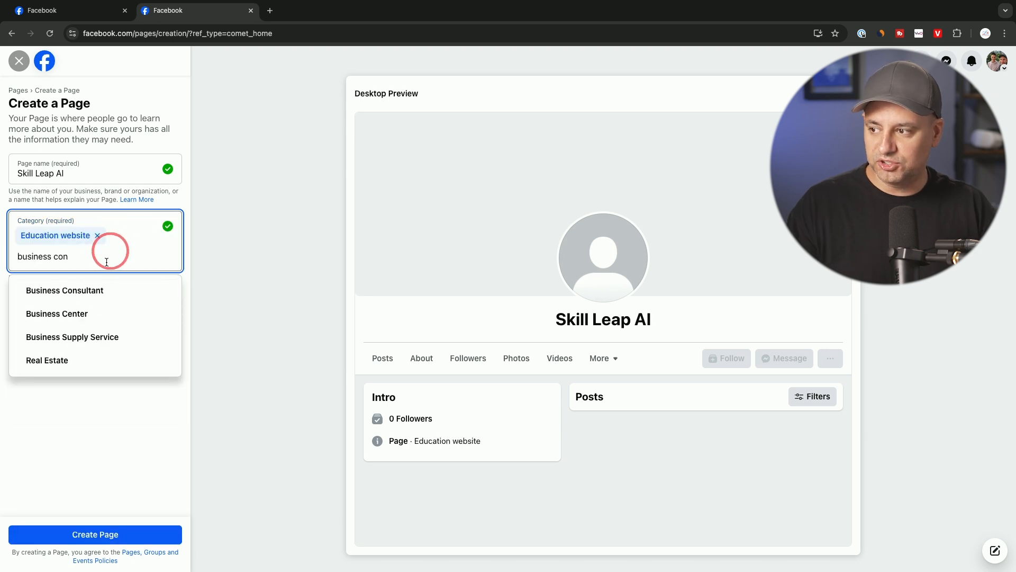
left_click(65, 290)
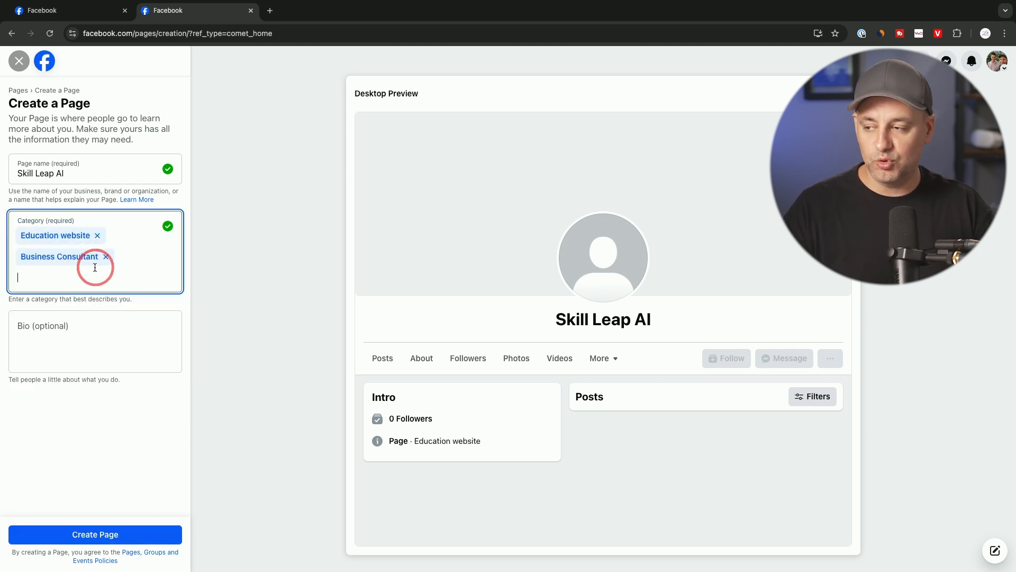
left_click(106, 256)
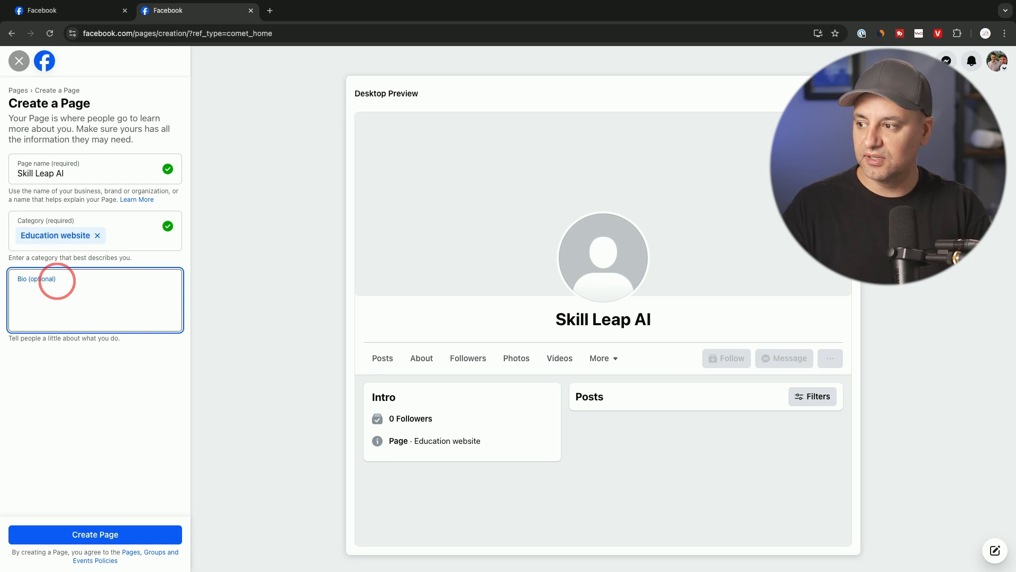
Write the bio describing Skill Leap AI as an online learning platform with comprehensive tutorials.
type("Skill Leap AI is an online learning platform that provides comprehensive tutorials and courses on artificial intelligence (AI)")
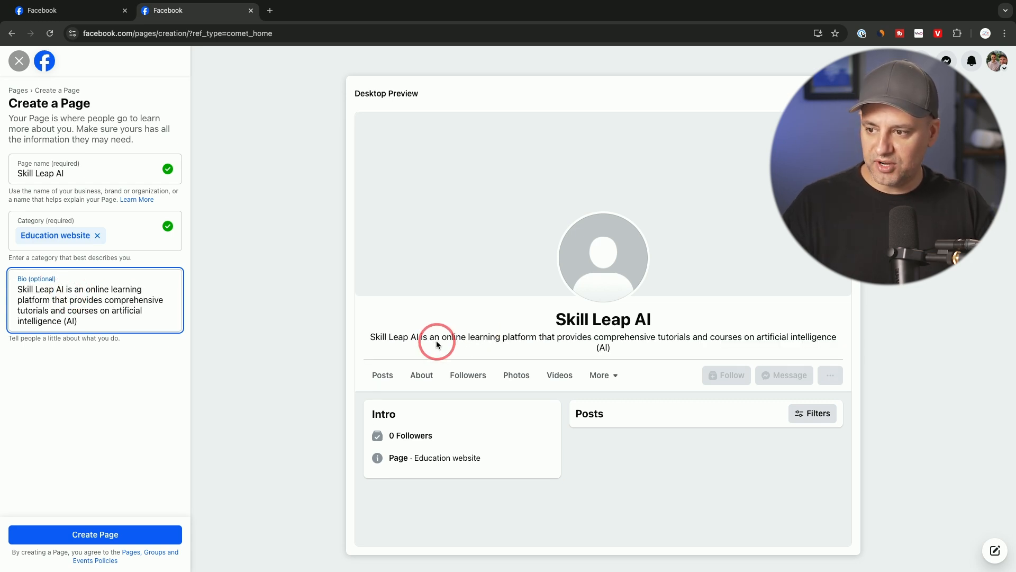
mouse_move(606, 347)
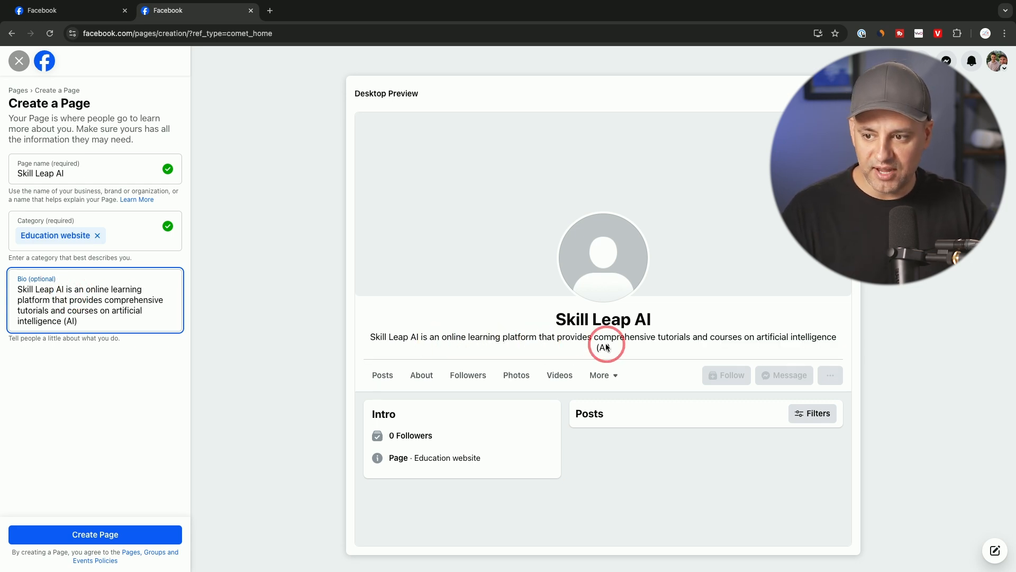
mouse_move(688, 349)
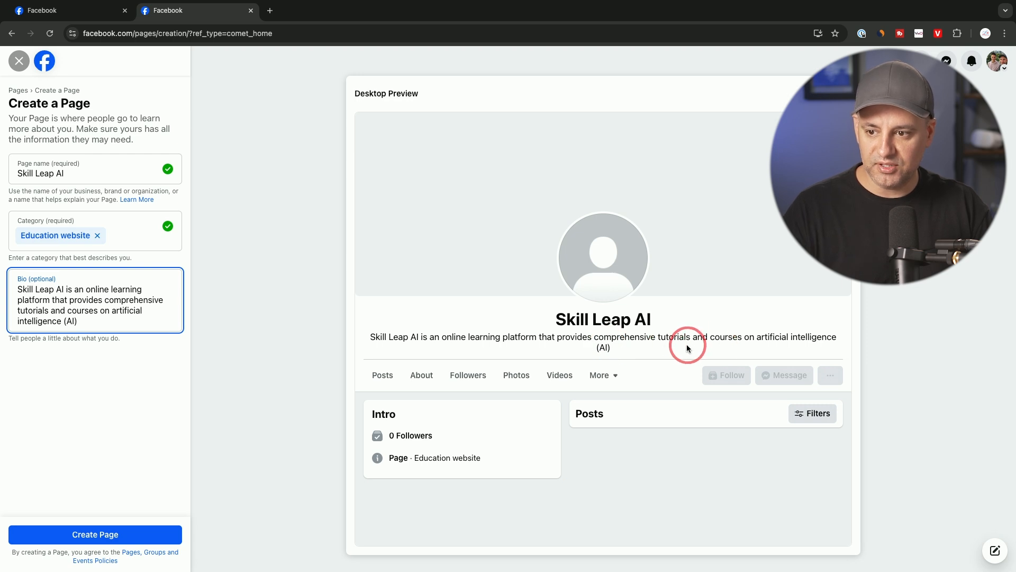
mouse_move(597, 333)
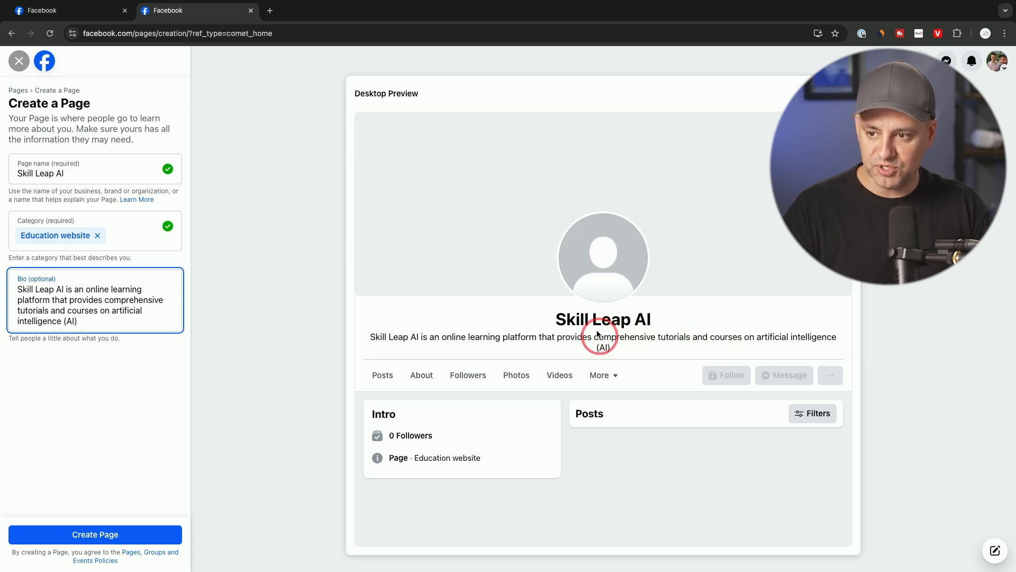
mouse_move(117, 512)
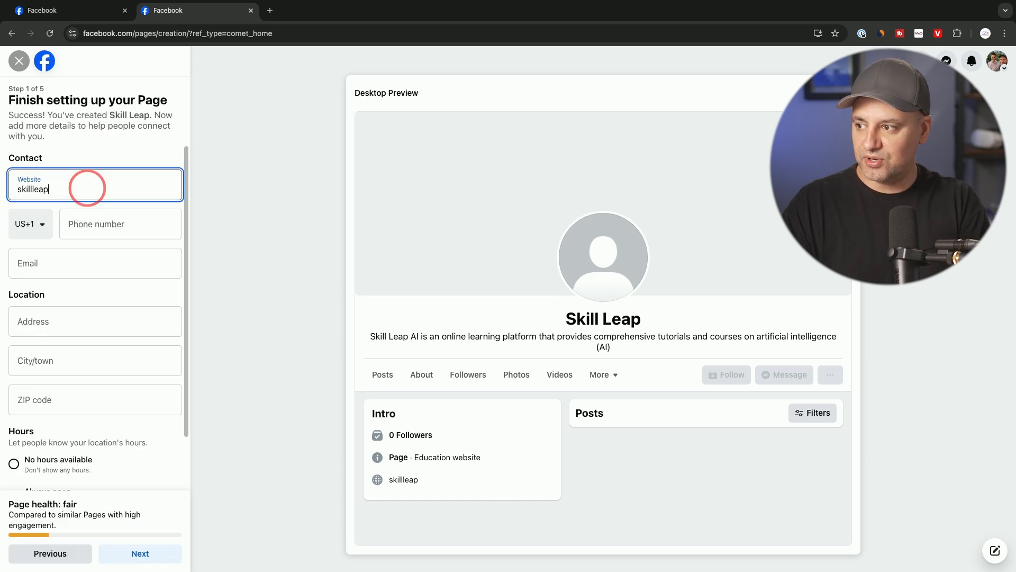
type(".ai")
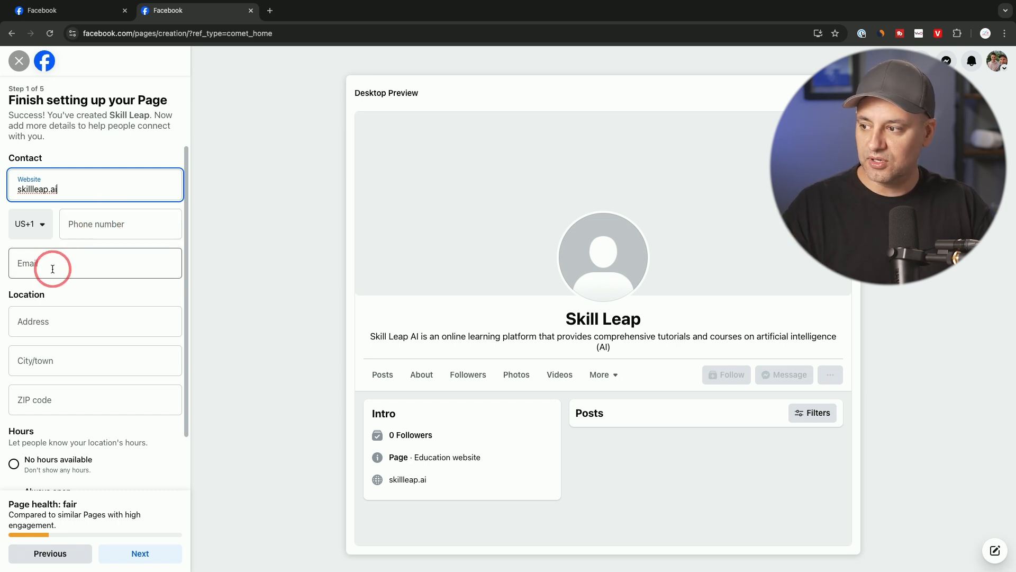
left_click(95, 263)
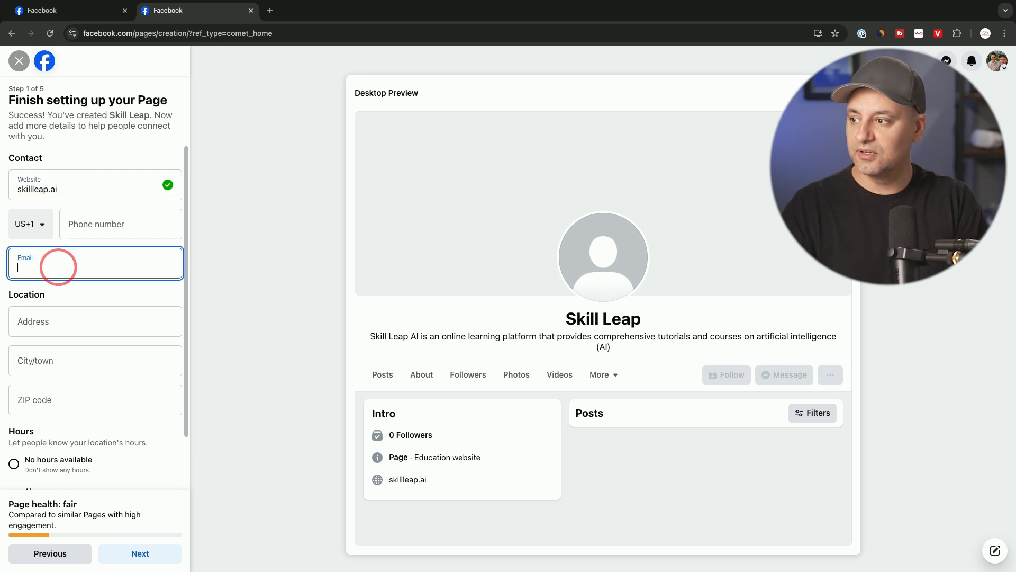
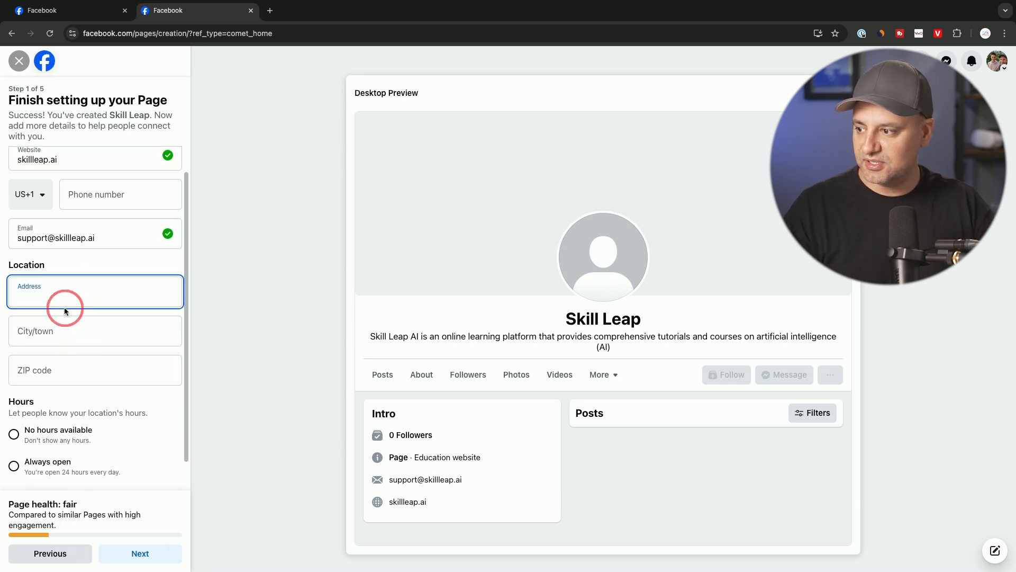
scroll("down", 3)
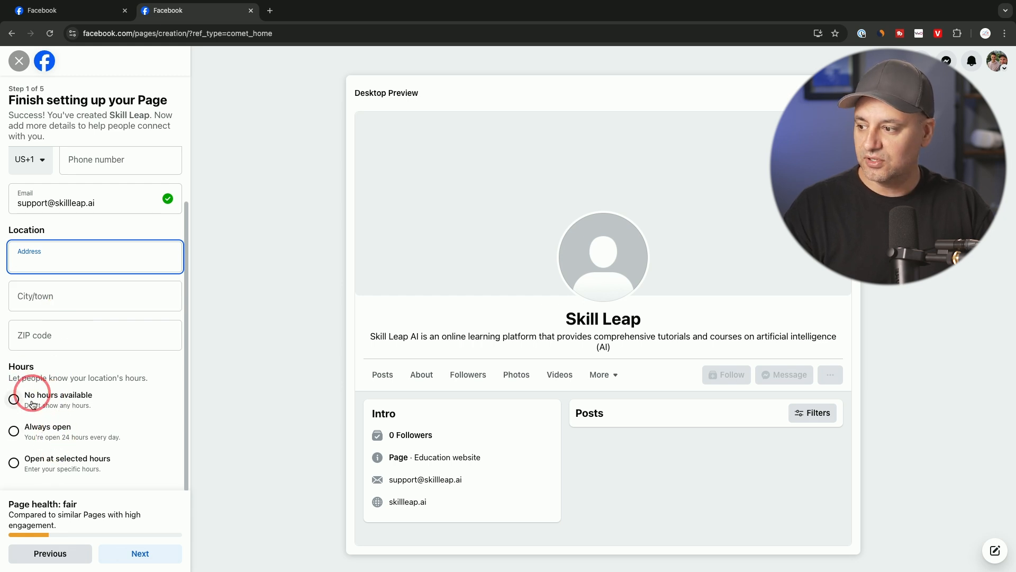
mouse_move(125, 473)
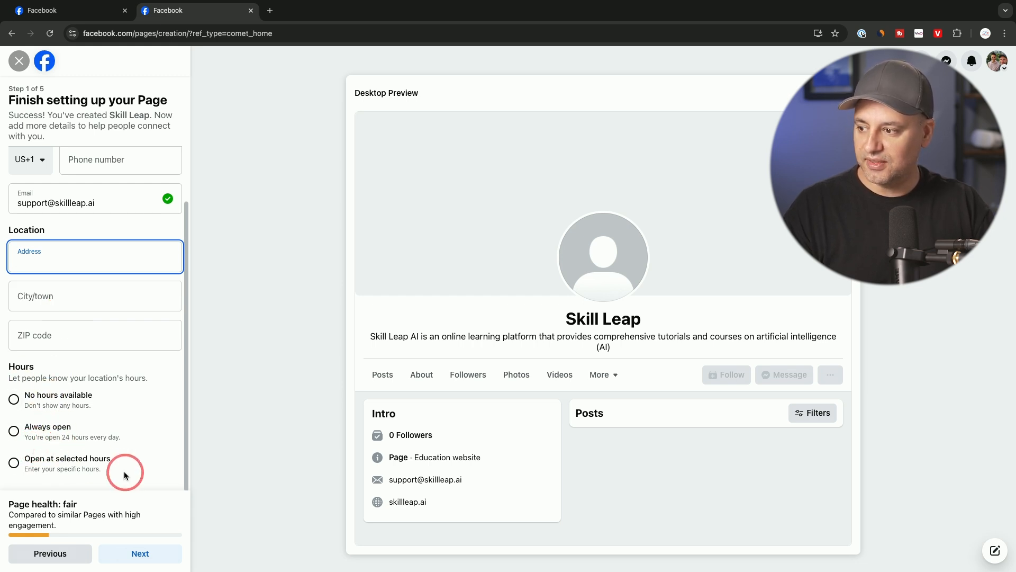
left_click(140, 553)
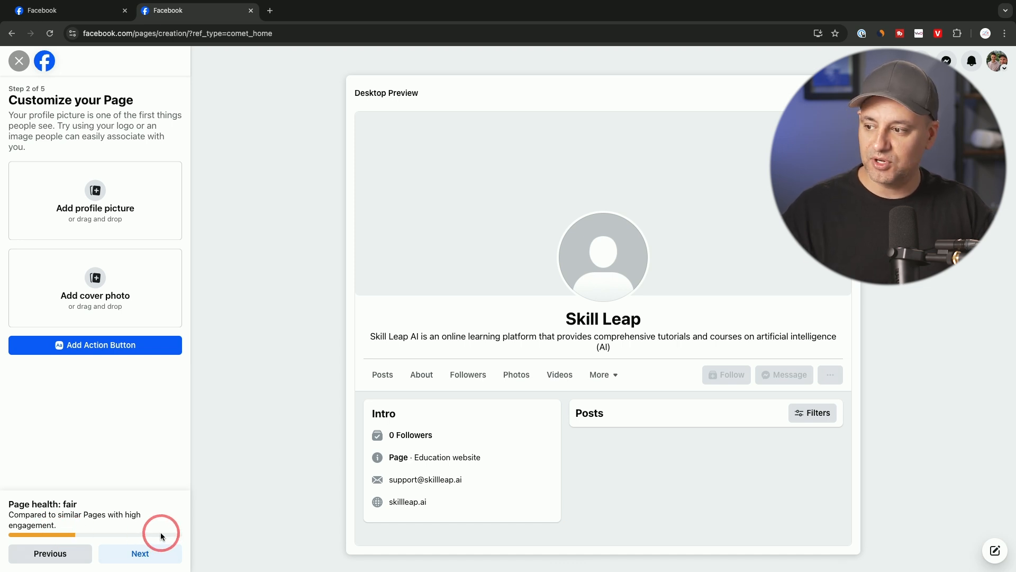
mouse_move(591, 277)
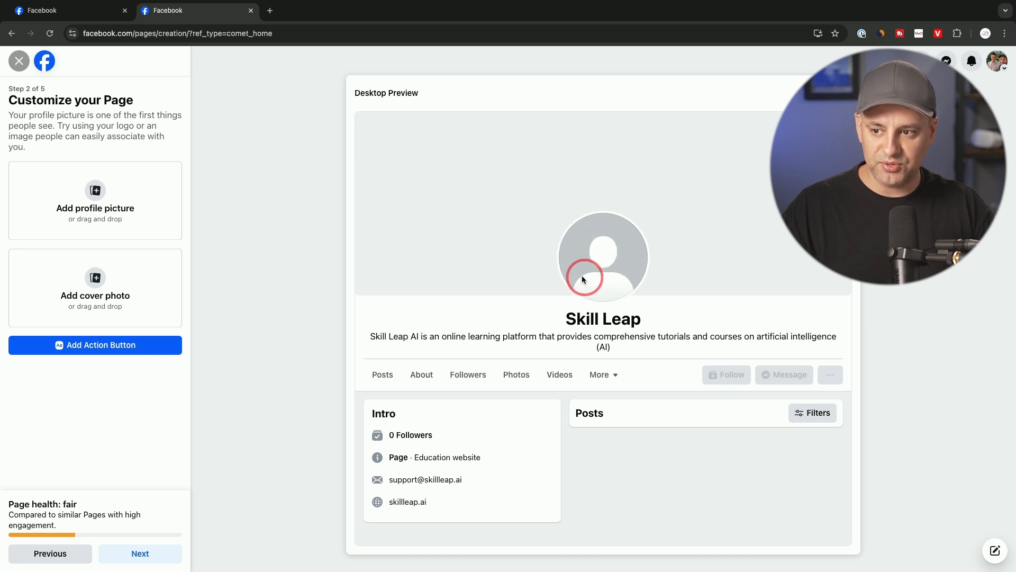
mouse_move(405, 181)
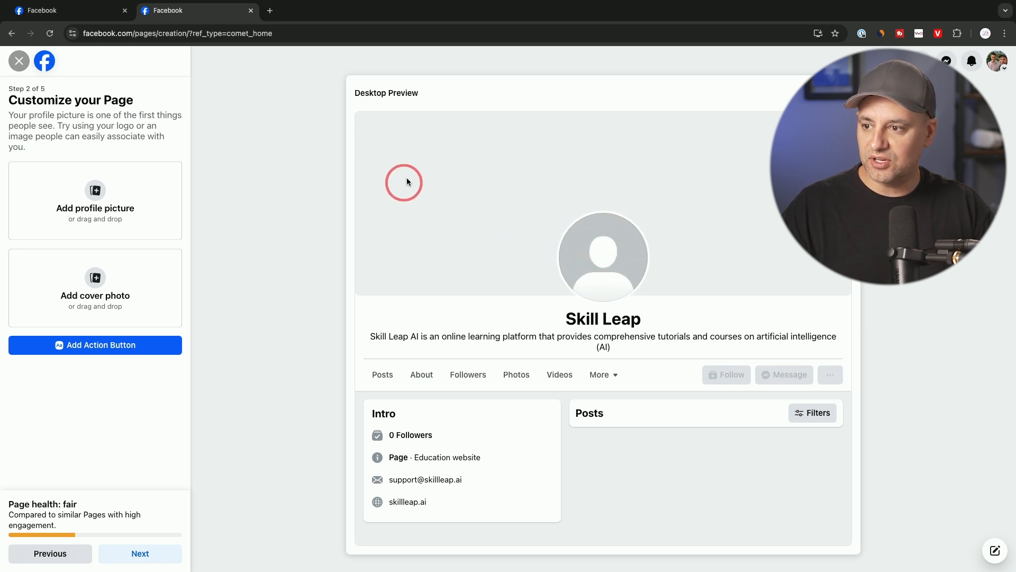
mouse_move(689, 162)
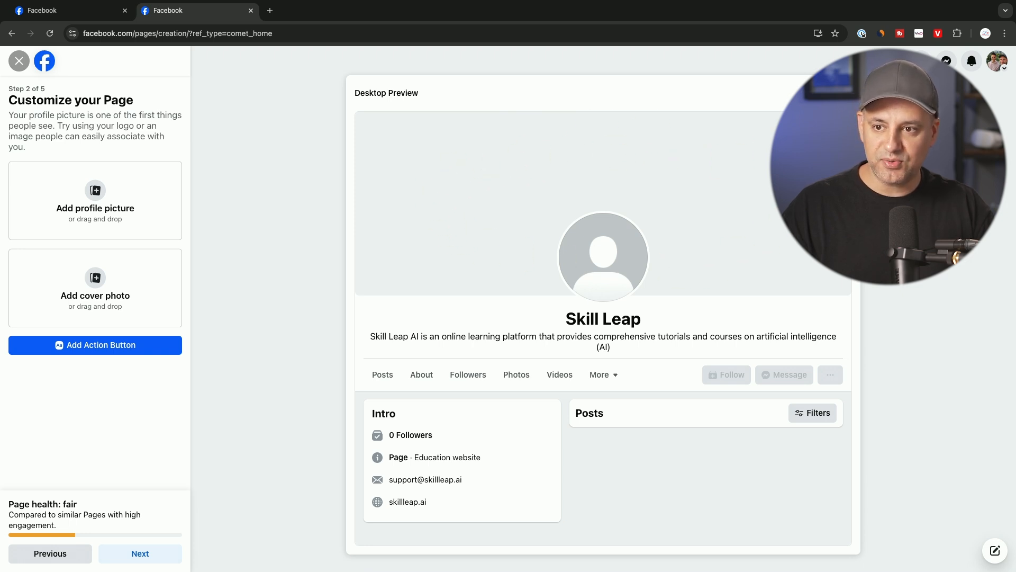
Check the page with its new logo and cover in mobile preview, then back to desktop.
left_click(733, 95)
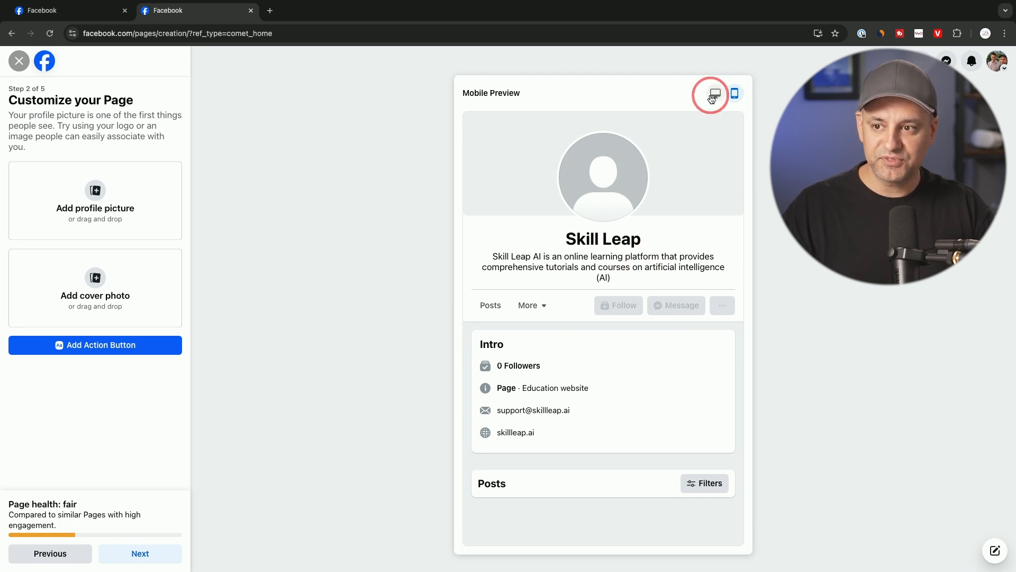
left_click(714, 93)
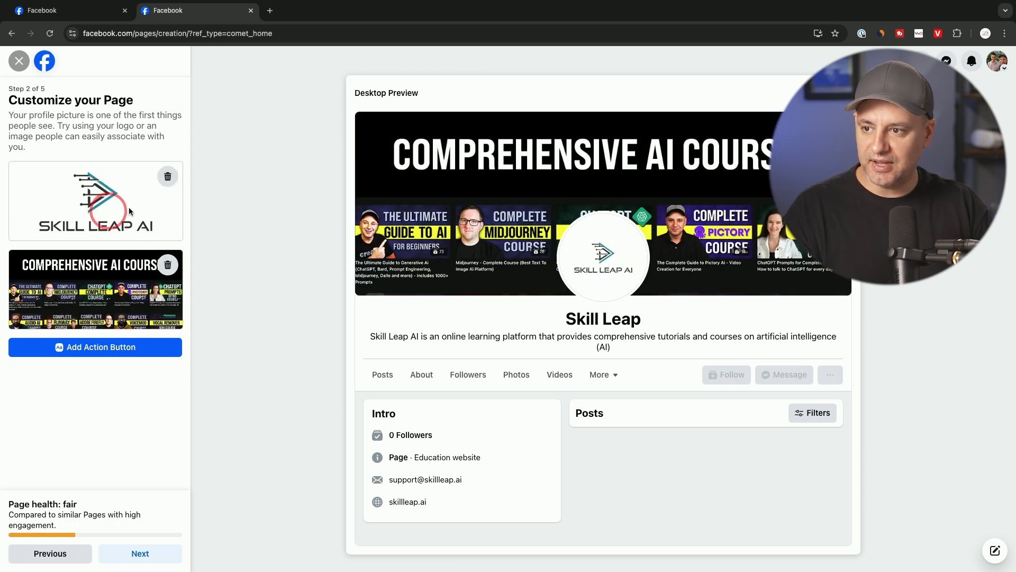
mouse_move(454, 209)
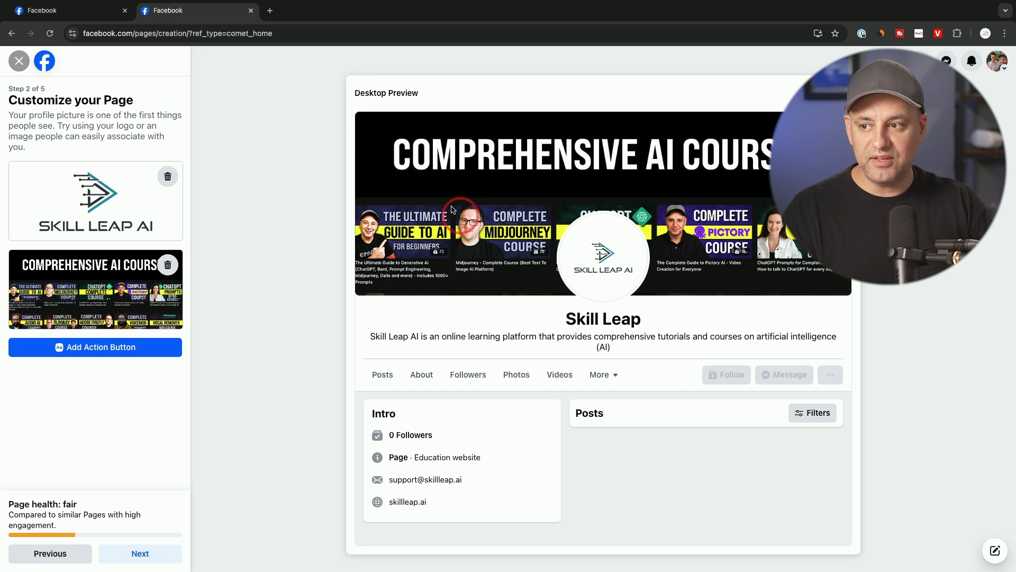
mouse_move(274, 22)
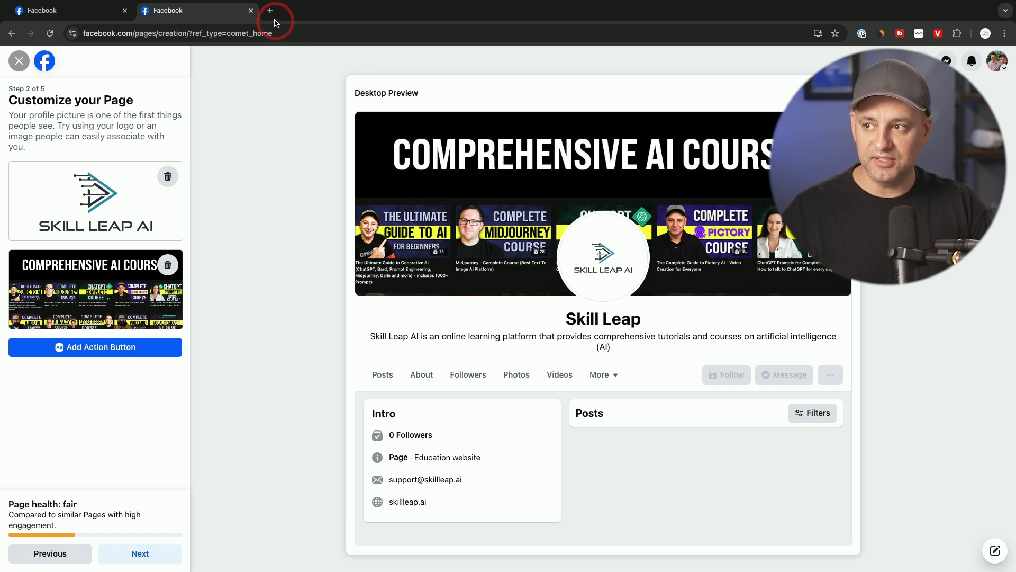
mouse_move(270, 10)
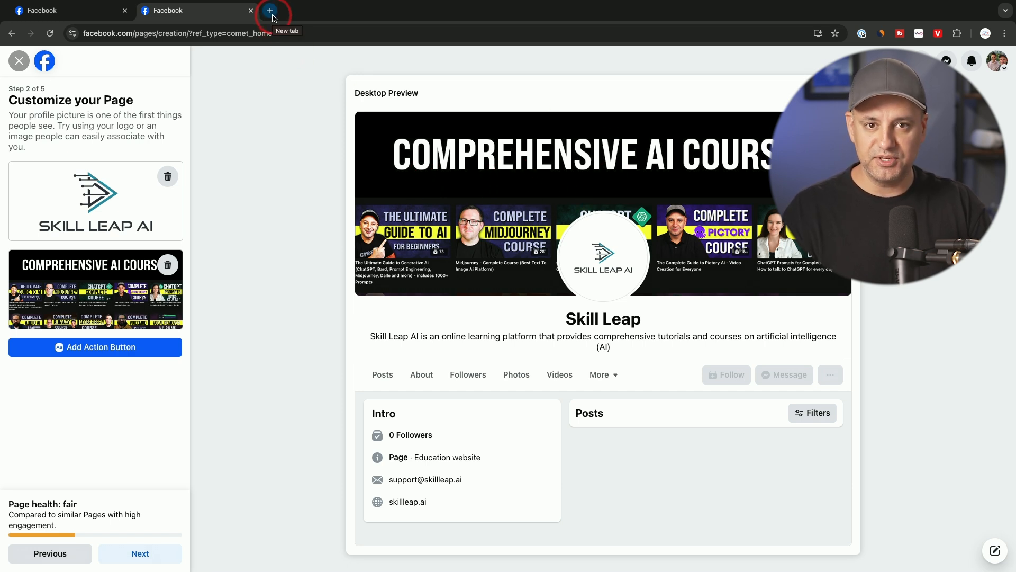
In a new tab, search Canva for 'facebook cover photo' templates.
left_click(270, 10)
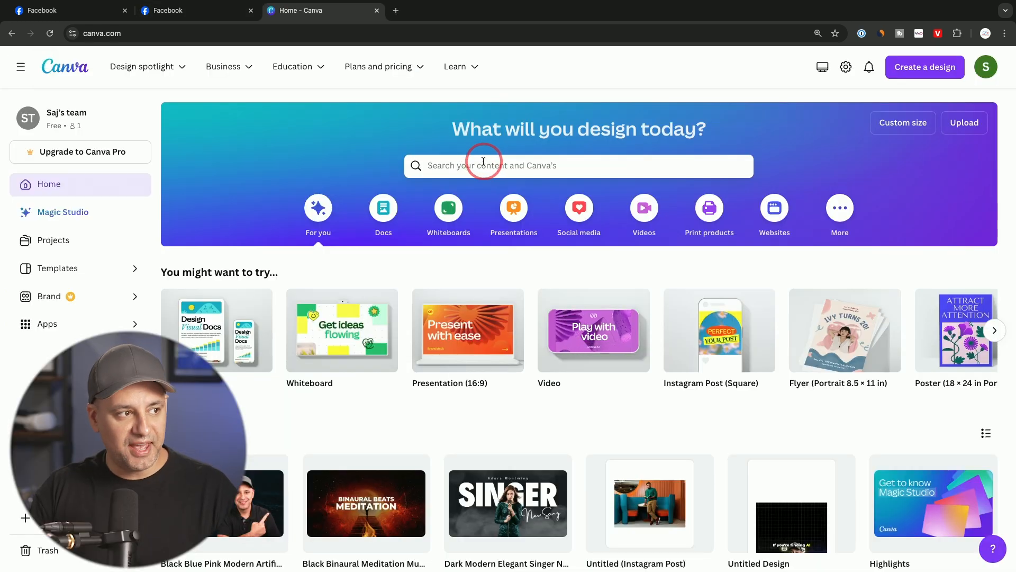
left_click(484, 165)
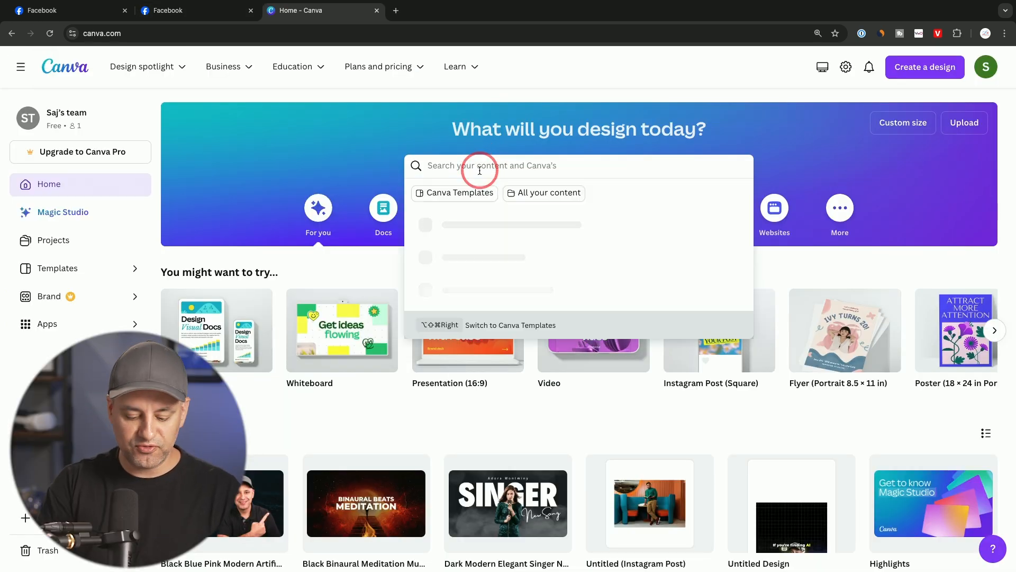
type("facebook cover pho")
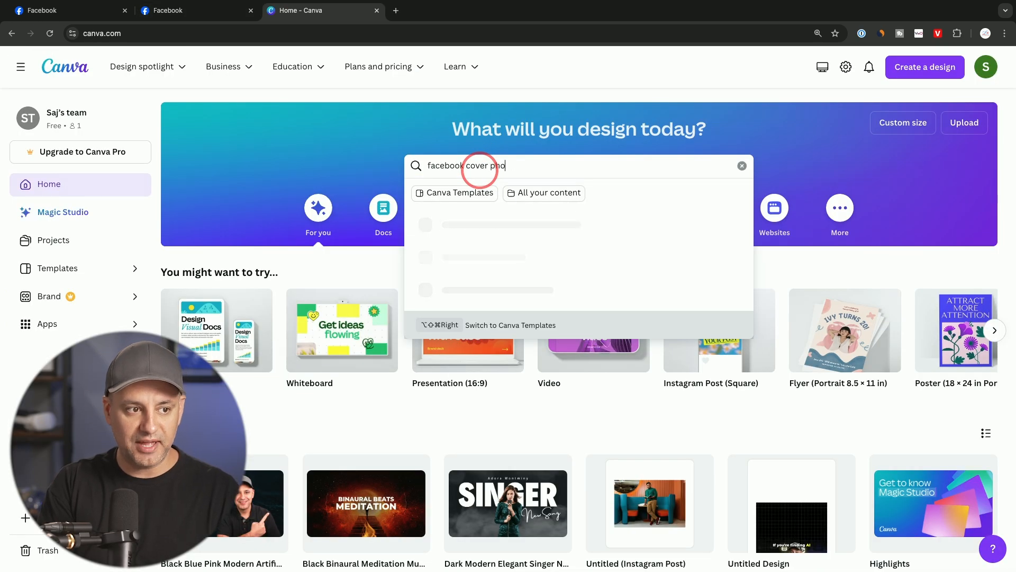
type("to")
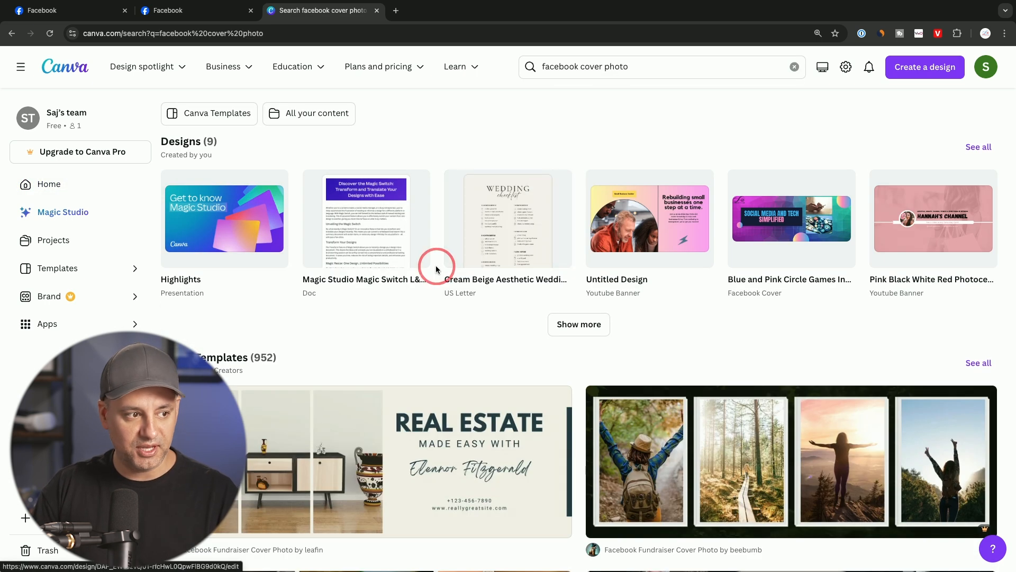
Browse the cover template results, previewing and closing the Adopt a Cat fundraiser cover.
scroll("down", 3)
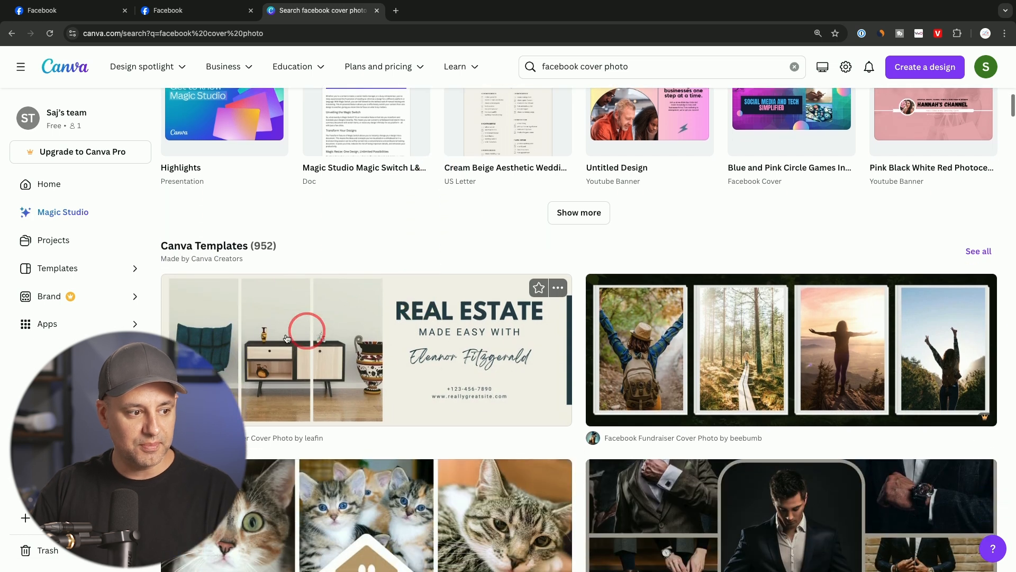
scroll("down", 3)
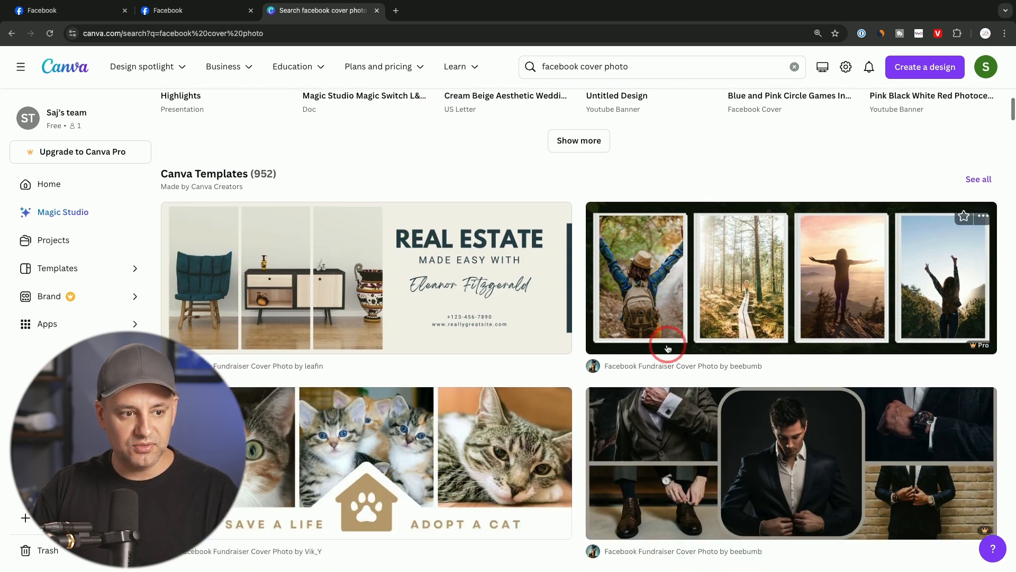
scroll("down", 3)
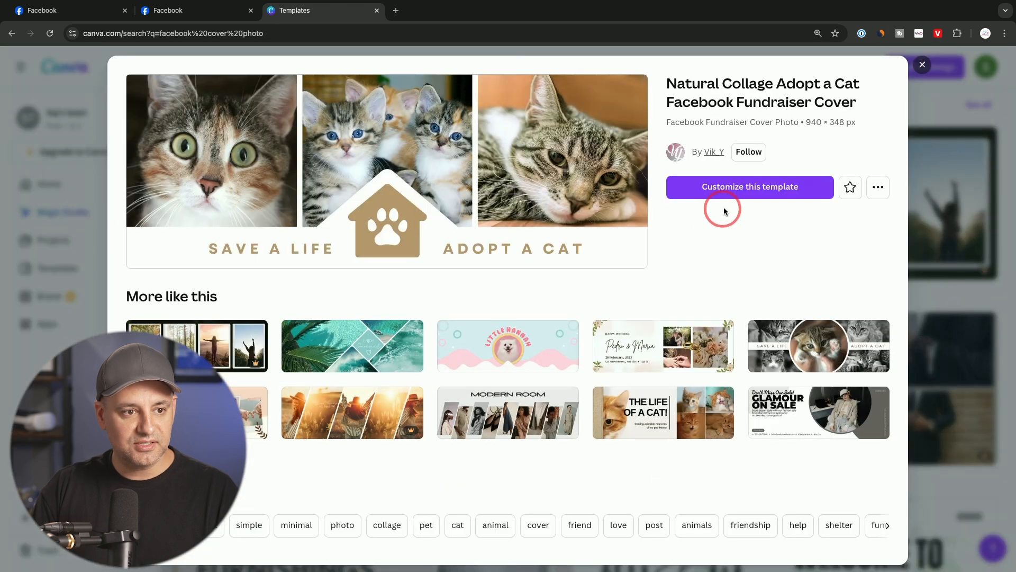
mouse_move(519, 265)
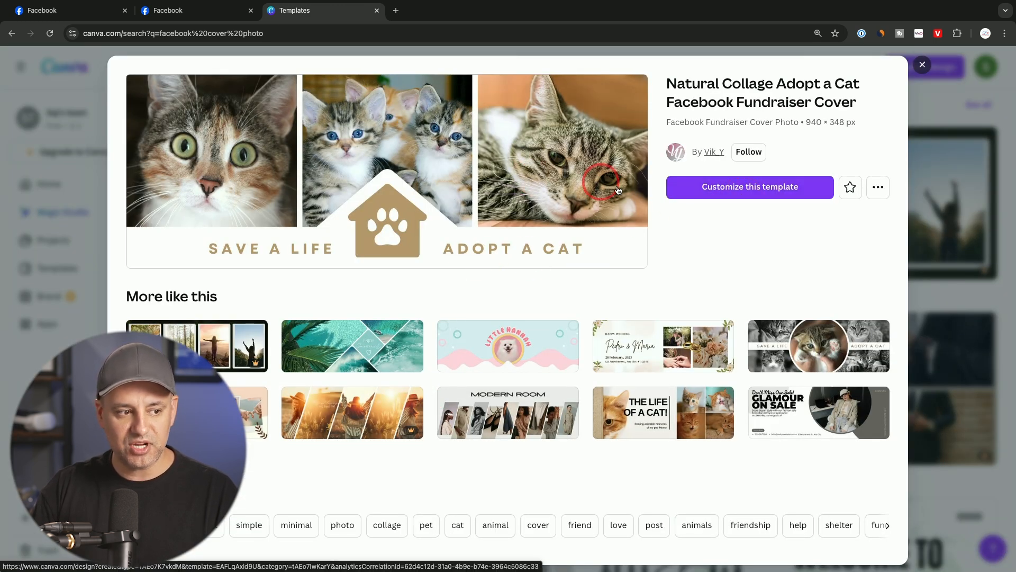
mouse_move(922, 65)
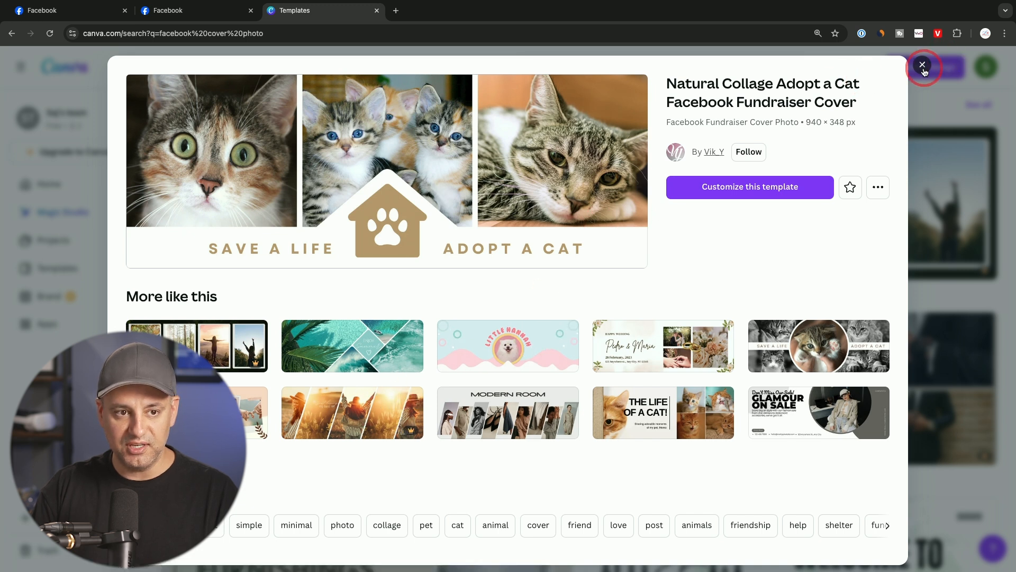
left_click(922, 66)
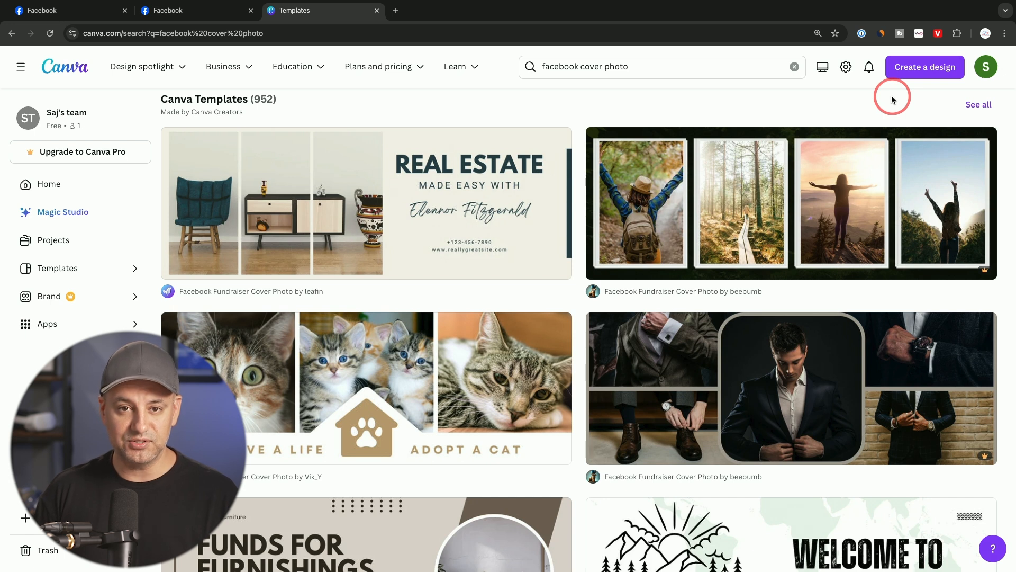
Back on Facebook, choose Sign up as the Skill Leap page's action button.
left_click(195, 11)
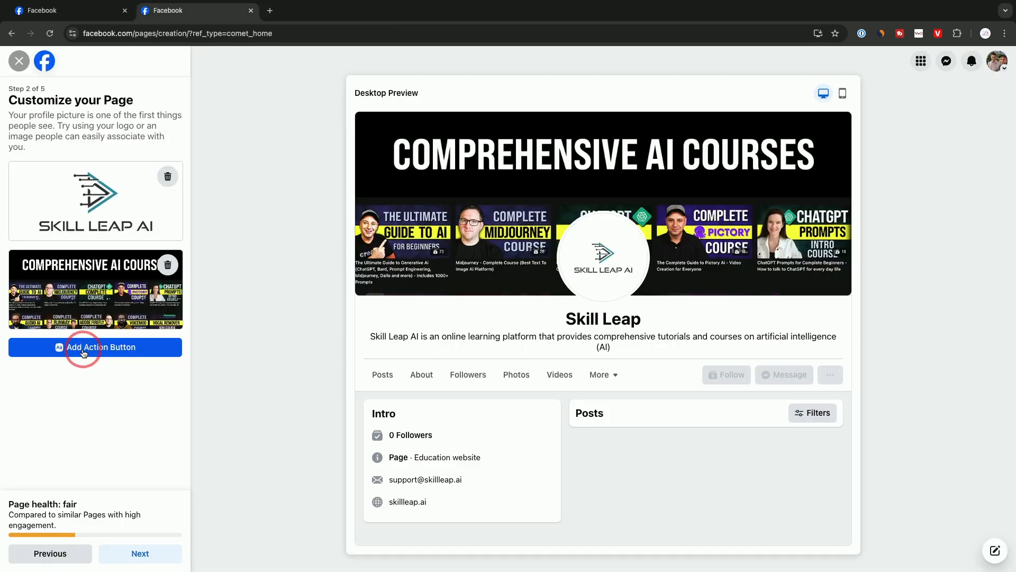
left_click(94, 348)
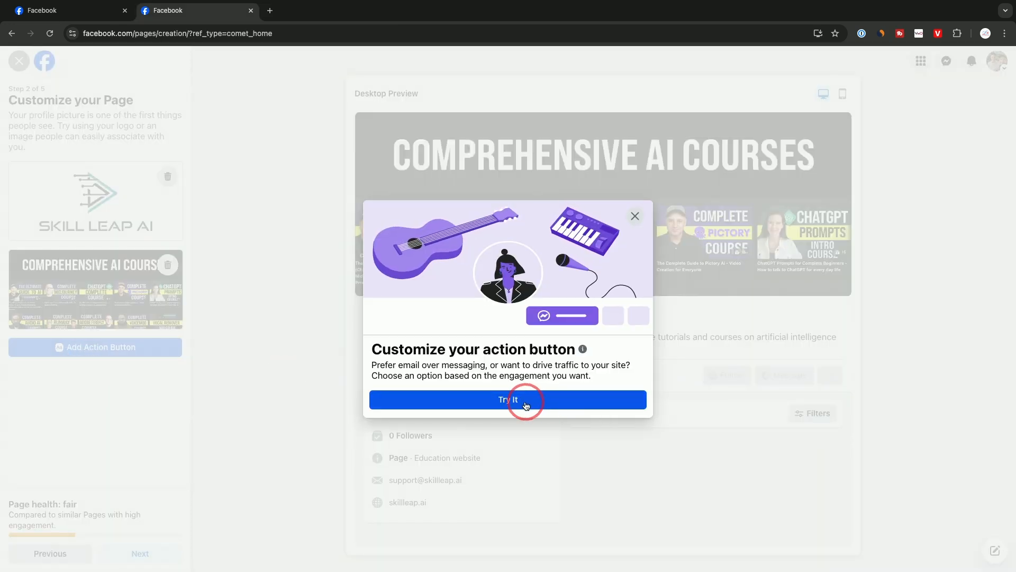
left_click(507, 399)
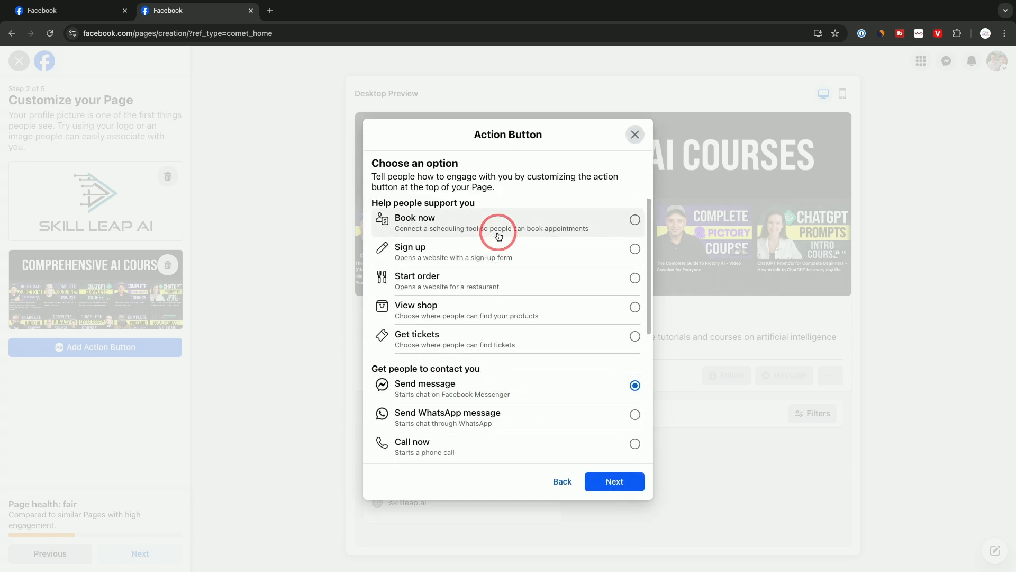
mouse_move(507, 359)
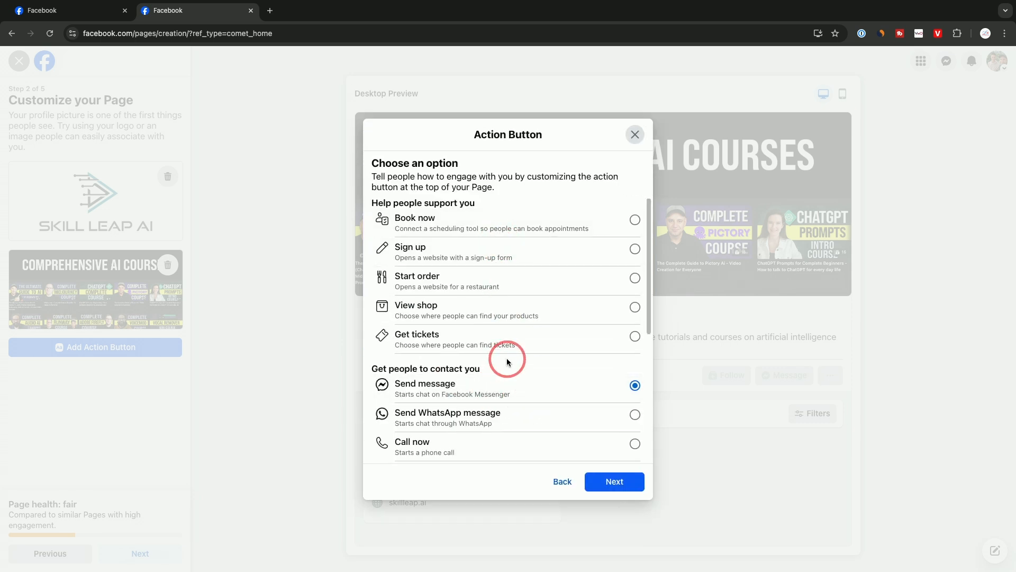
mouse_move(501, 354)
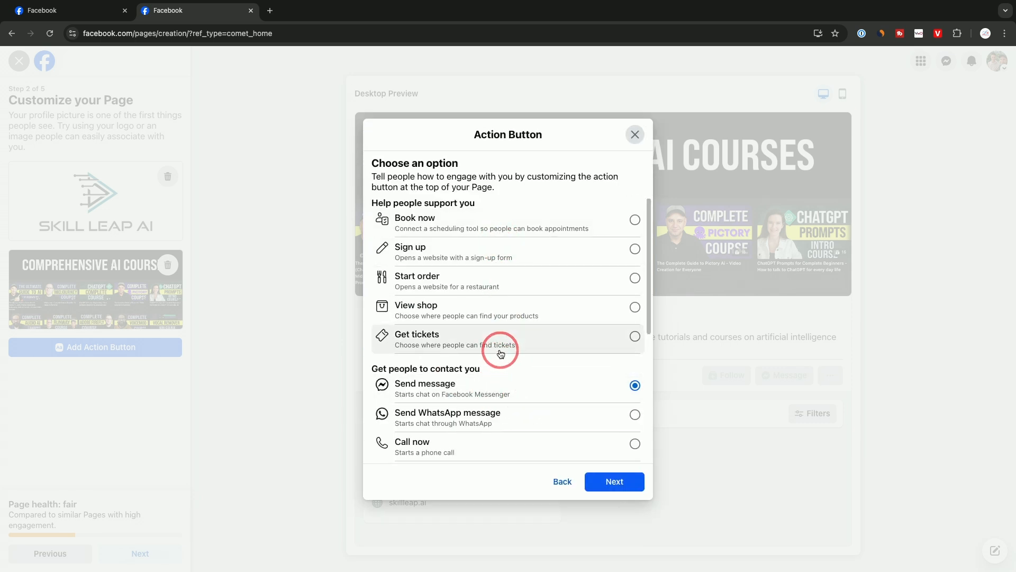
mouse_move(428, 223)
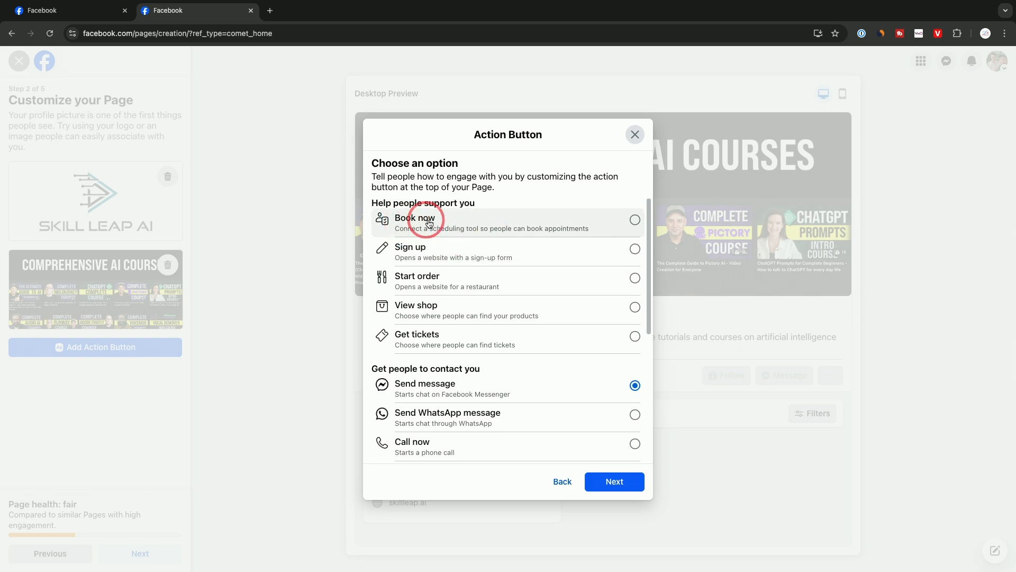
mouse_move(444, 281)
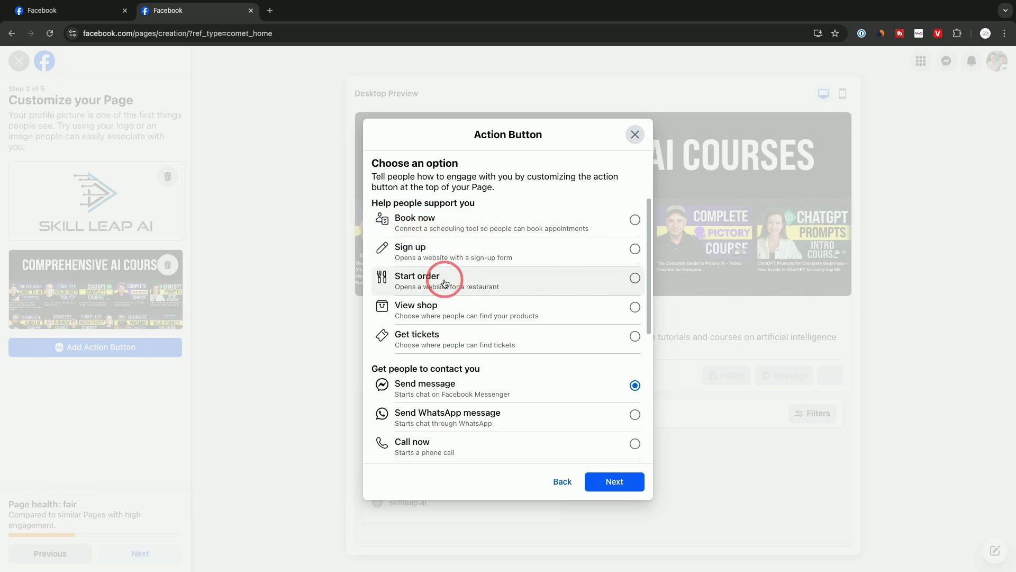
left_click(634, 248)
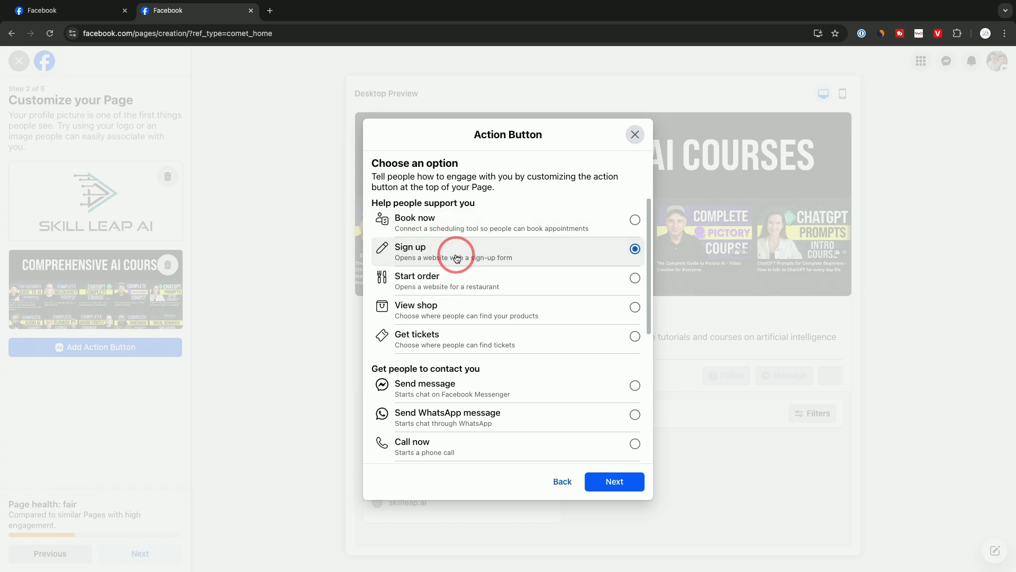
mouse_move(452, 267)
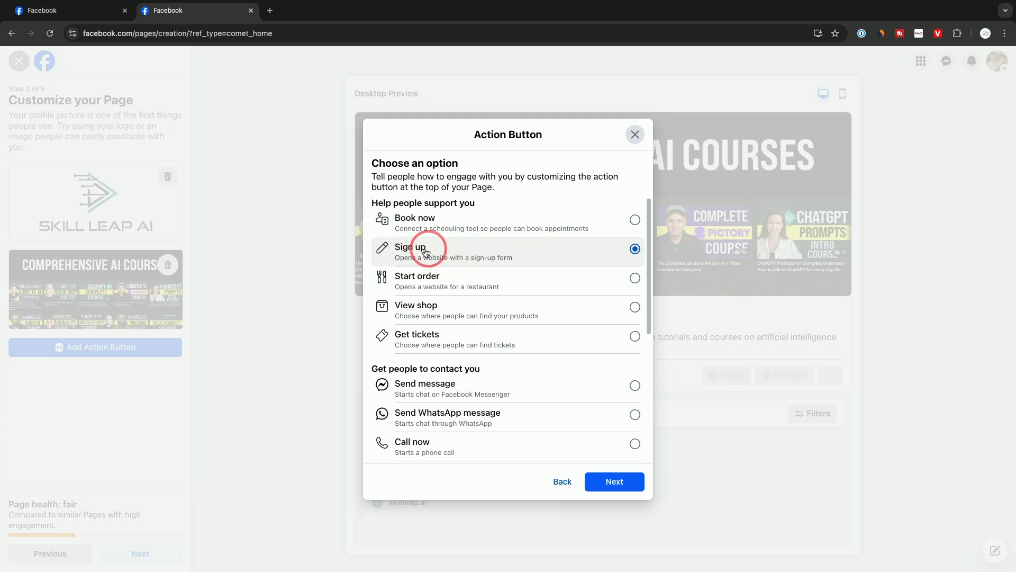
mouse_move(410, 252)
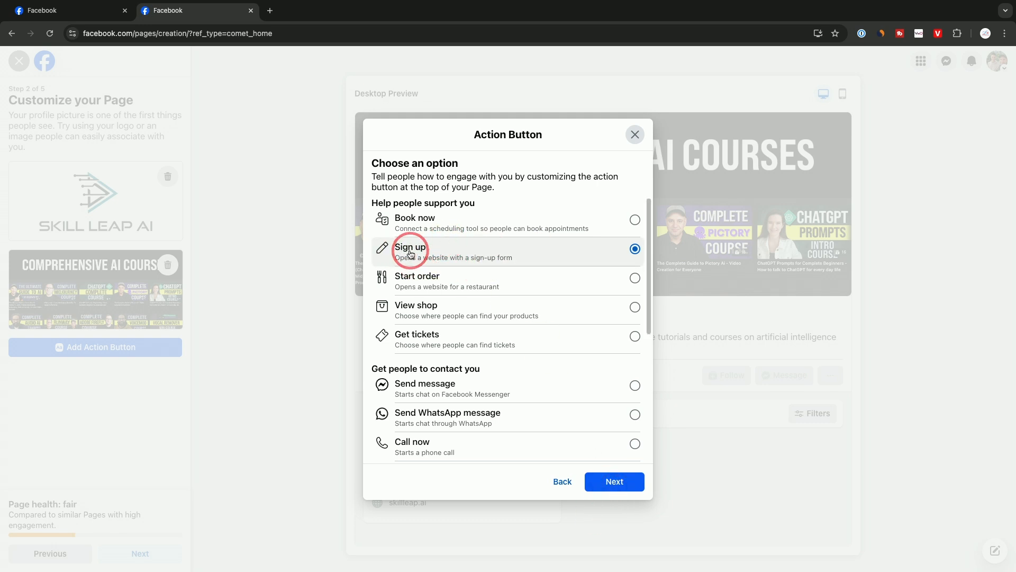
Link the Sign up button to skillleap.ai and save it.
left_click(613, 481)
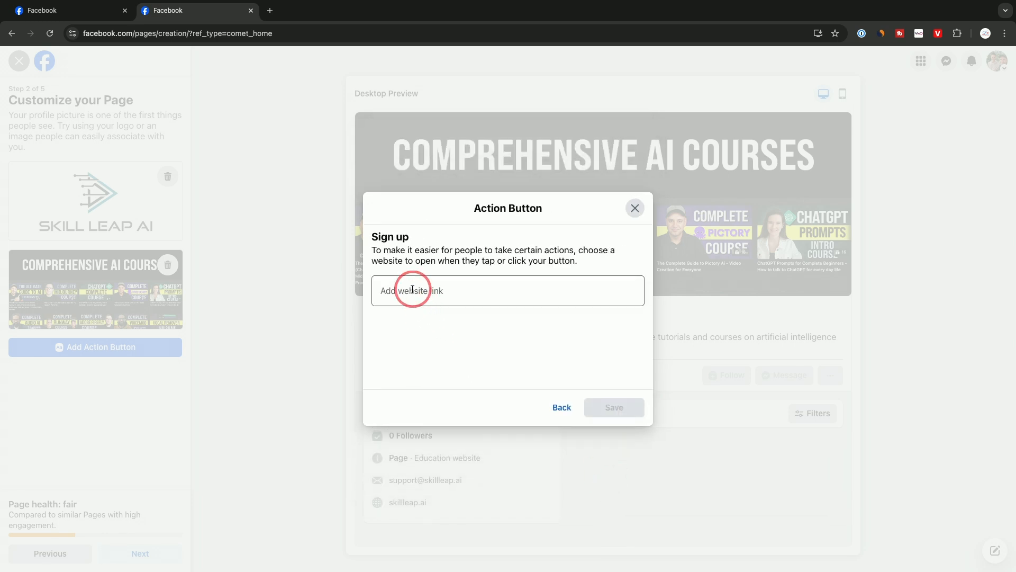
type("ski")
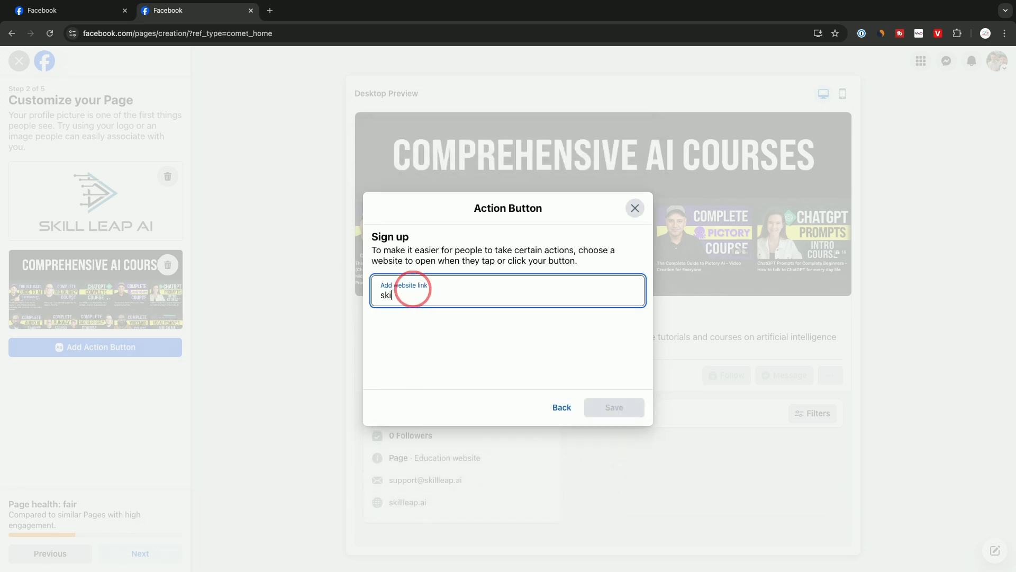
type("llleap.ai")
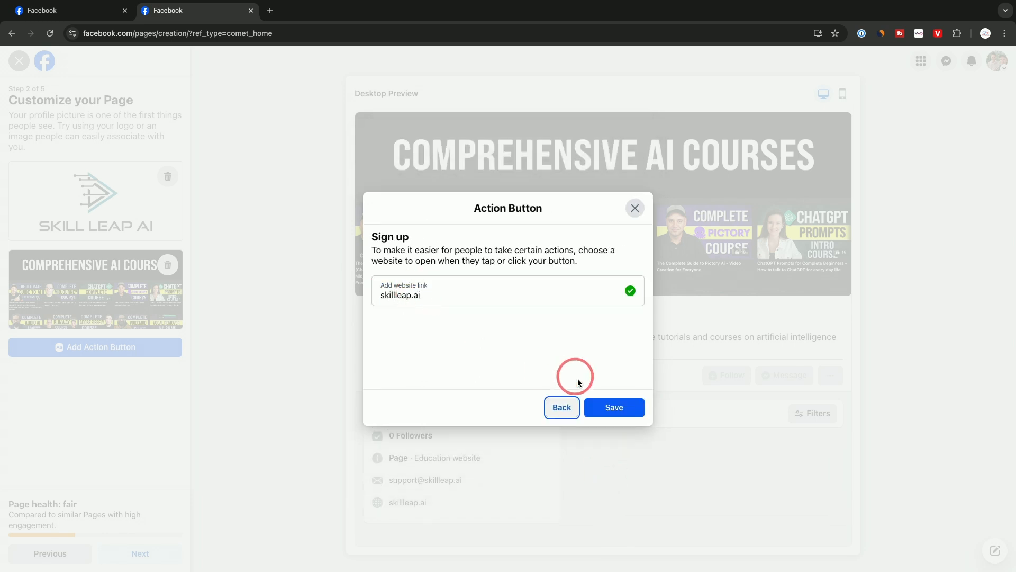
left_click(613, 407)
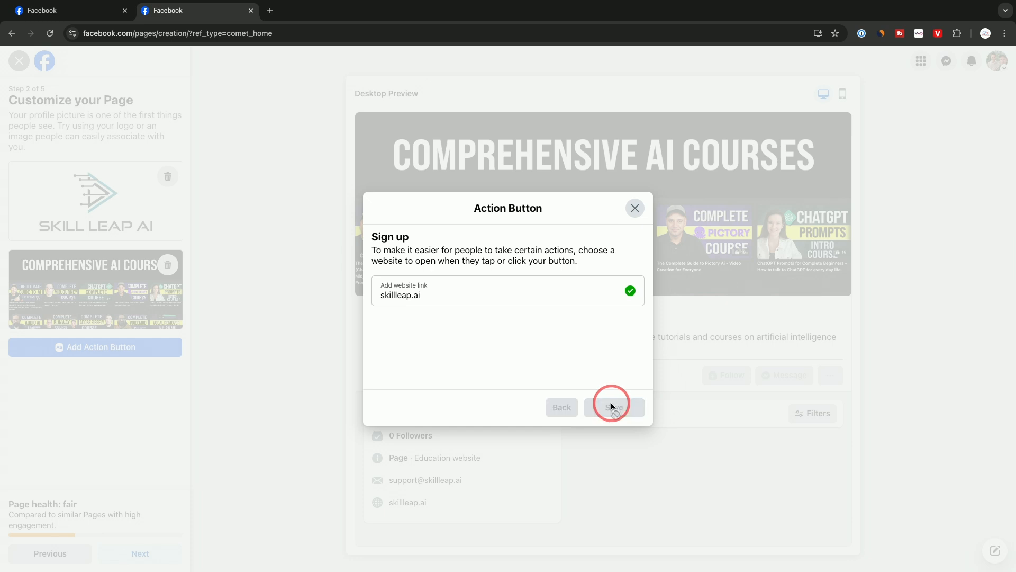
left_click(613, 407)
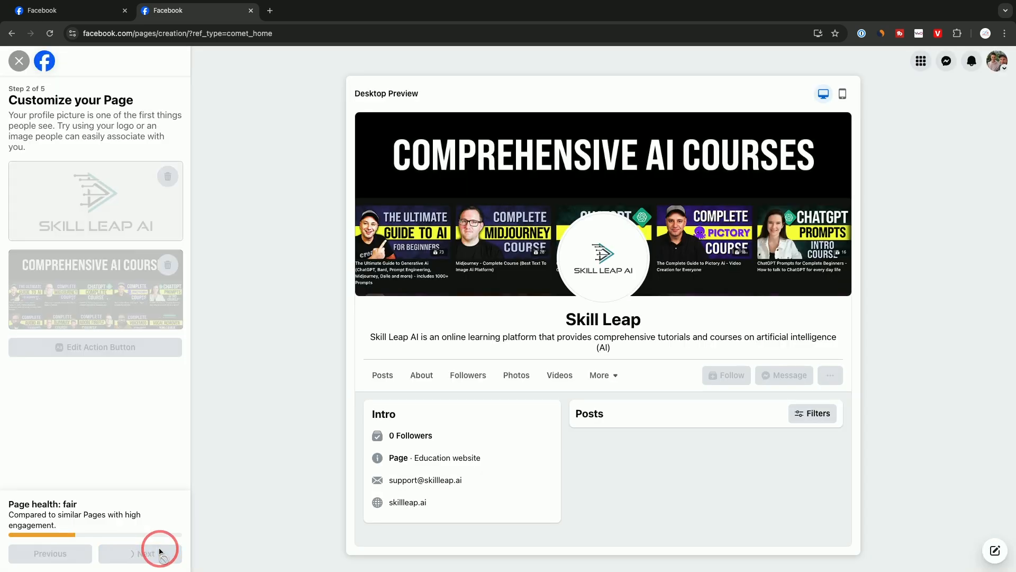
Advance page setup to step 3, connecting WhatsApp to the page.
left_click(139, 552)
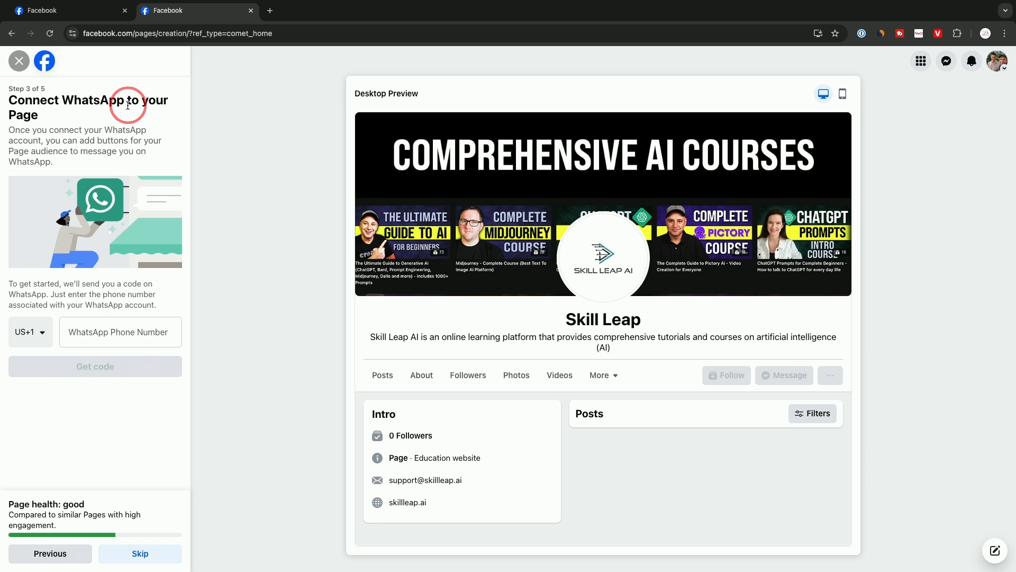
left_click(120, 332)
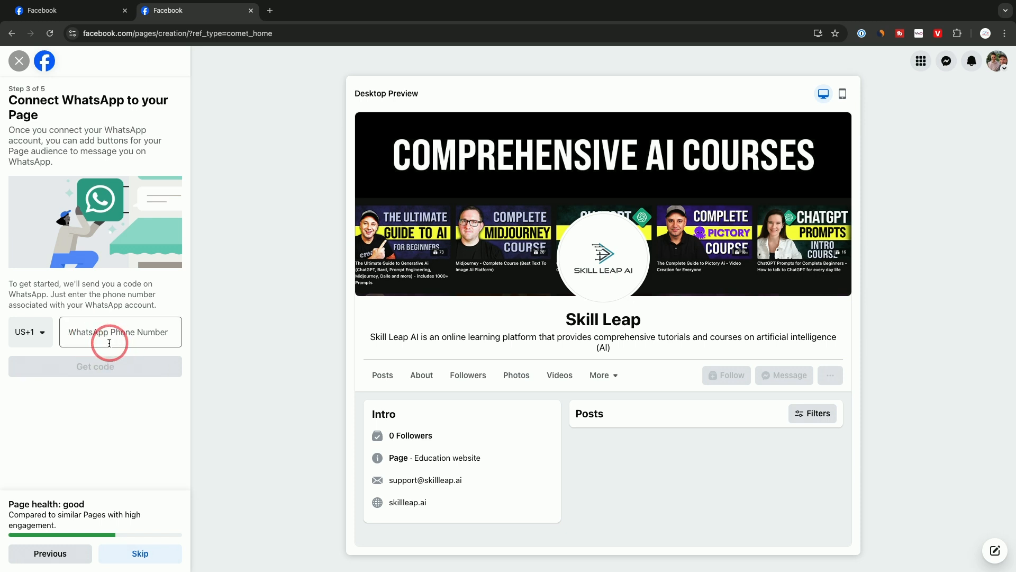
Skip the WhatsApp connection step to reach step 4, Build your Page audience.
left_click(140, 552)
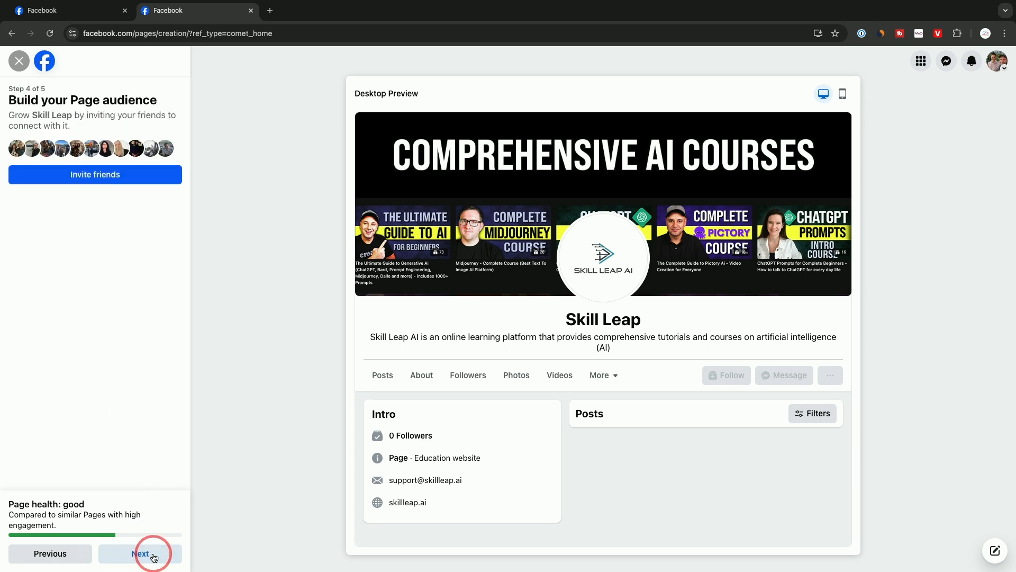
mouse_move(105, 231)
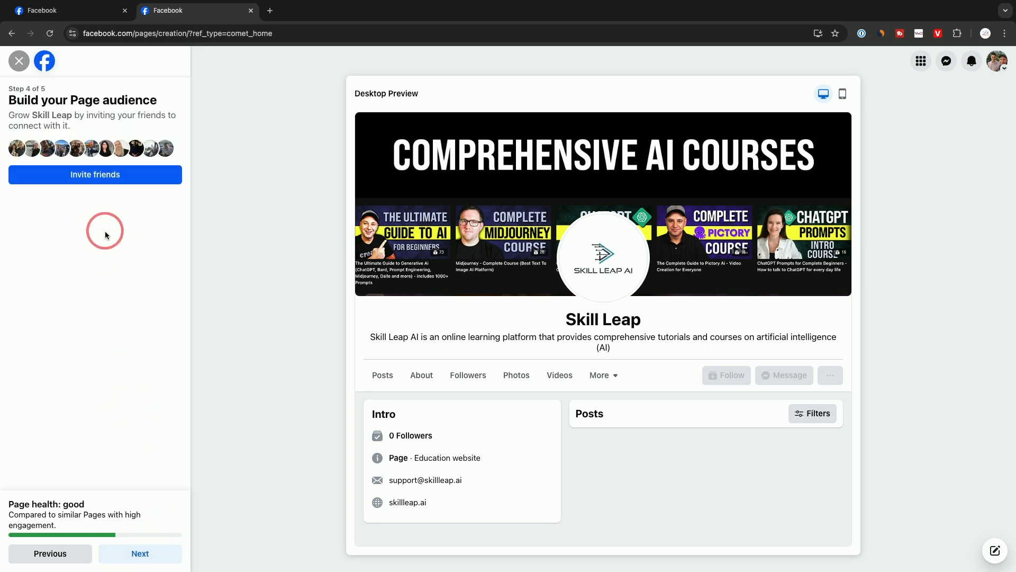
mouse_move(151, 177)
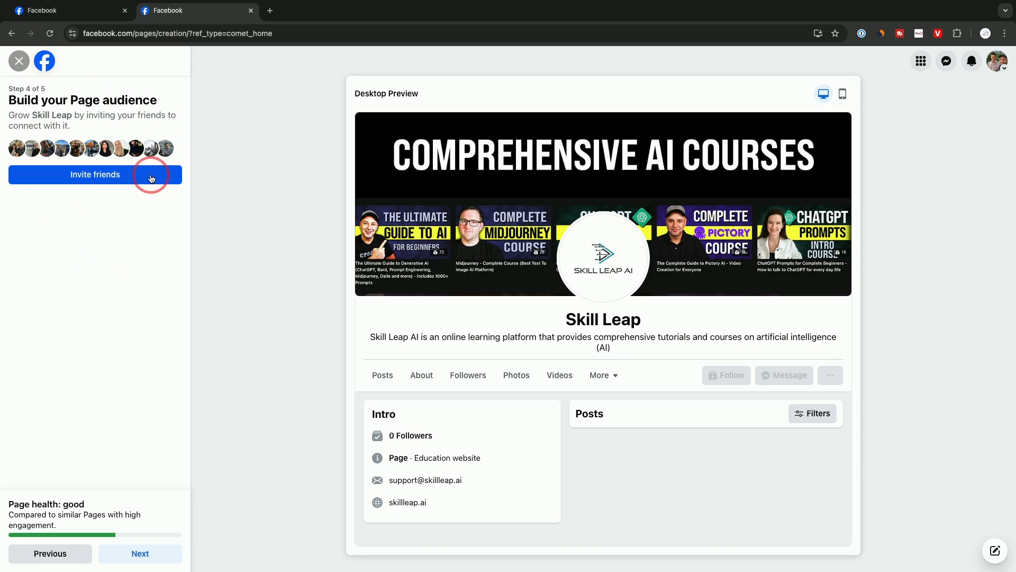
mouse_move(73, 179)
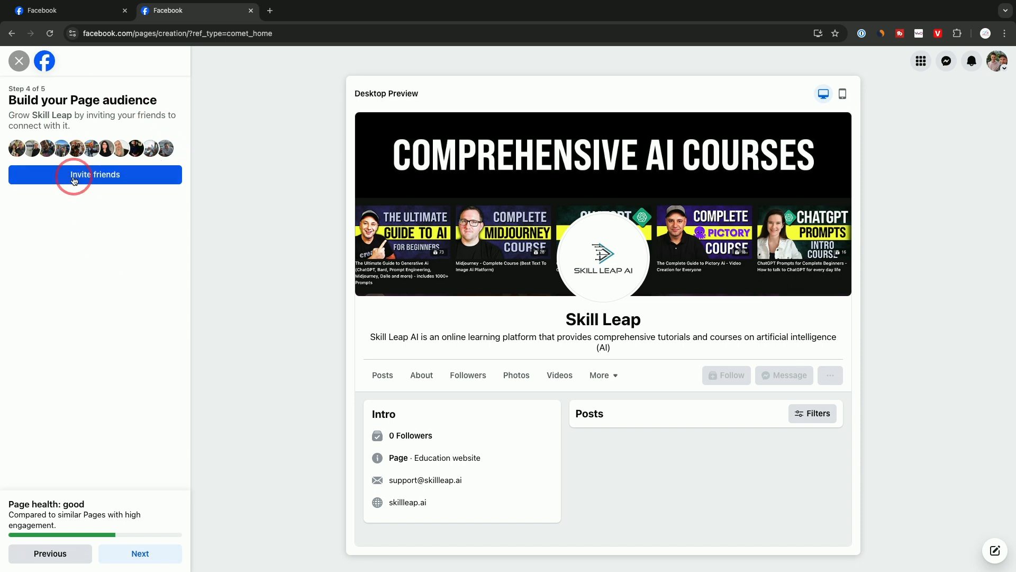
mouse_move(137, 492)
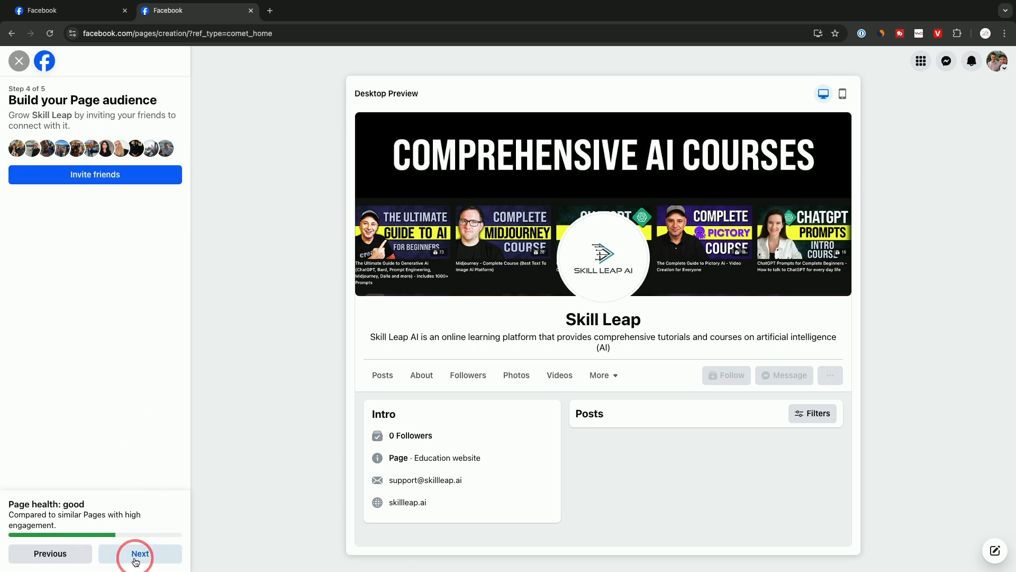
Turn off page notifications and marketing emails on step 5, then finish the Skill Leap page setup.
left_click(139, 554)
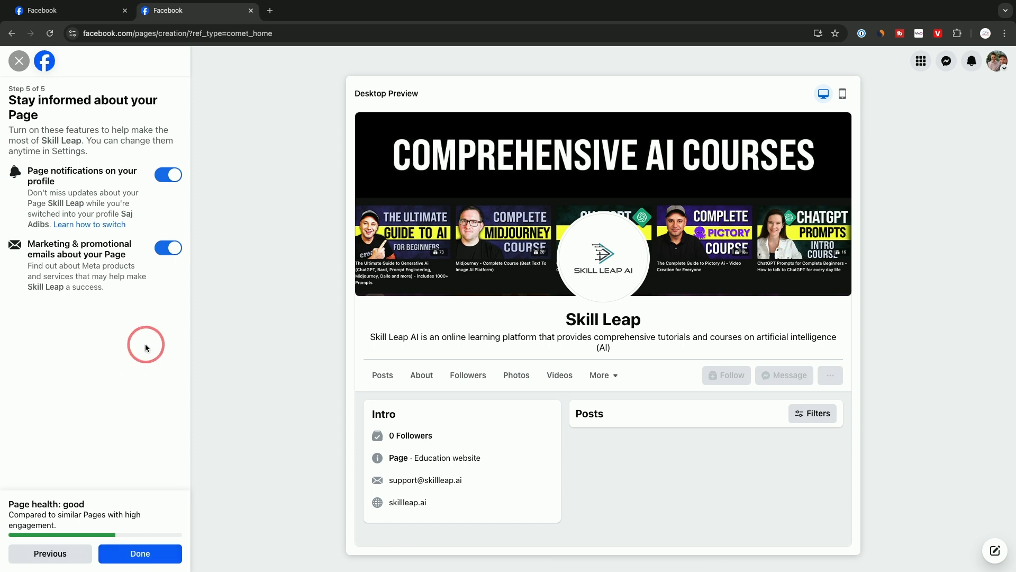
mouse_move(97, 103)
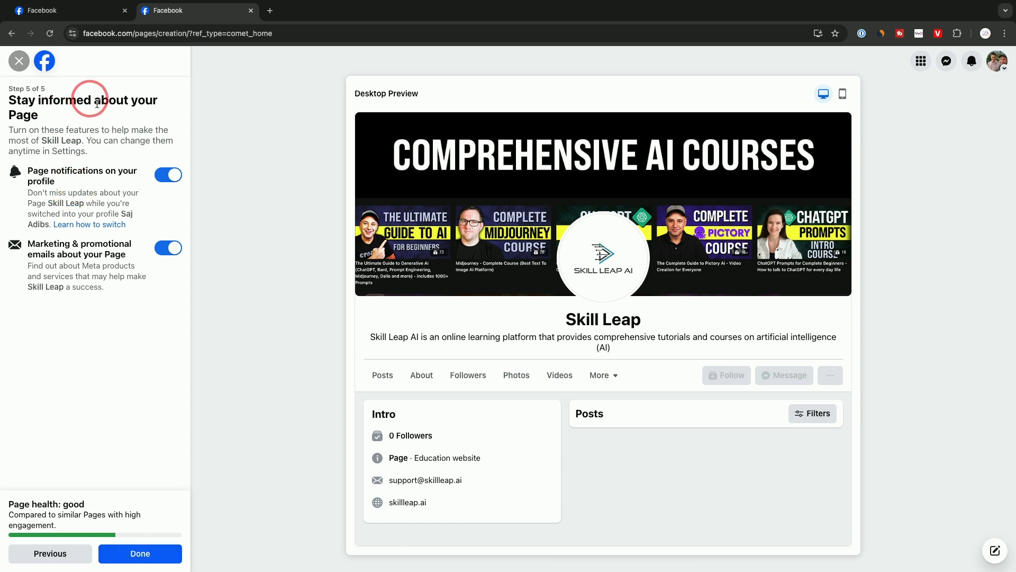
left_click(169, 175)
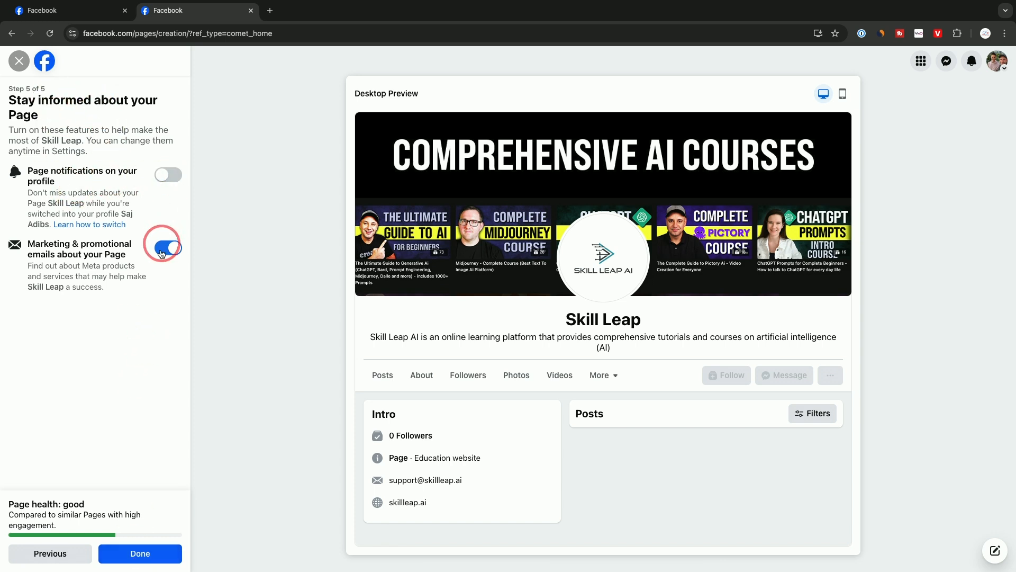
left_click(168, 246)
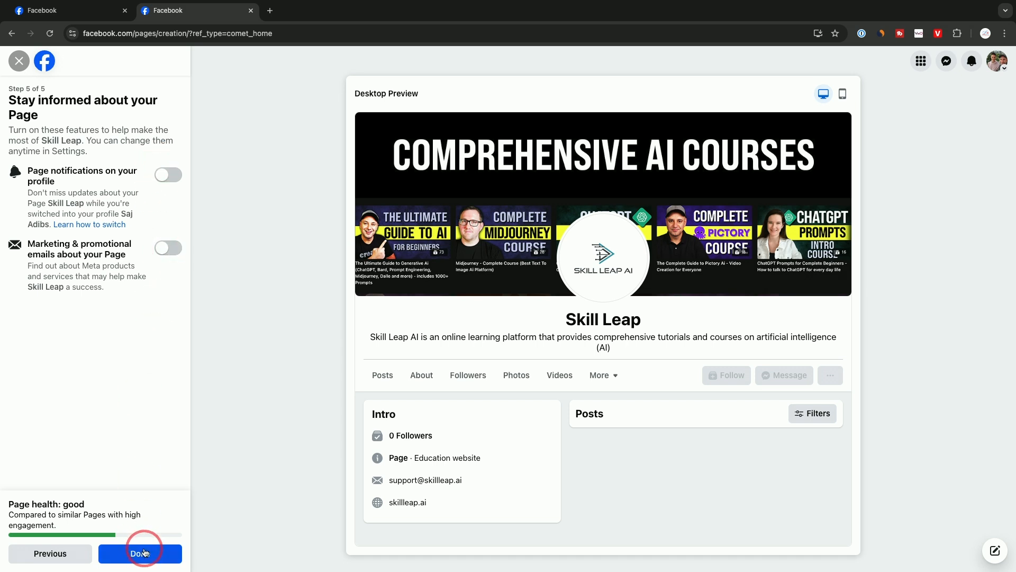
left_click(140, 553)
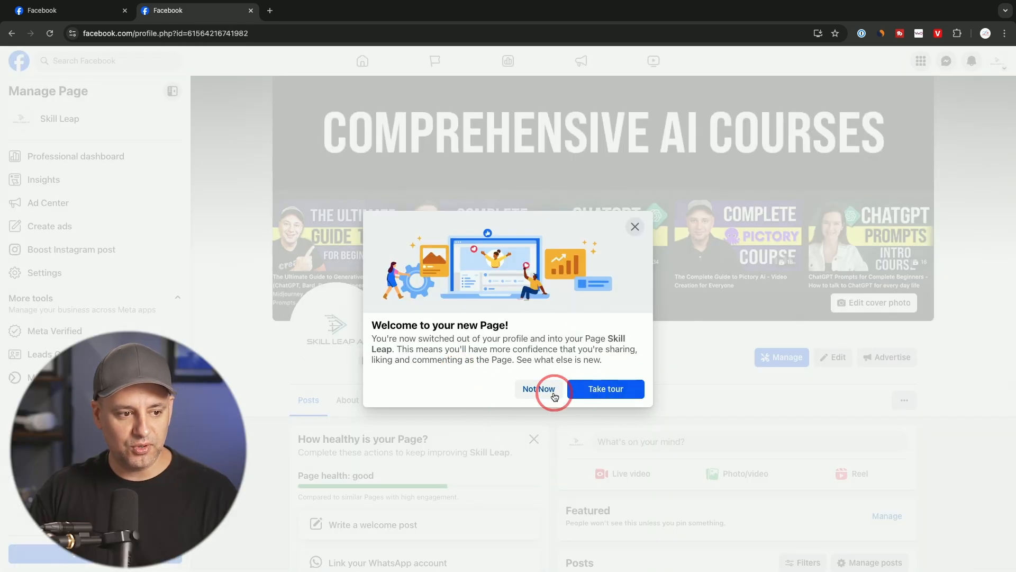
Dismiss the welcome tour, reposition the Skill Leap cover photo and save the new position.
left_click(539, 388)
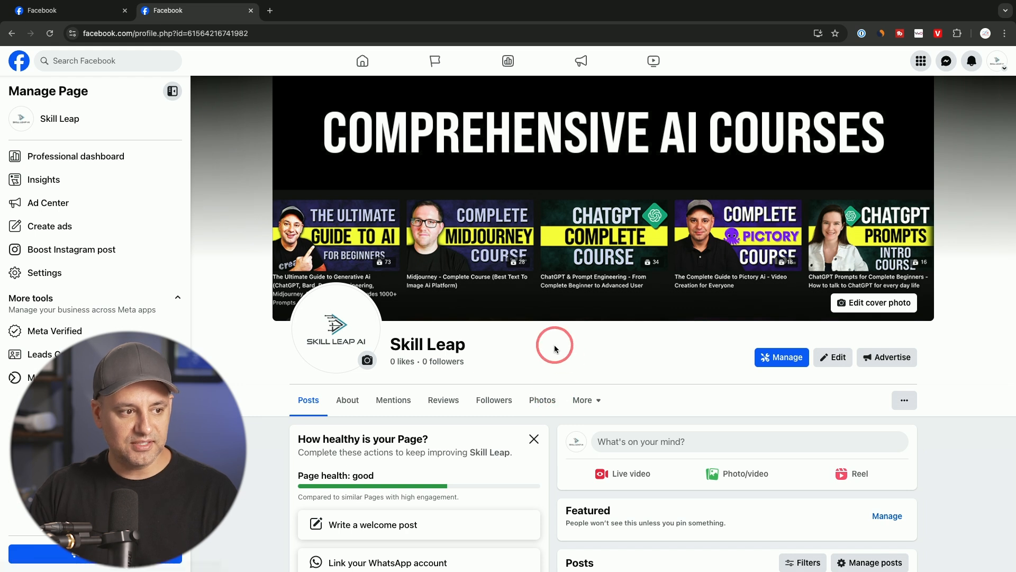
mouse_move(567, 278)
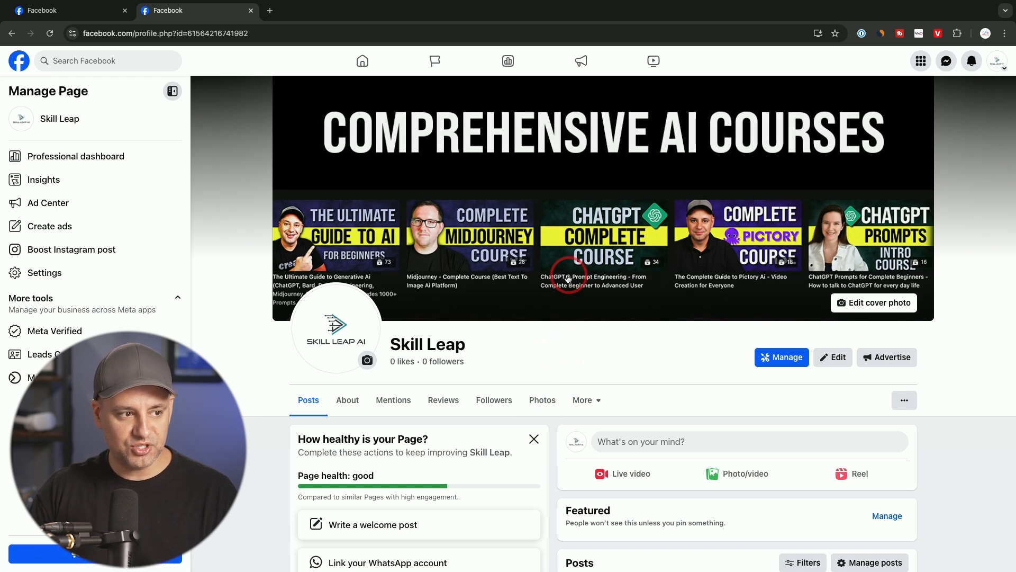
mouse_move(531, 162)
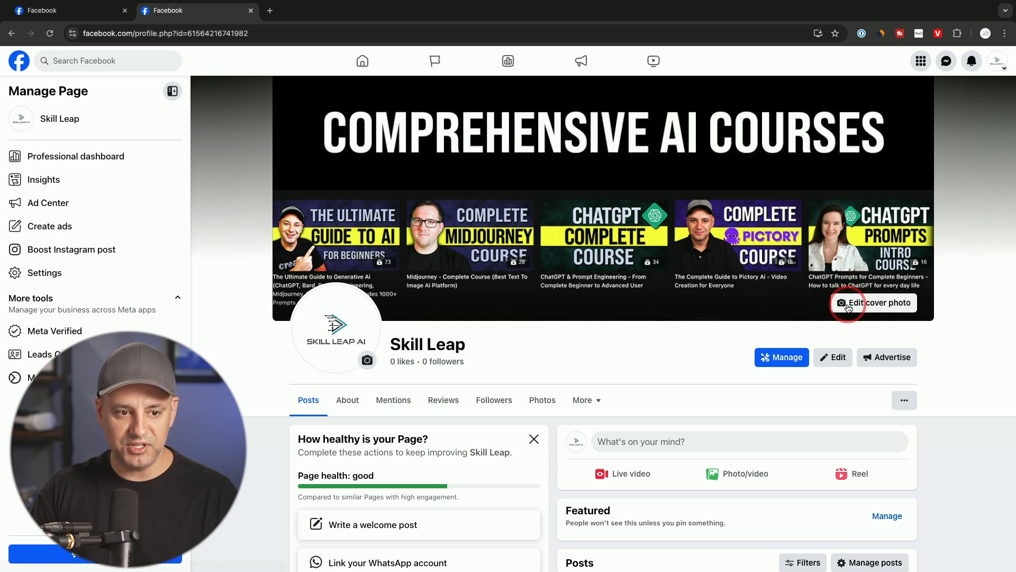
left_click(874, 302)
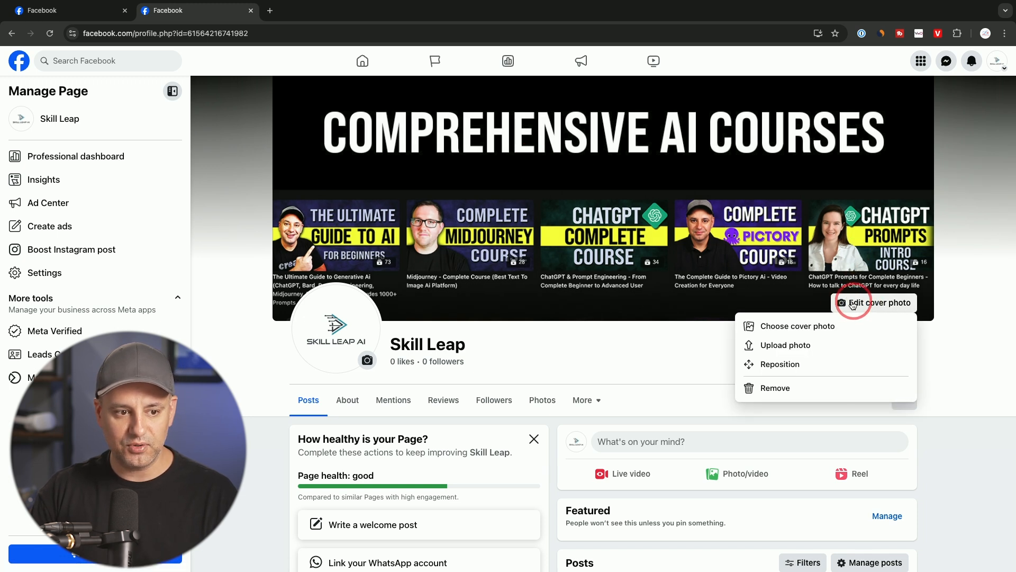
mouse_move(779, 363)
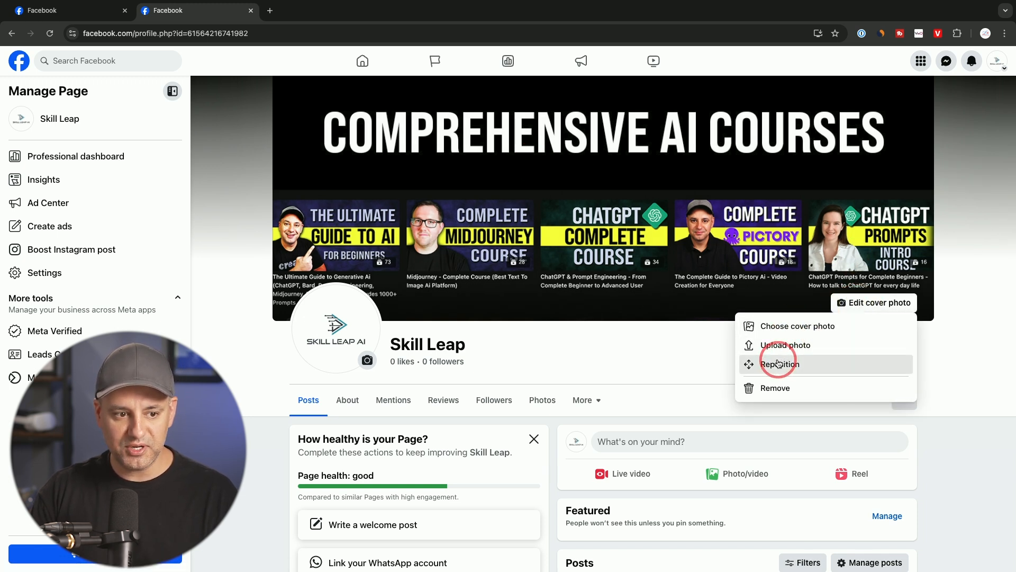
left_click(780, 363)
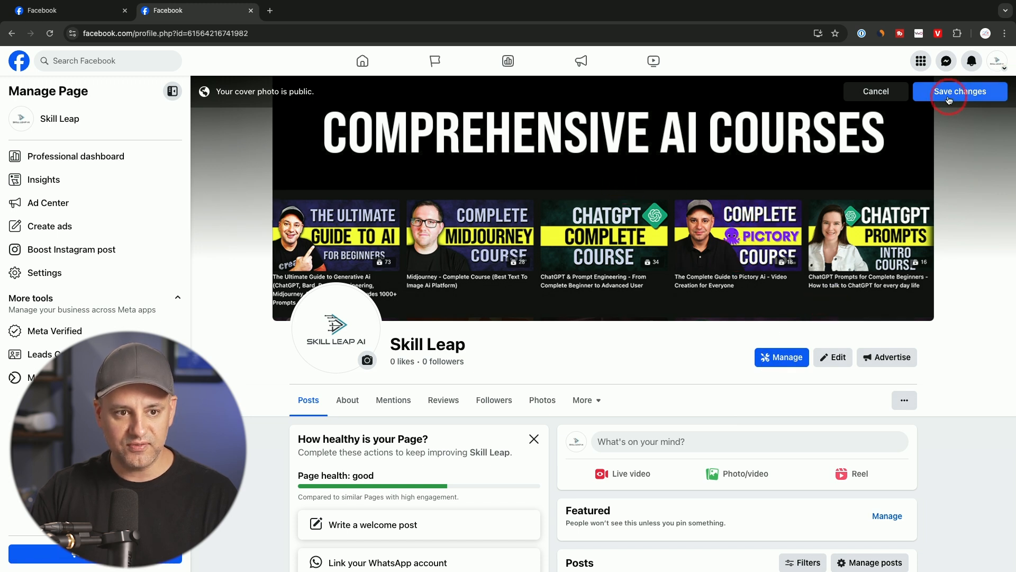
left_click(960, 91)
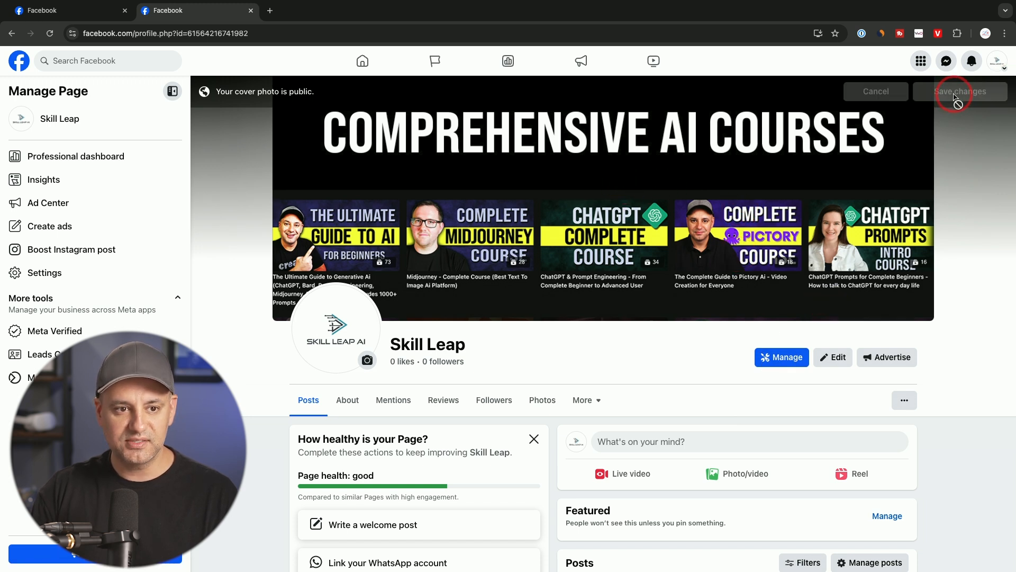
left_click(959, 91)
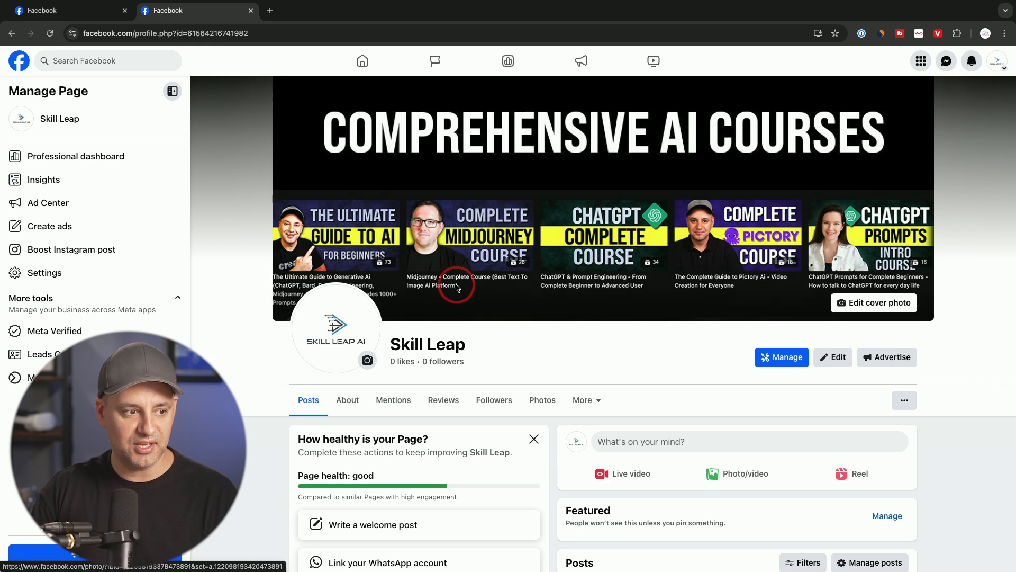
scroll("down", 3)
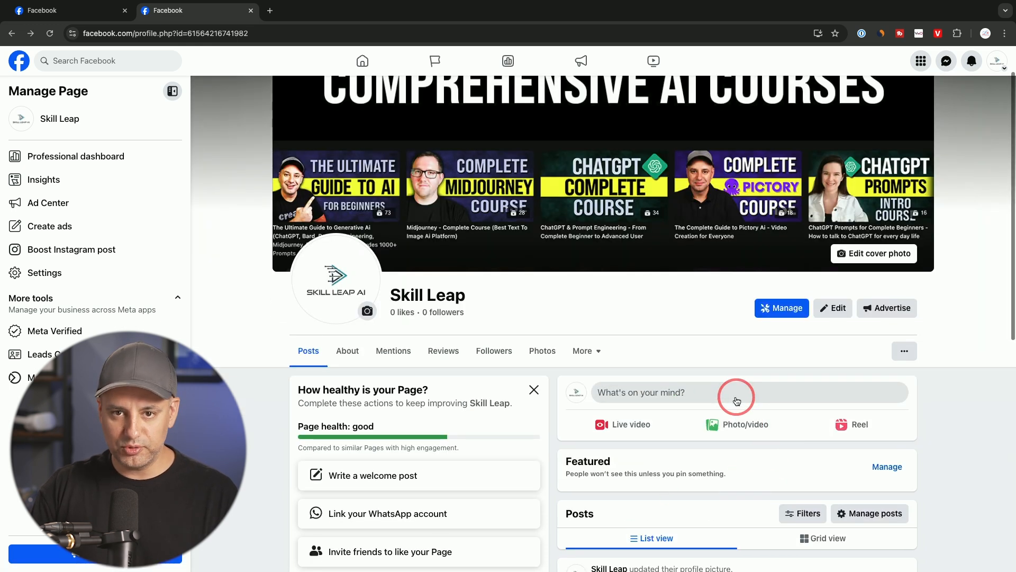
mouse_move(735, 415)
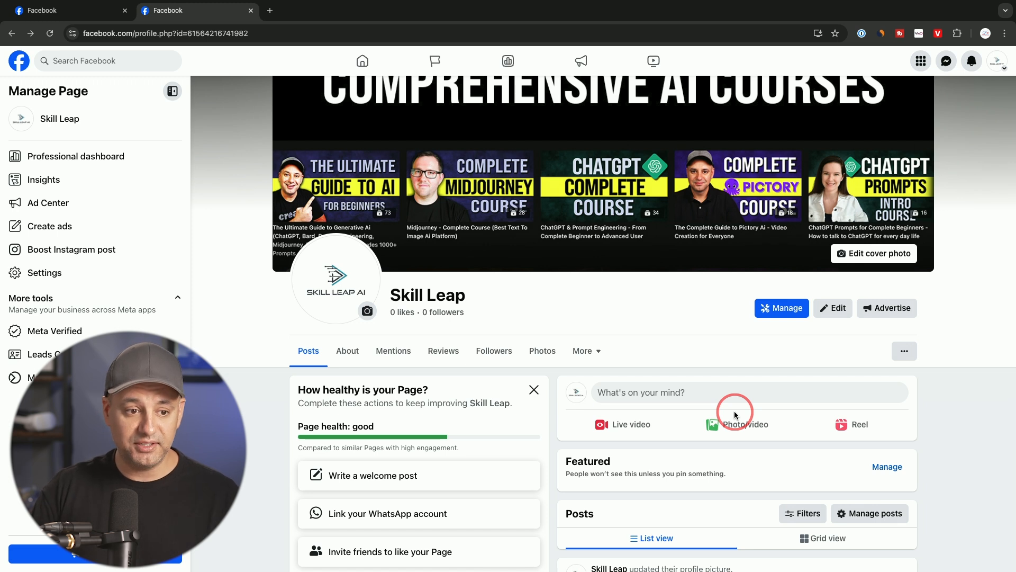
mouse_move(778, 308)
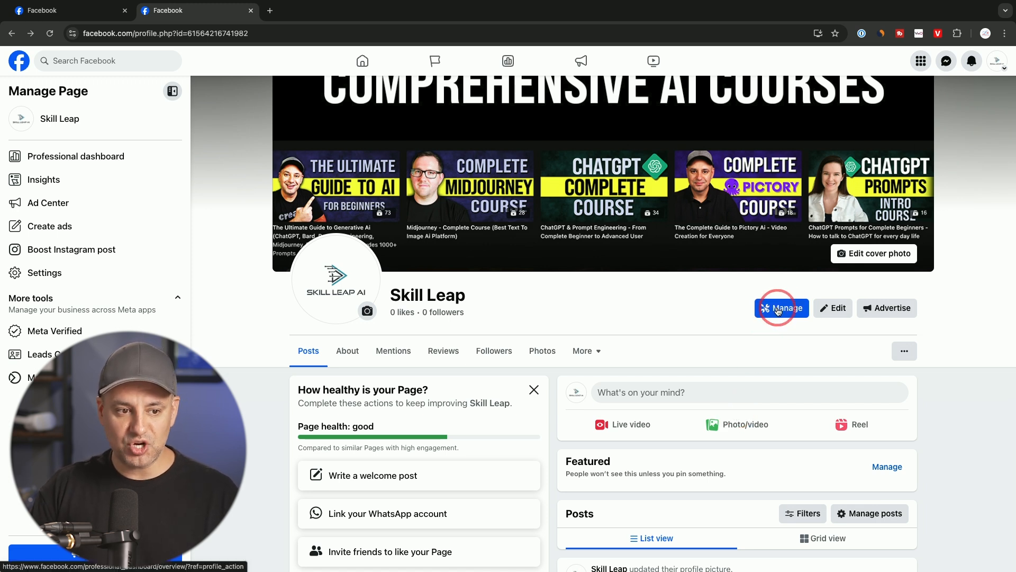
left_click(782, 308)
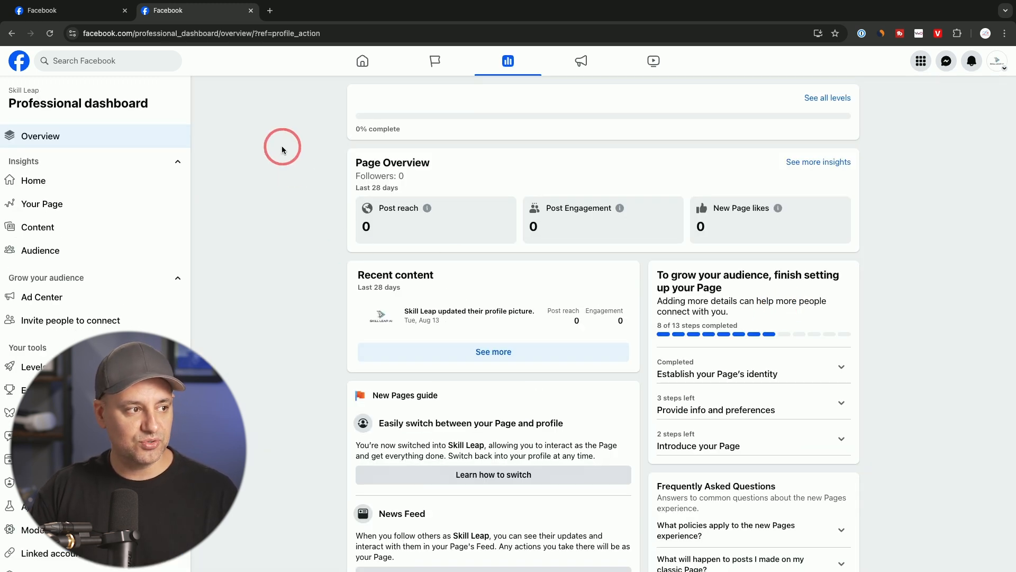
mouse_move(120, 109)
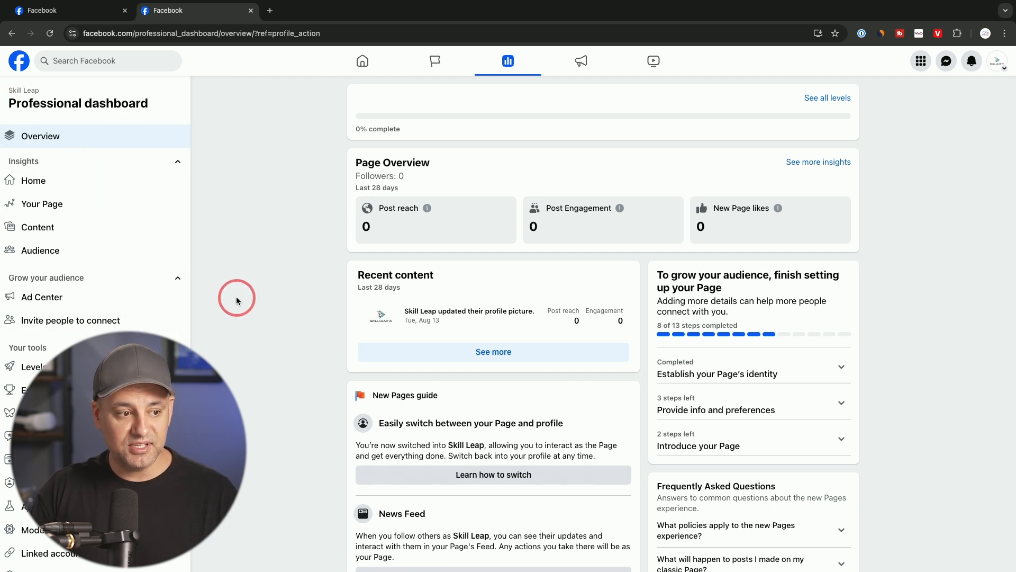
scroll("down", 3)
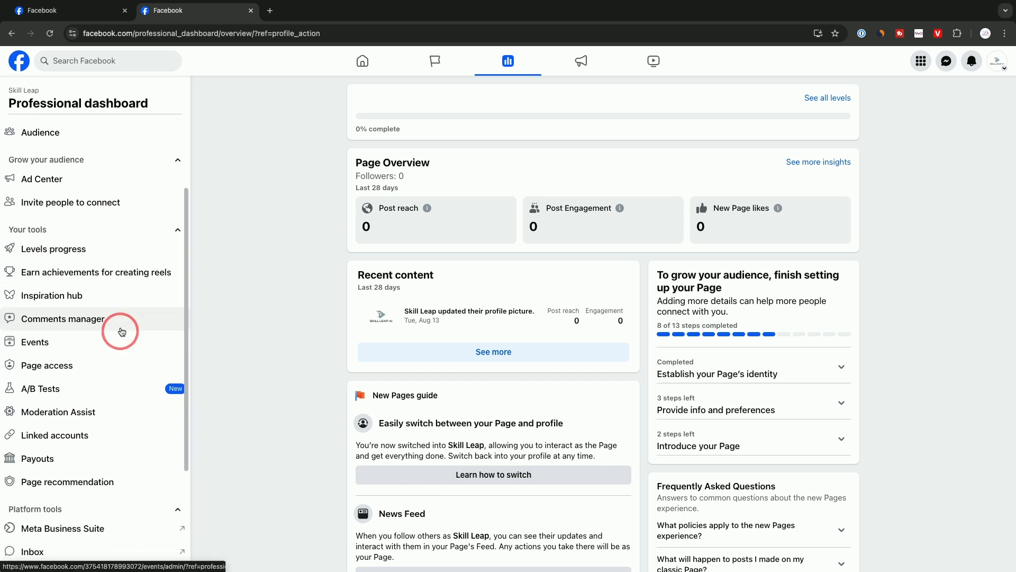
scroll("down", 3)
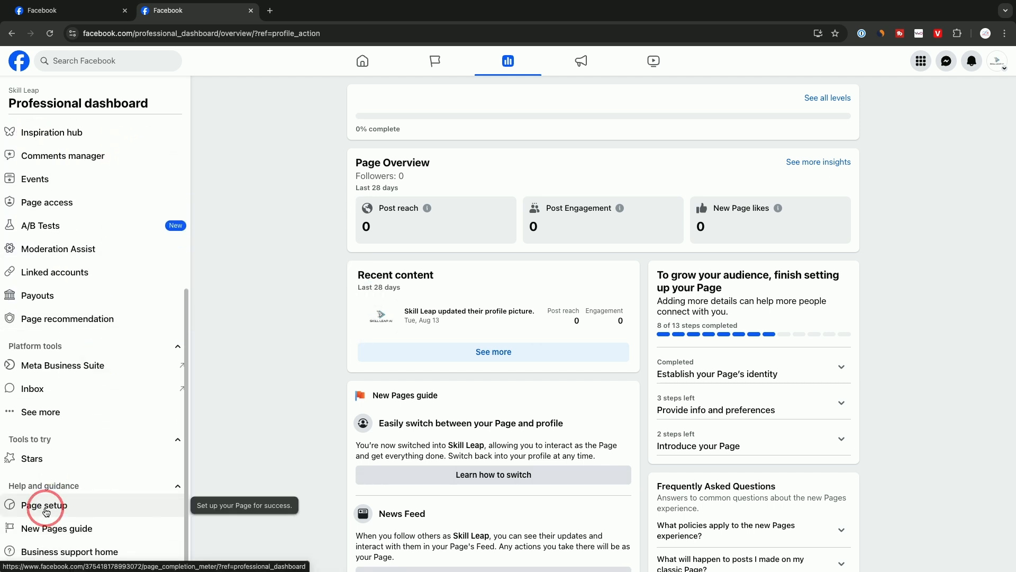
Review the Page setup checklist at 8 of 13 steps, then return to the professional dashboard.
left_click(44, 505)
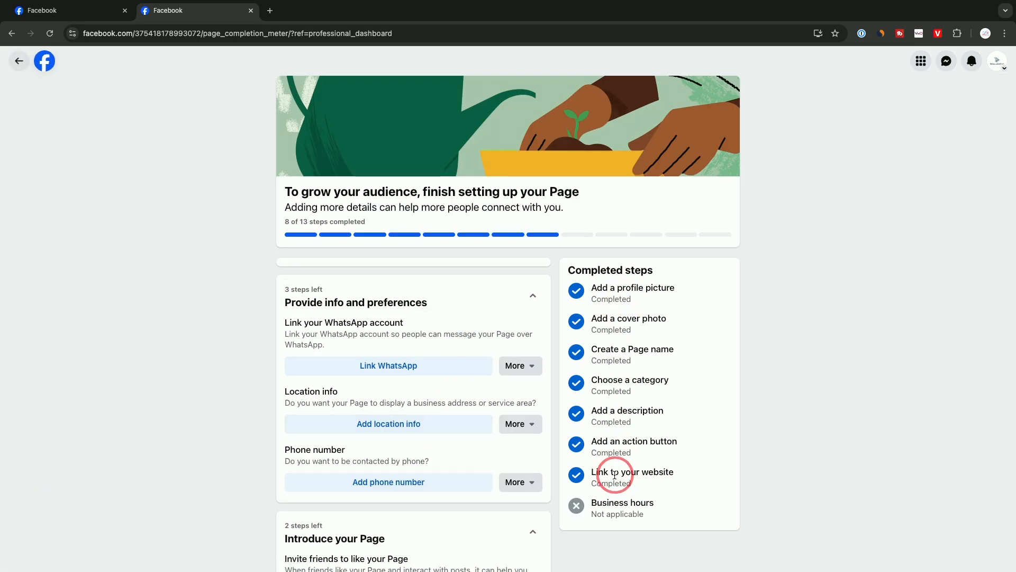
scroll("down", 3)
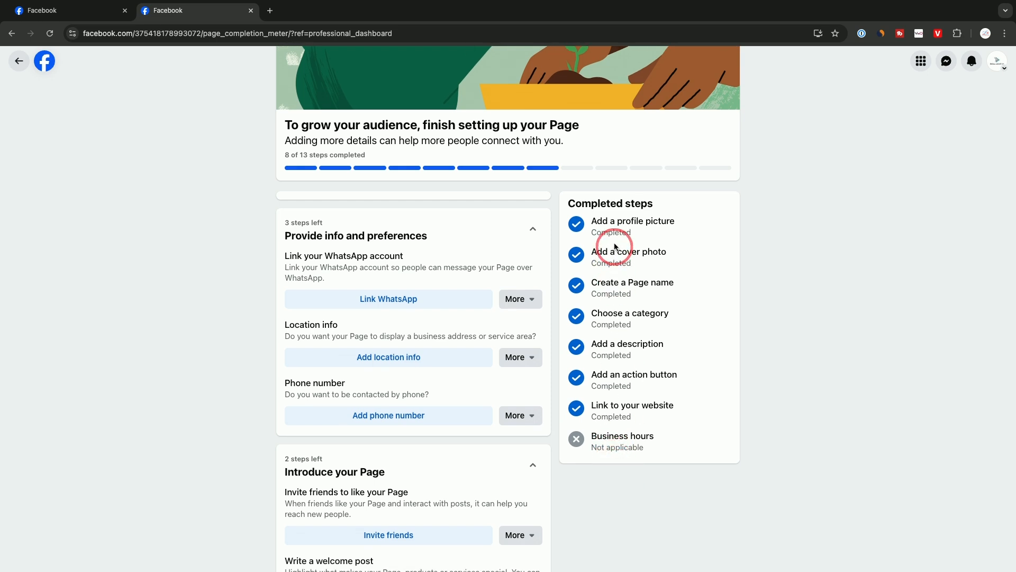
mouse_move(586, 266)
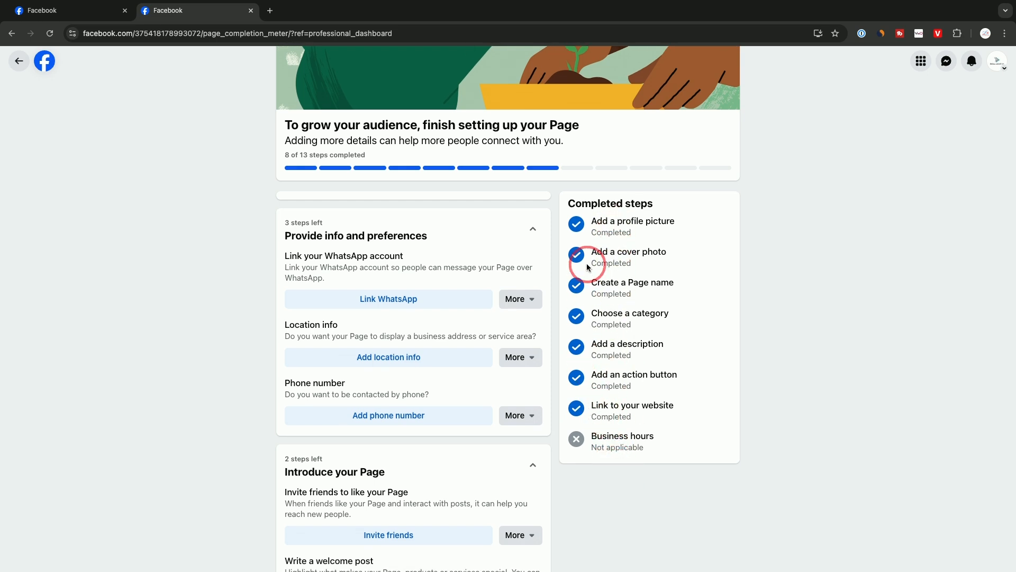
scroll("down", 3)
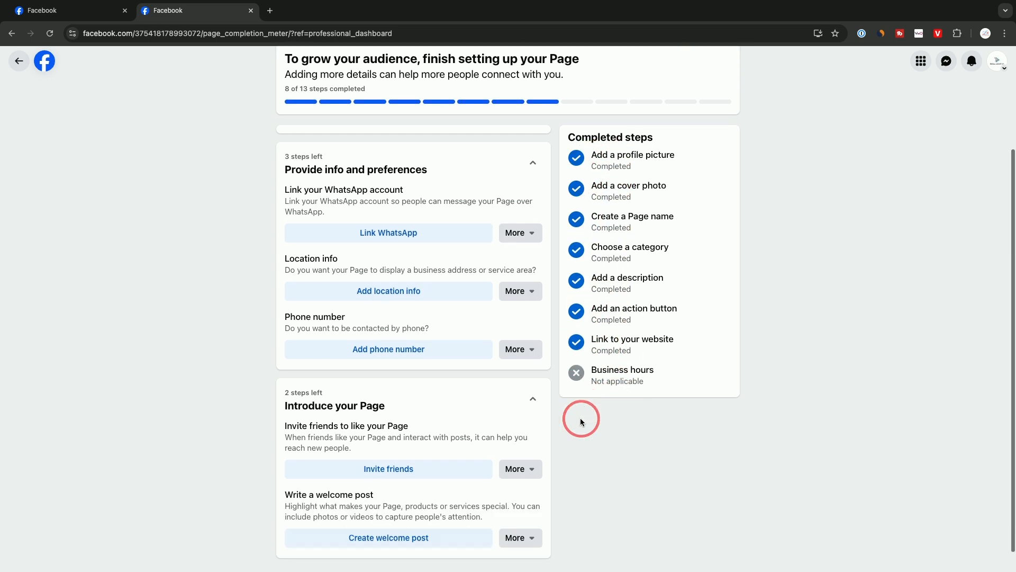
scroll("up", 3)
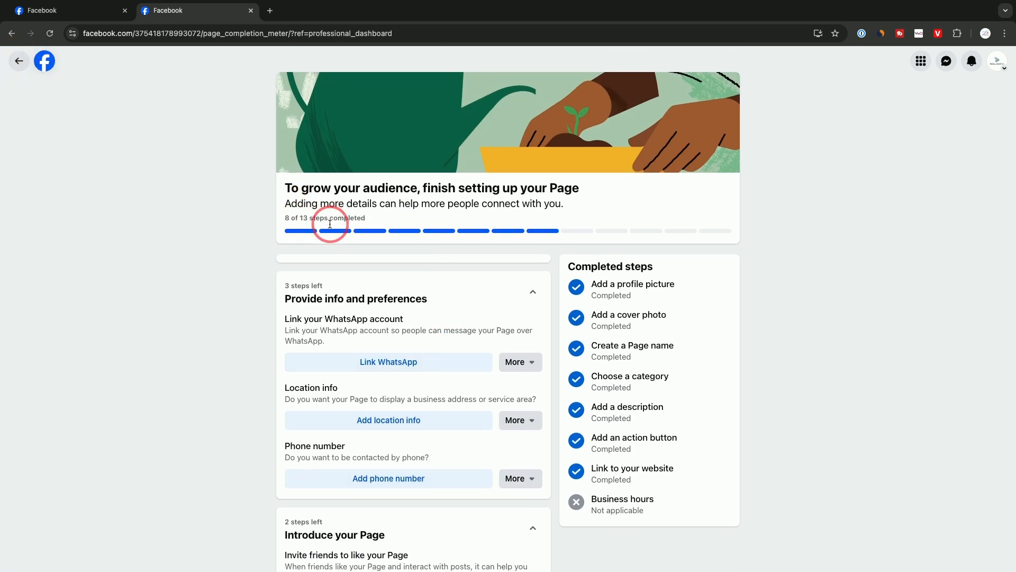
scroll("down", 3)
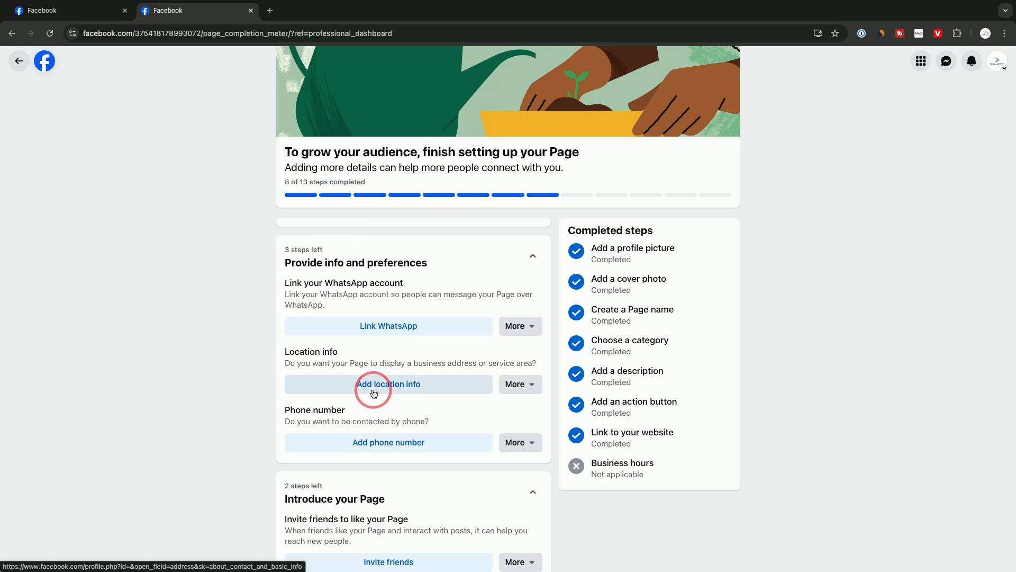
scroll("down", 3)
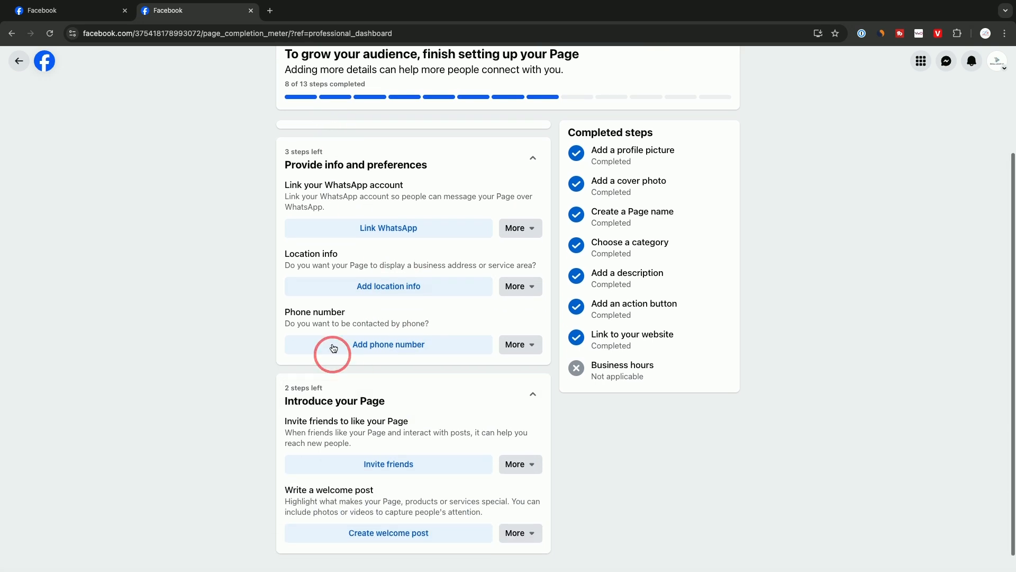
left_click(45, 61)
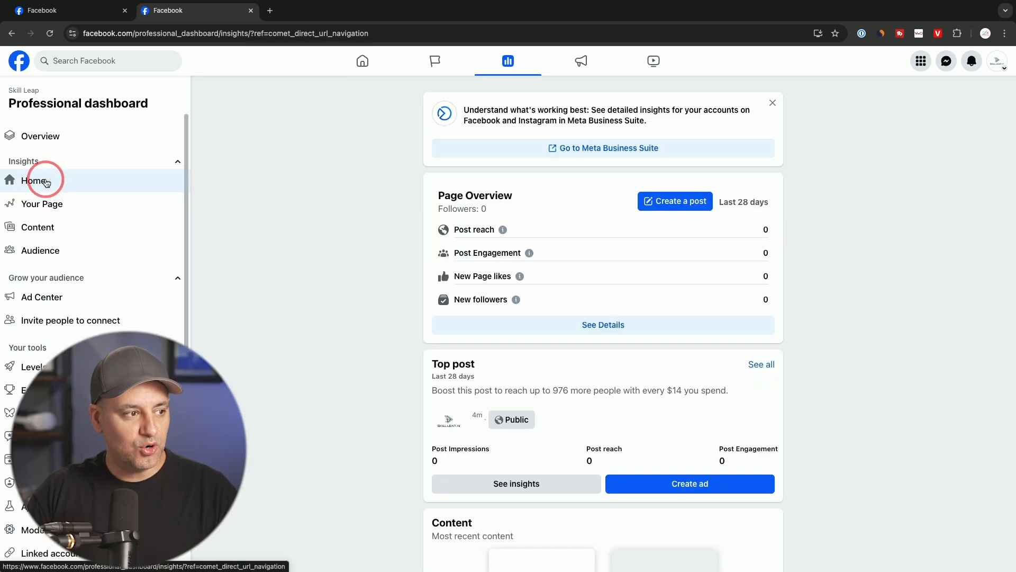
mouse_move(473, 204)
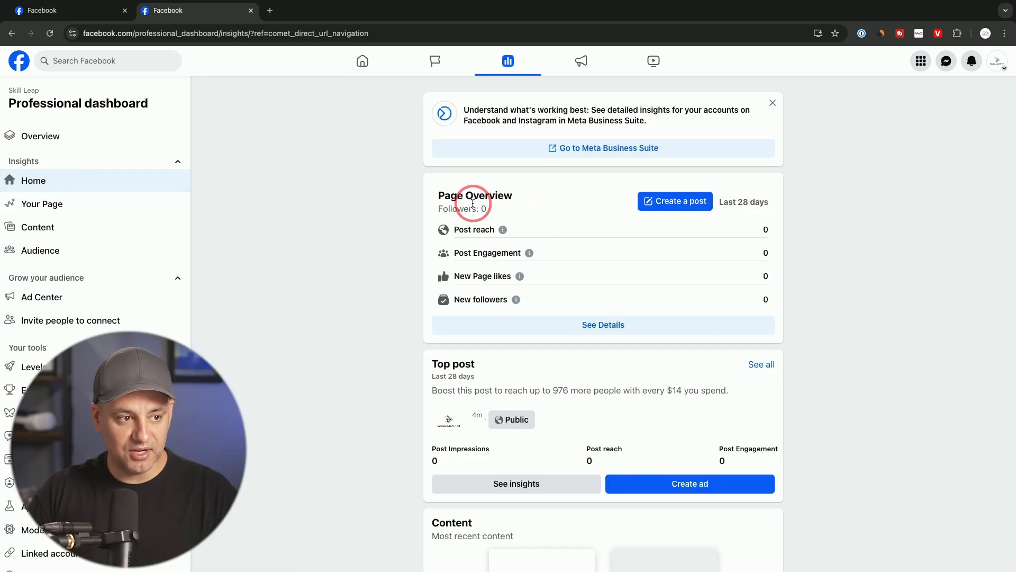
mouse_move(584, 207)
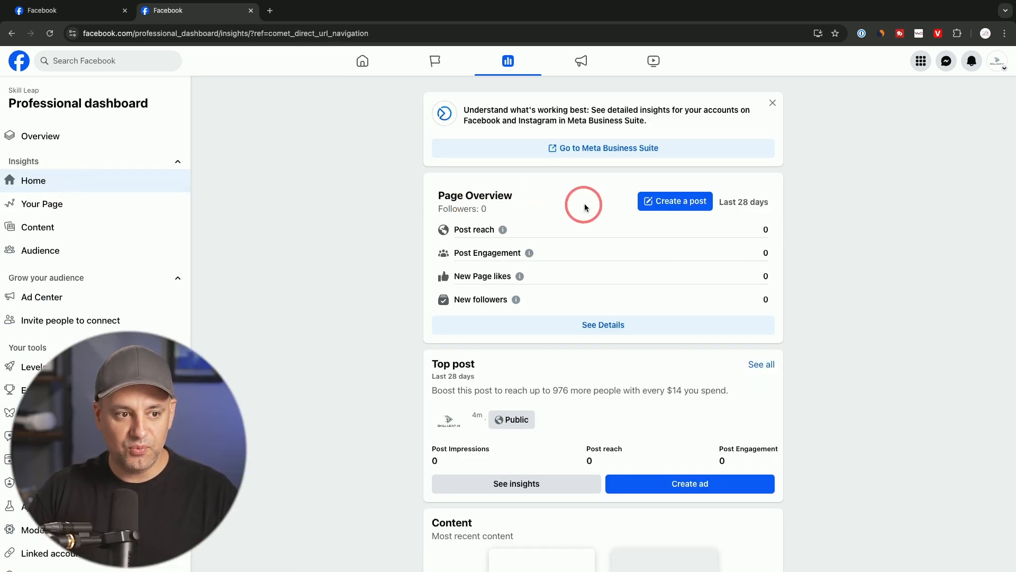
mouse_move(674, 201)
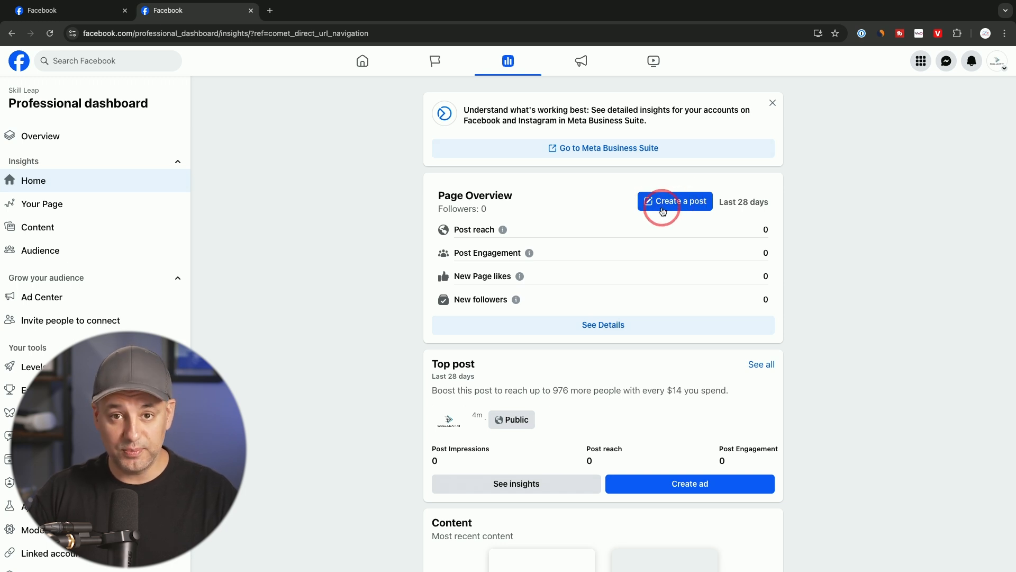
mouse_move(446, 203)
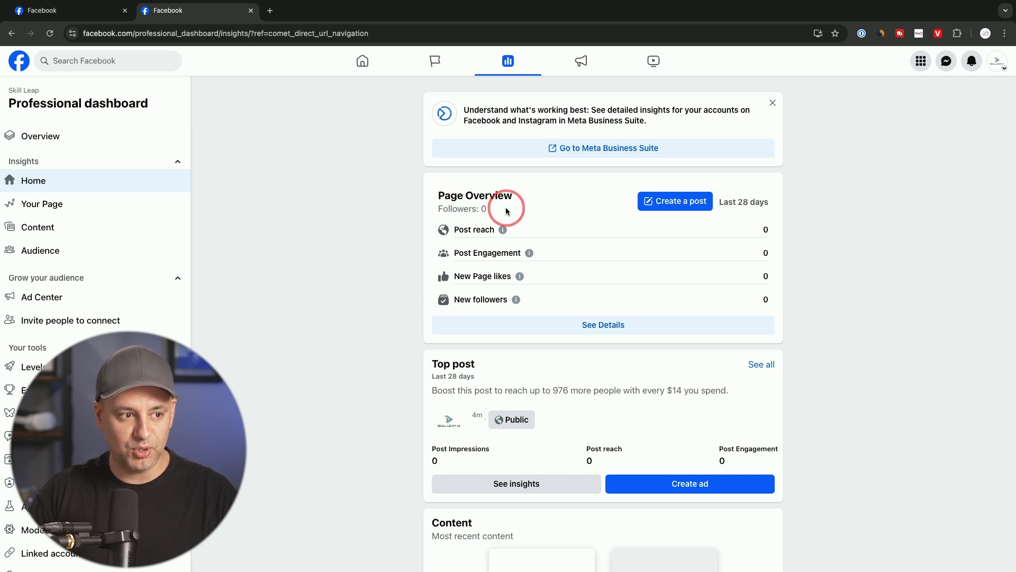
mouse_move(481, 213)
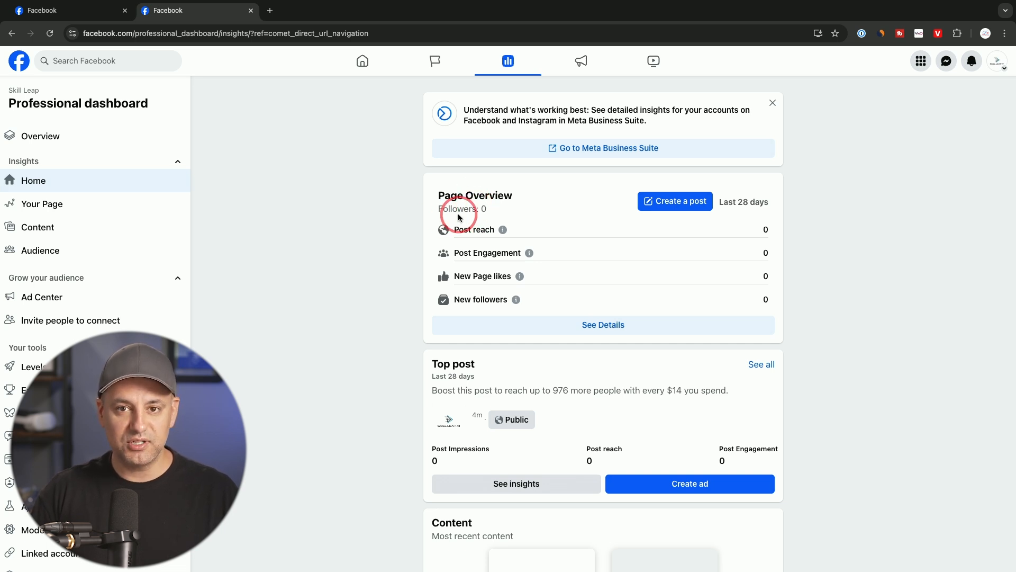
mouse_move(466, 237)
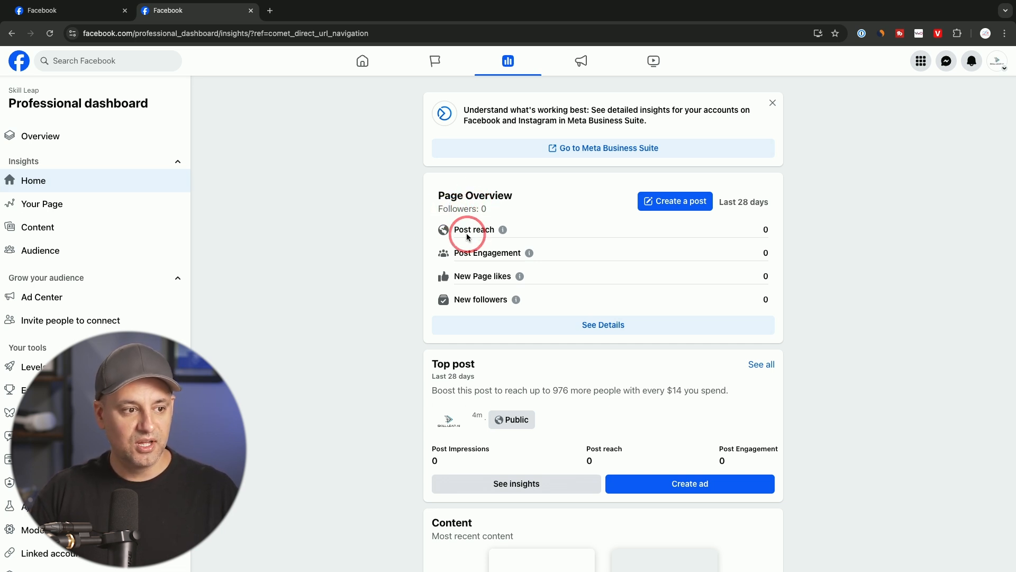
mouse_move(497, 238)
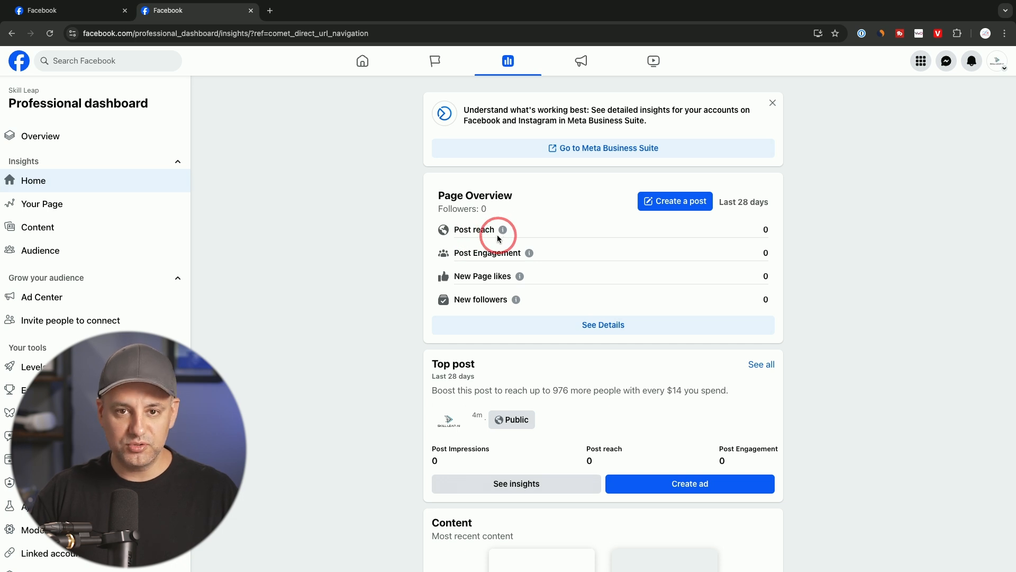
mouse_move(760, 244)
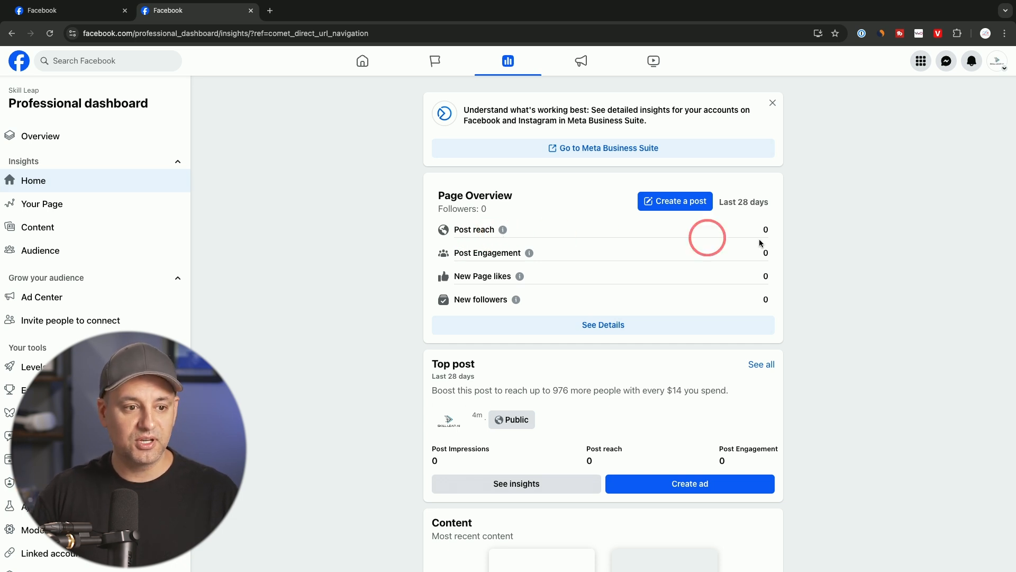
scroll("down", 3)
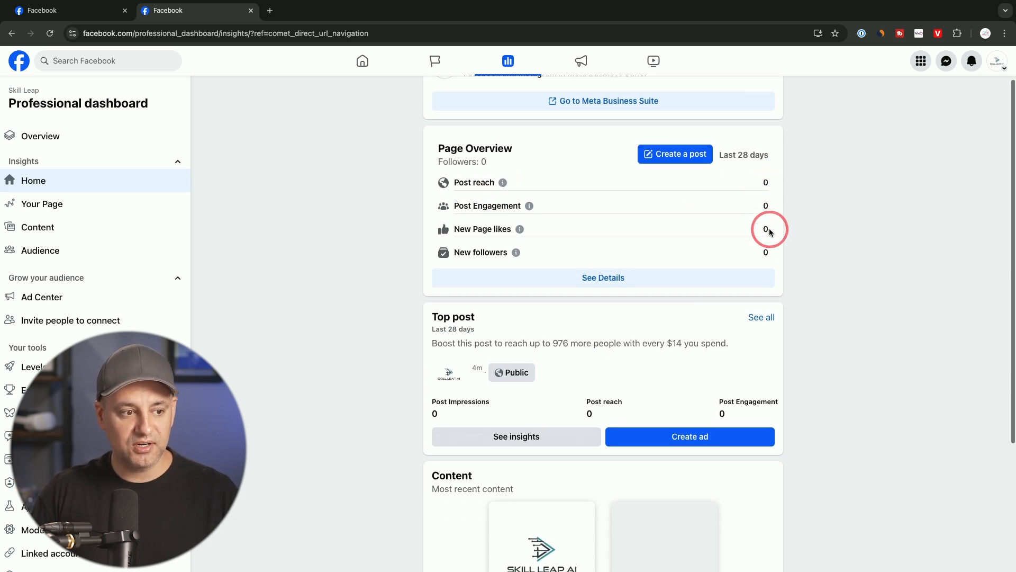
scroll("down", 3)
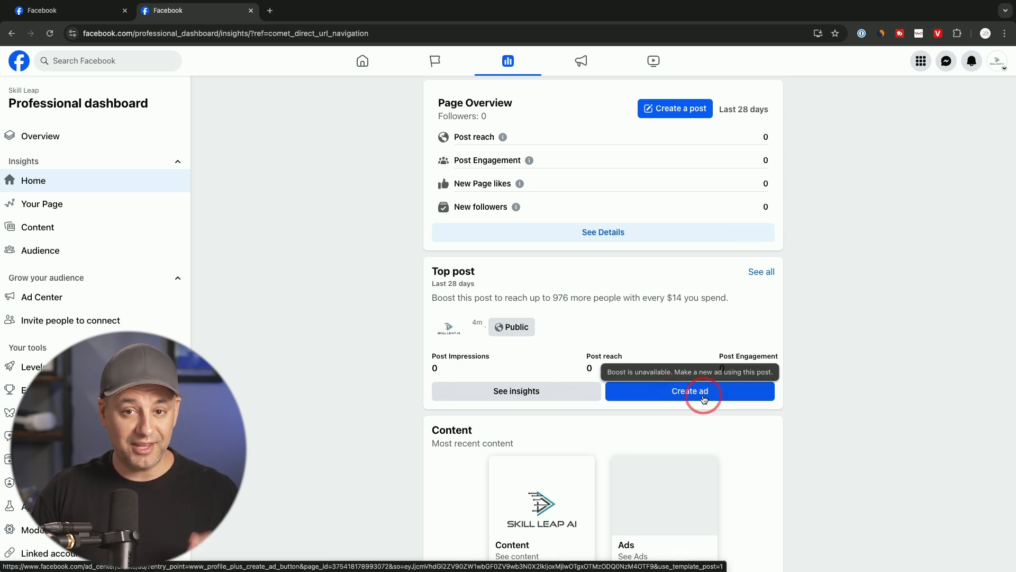
mouse_move(850, 335)
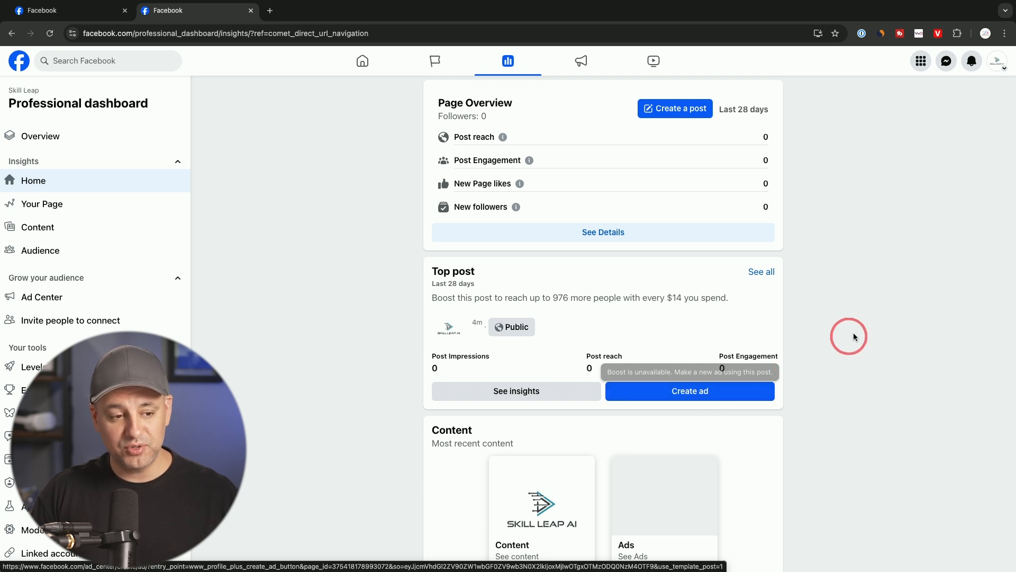
scroll("down", 3)
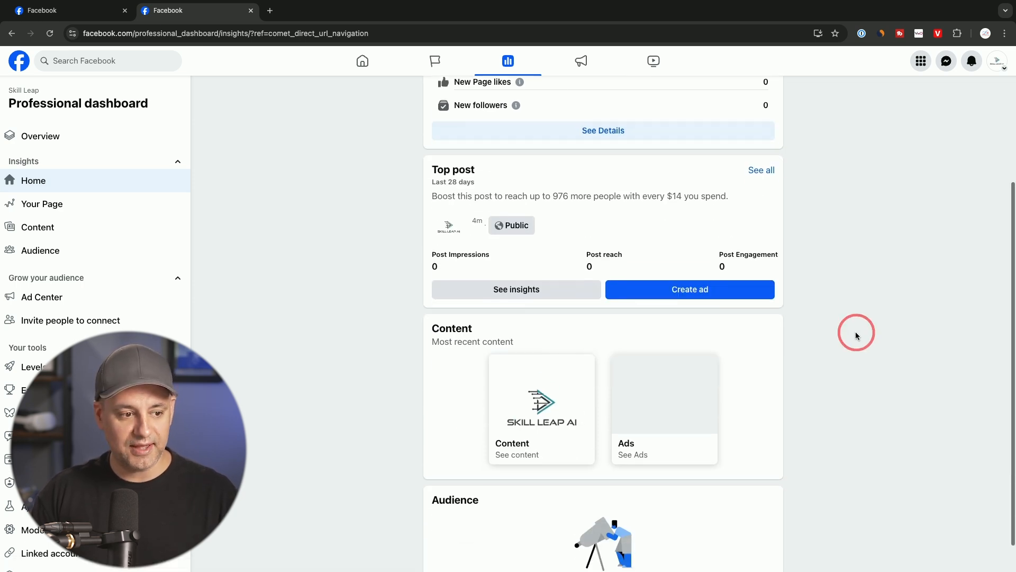
scroll("down", 3)
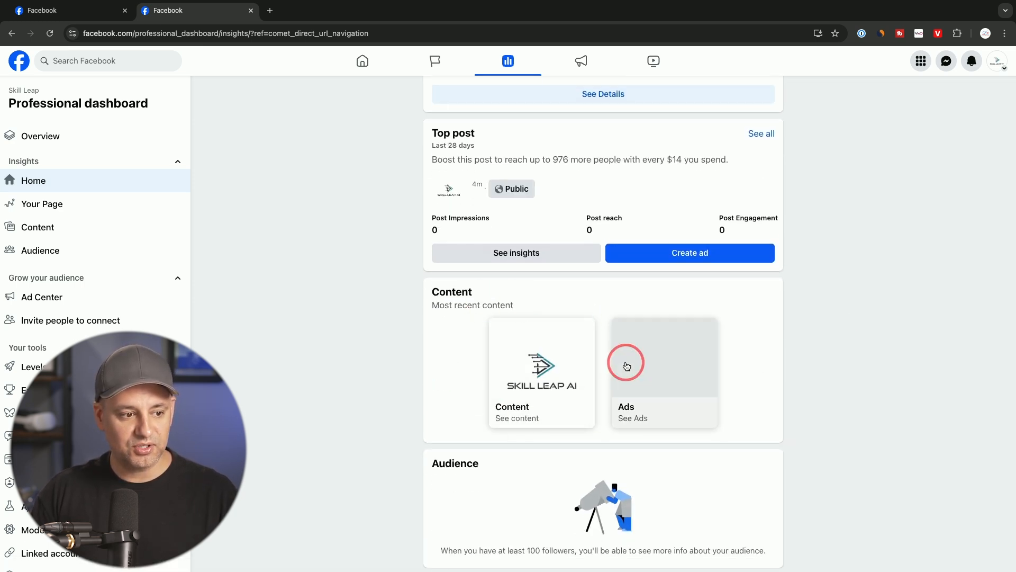
scroll("up", 3)
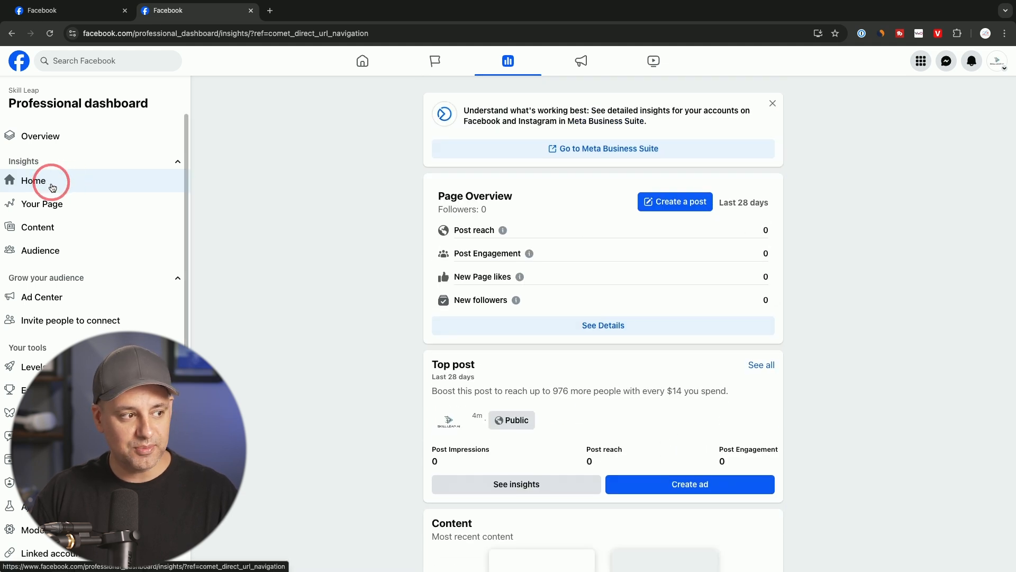
Show the Audience insights, which unlock more detail after 100 followers.
left_click(39, 250)
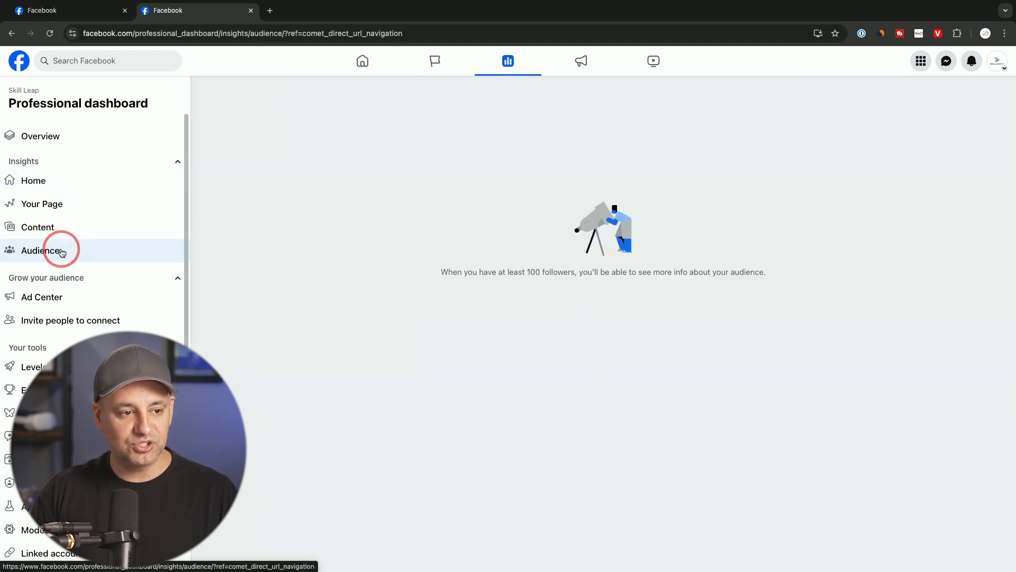
mouse_move(571, 286)
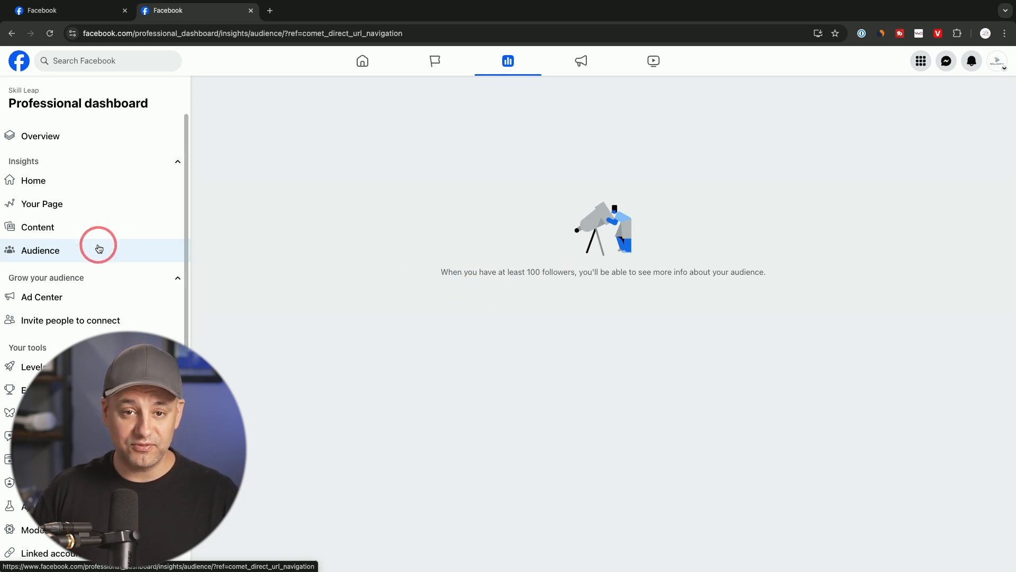
mouse_move(88, 253)
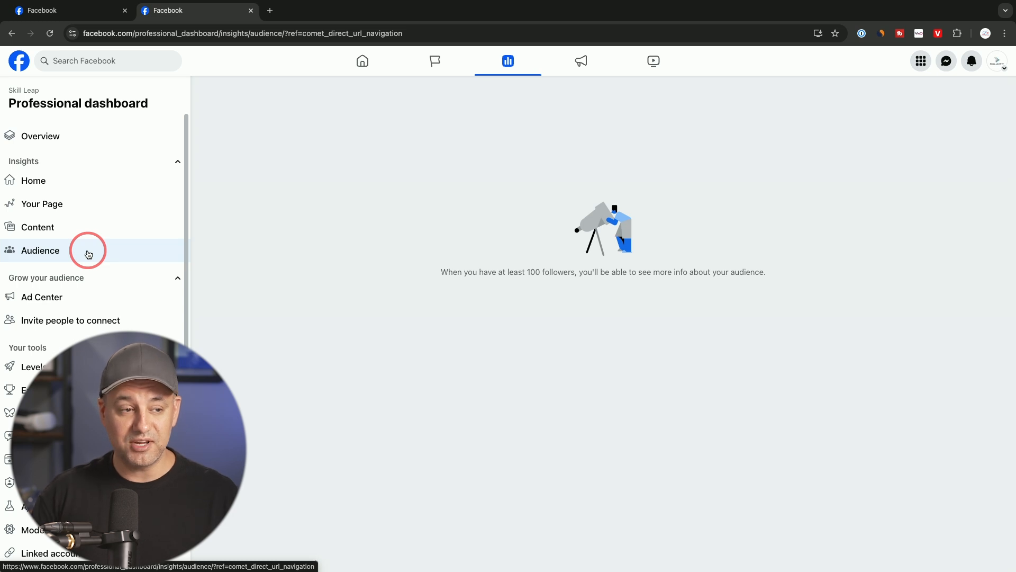
mouse_move(95, 252)
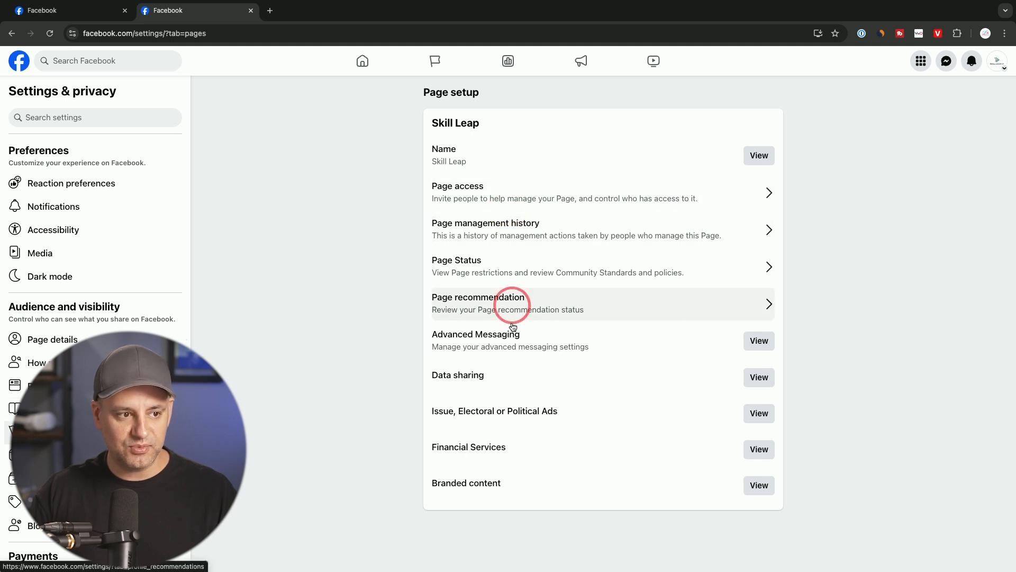
mouse_move(525, 452)
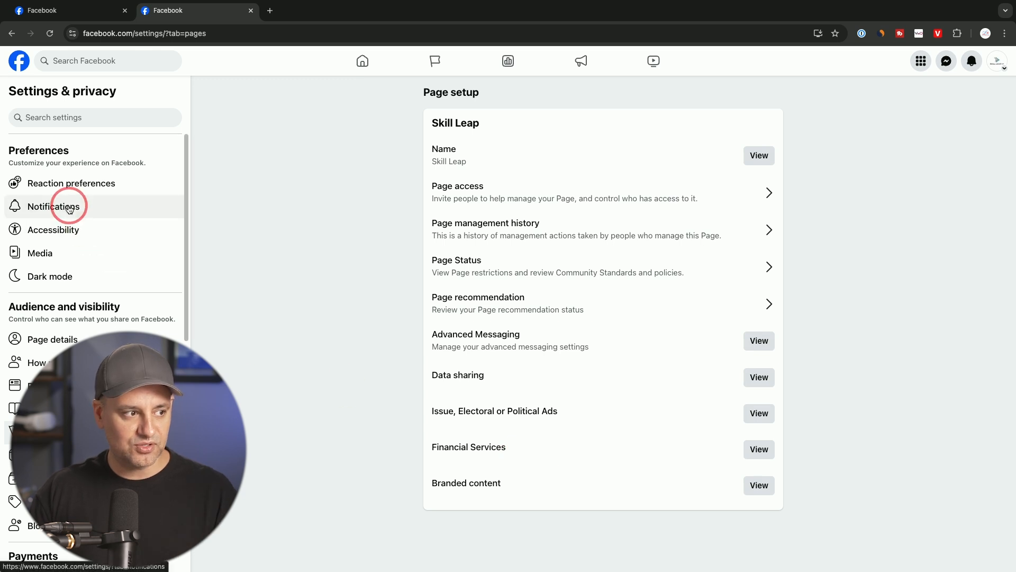
Return from notification settings to the Skill Leap page with its page-health checklist.
left_click(53, 206)
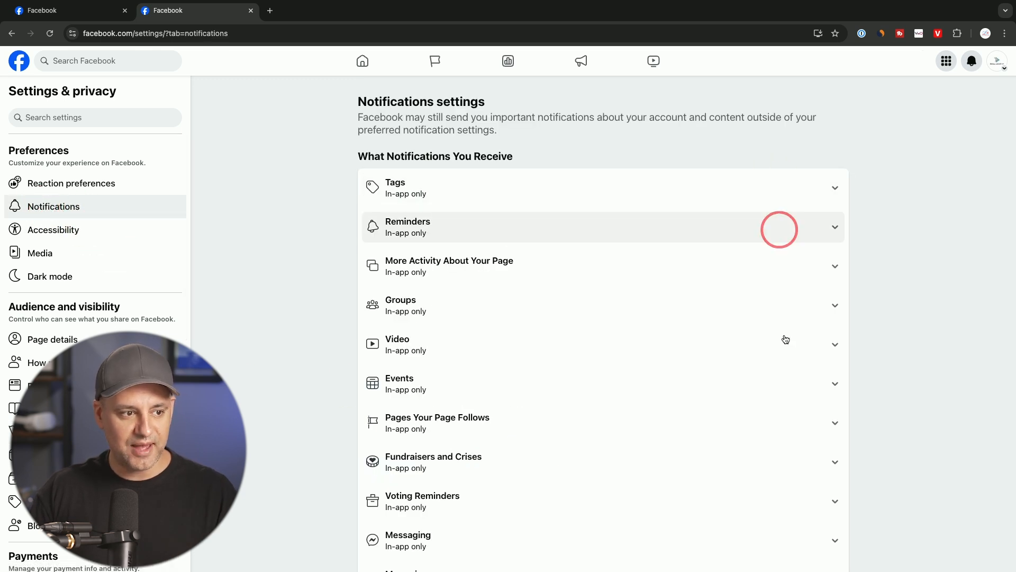
mouse_move(768, 422)
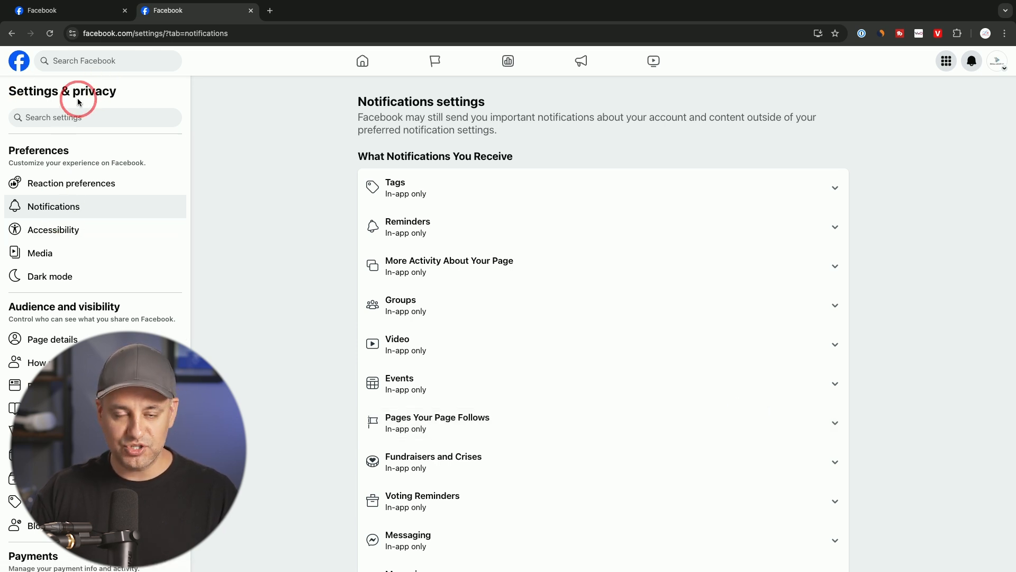
mouse_move(253, 138)
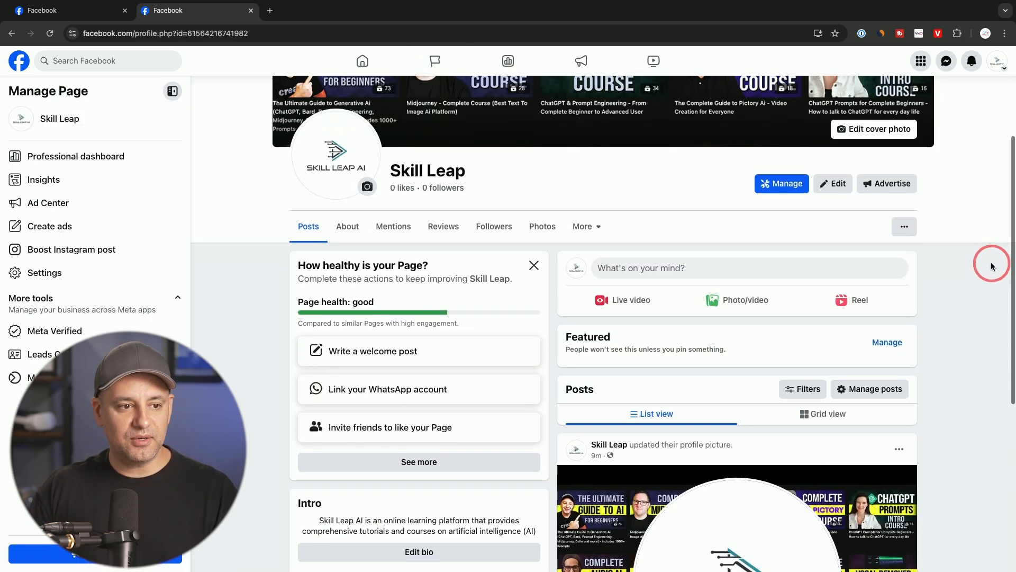
Start and close a new post unpublished, then browse the Skill Leap page's posts feed.
left_click(648, 268)
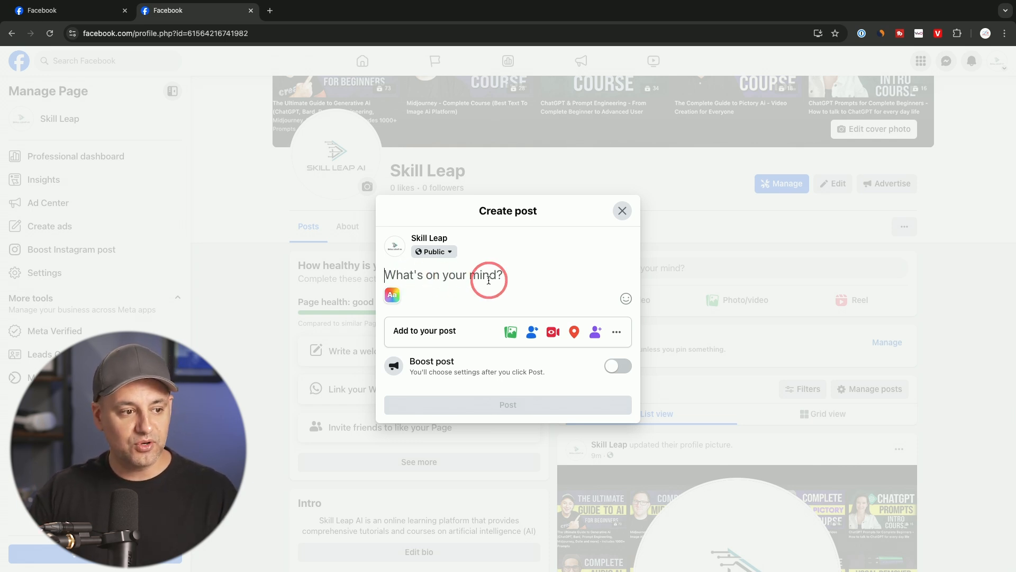
left_click(622, 209)
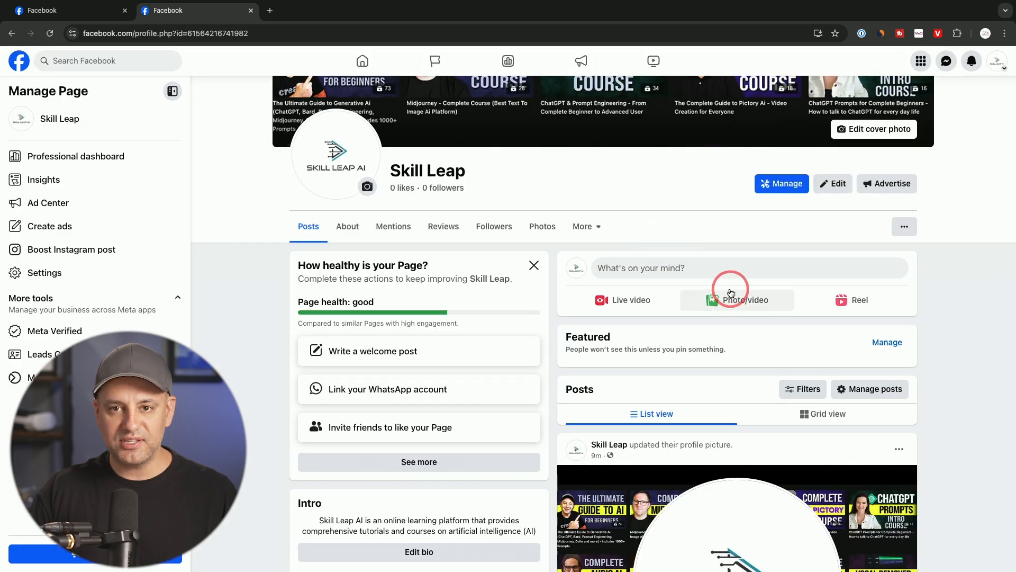
mouse_move(752, 307)
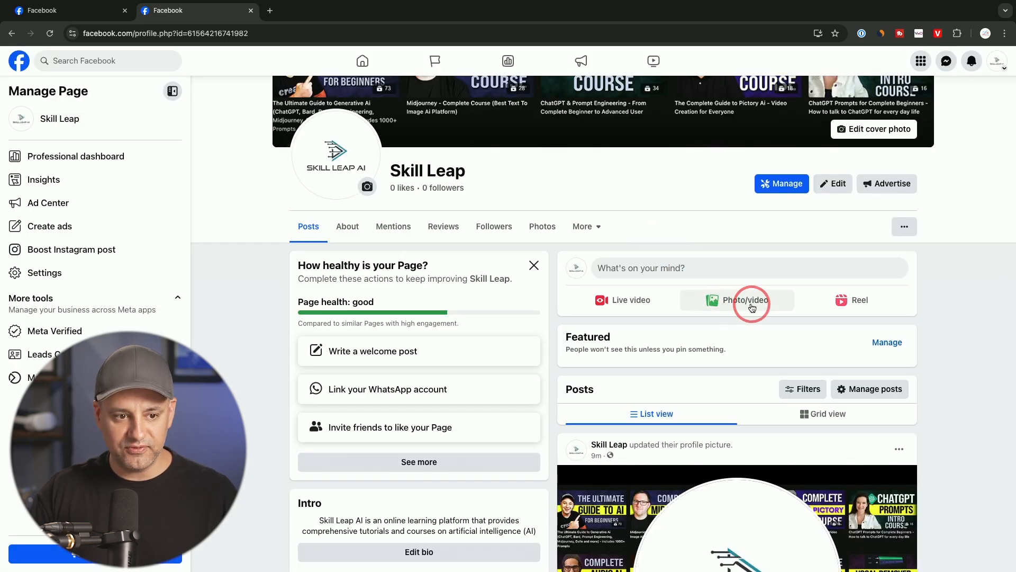
mouse_move(855, 300)
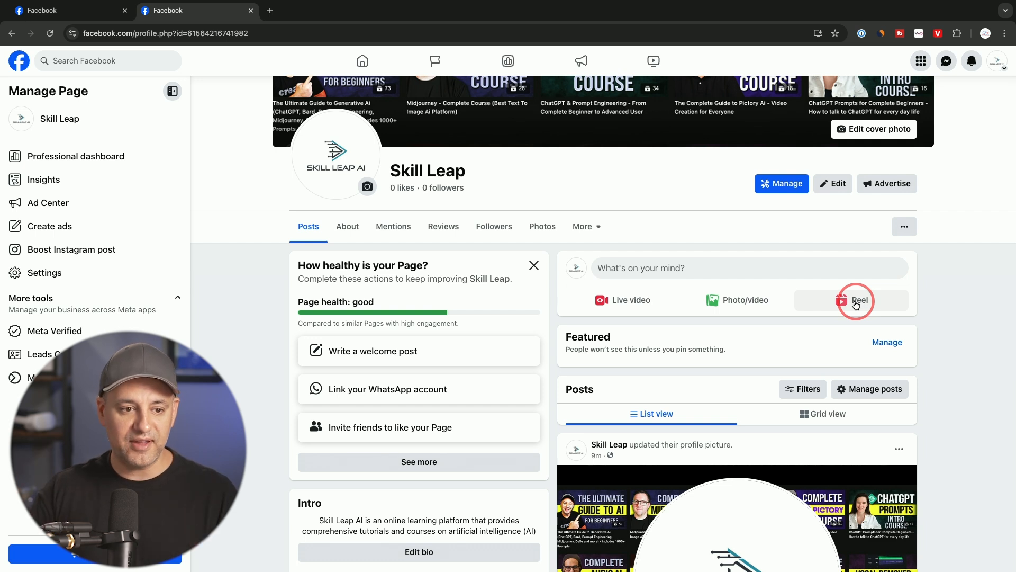
mouse_move(644, 315)
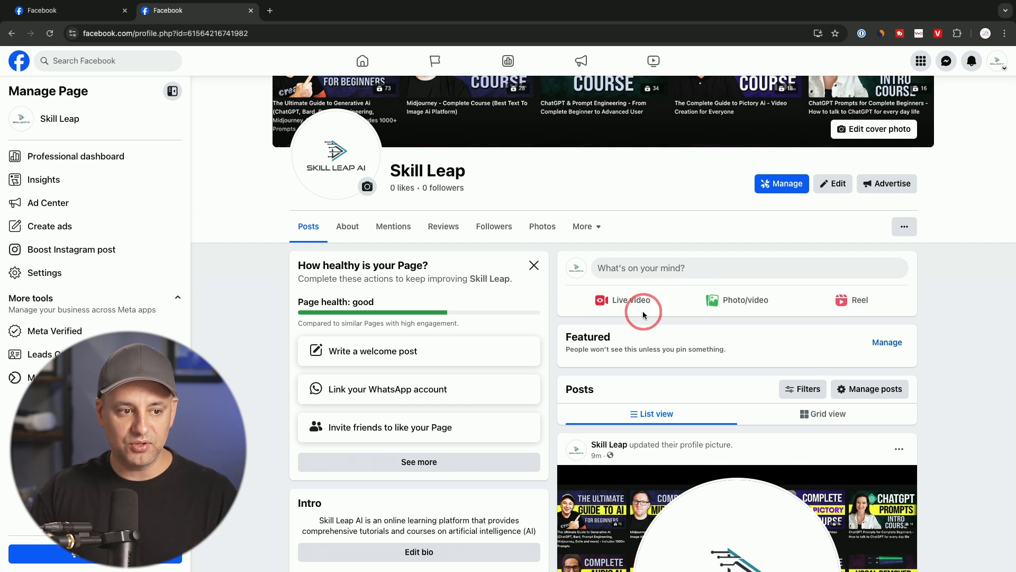
mouse_move(701, 330)
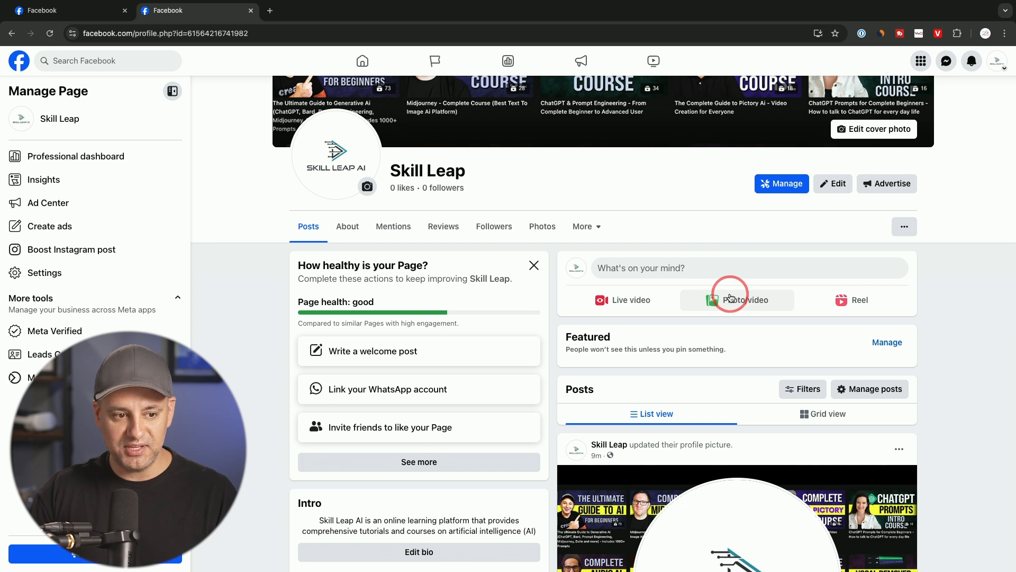
scroll("down", 3)
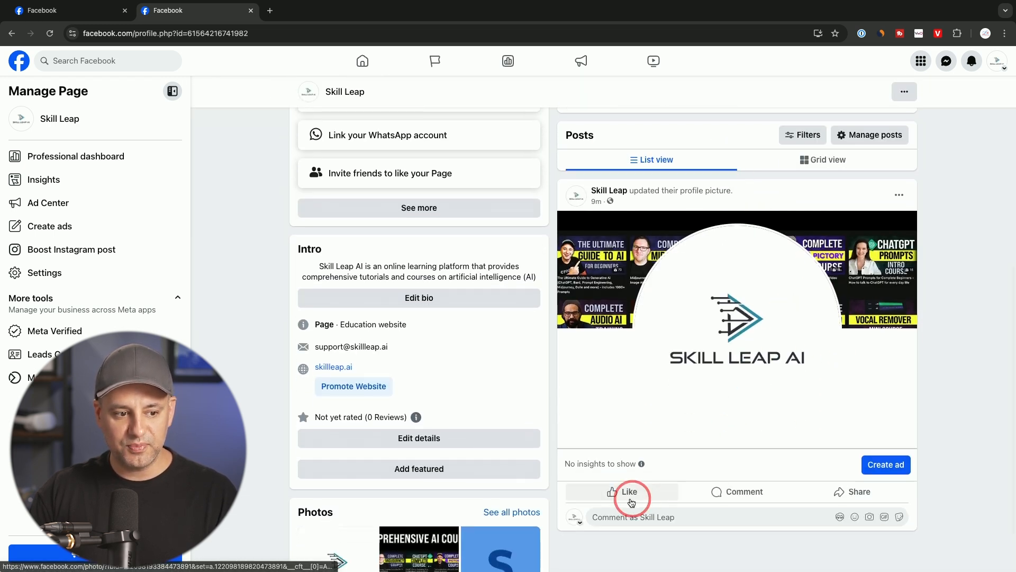
mouse_move(998, 427)
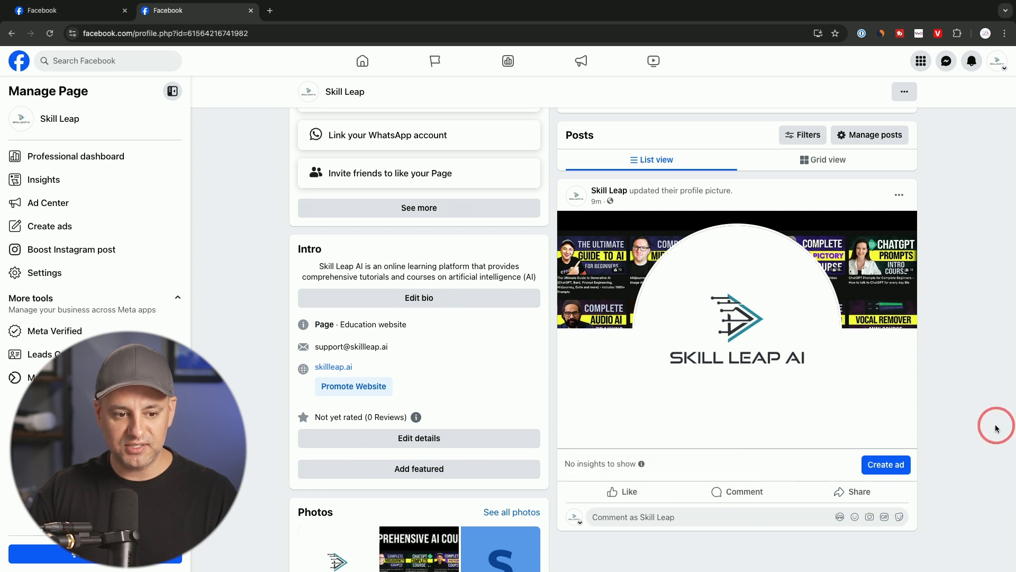
scroll("up", 3)
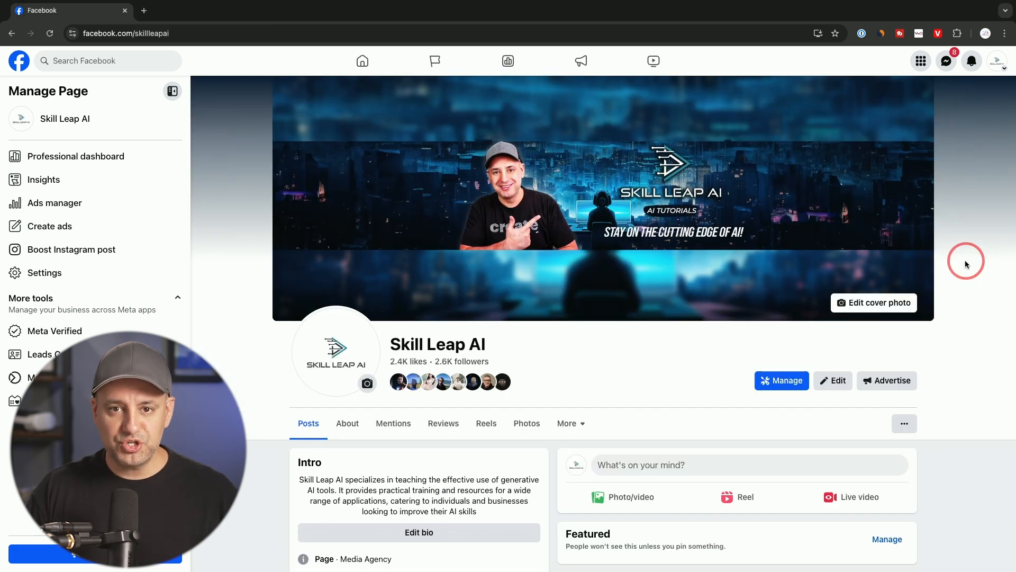
mouse_move(473, 353)
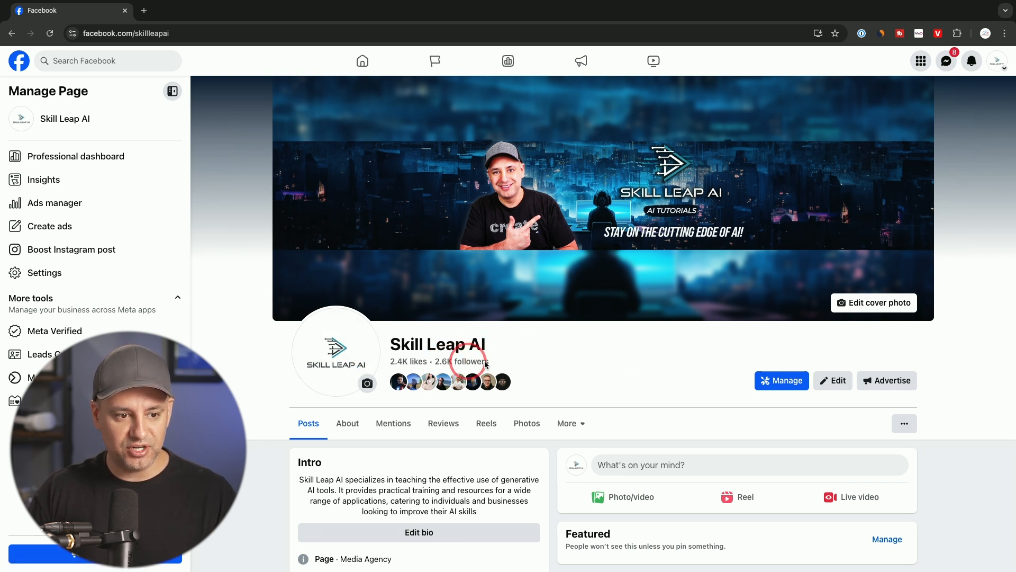
Scroll to the Skill Leap AI posts feed and expand the full text of the five AI tools post.
scroll("down", 3)
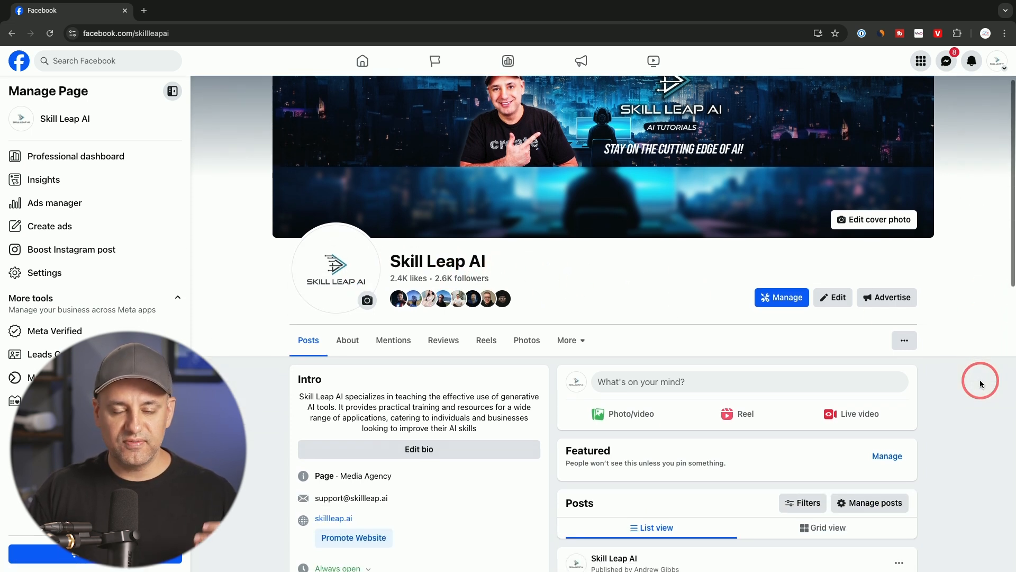
scroll("down", 3)
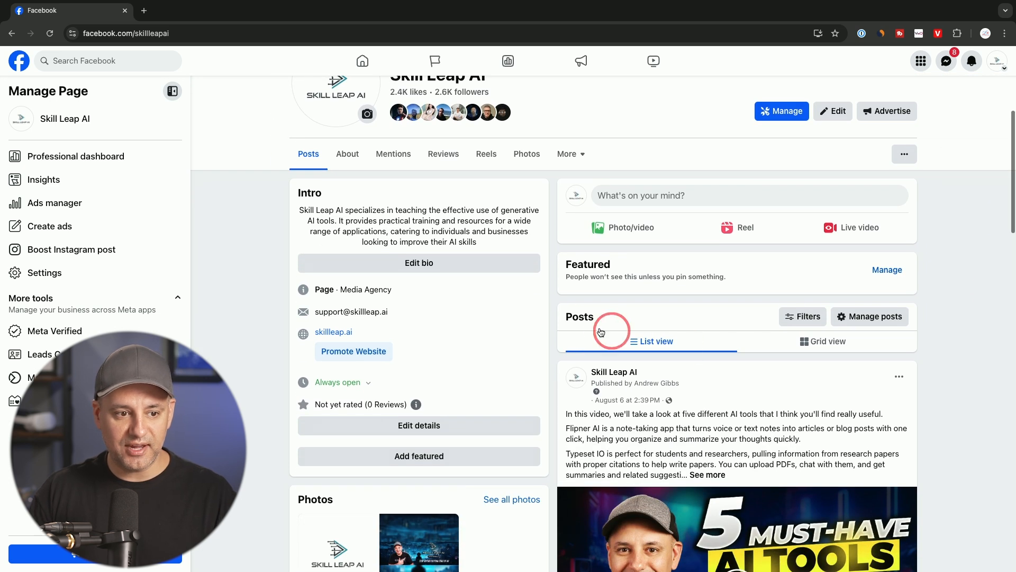
scroll("down", 3)
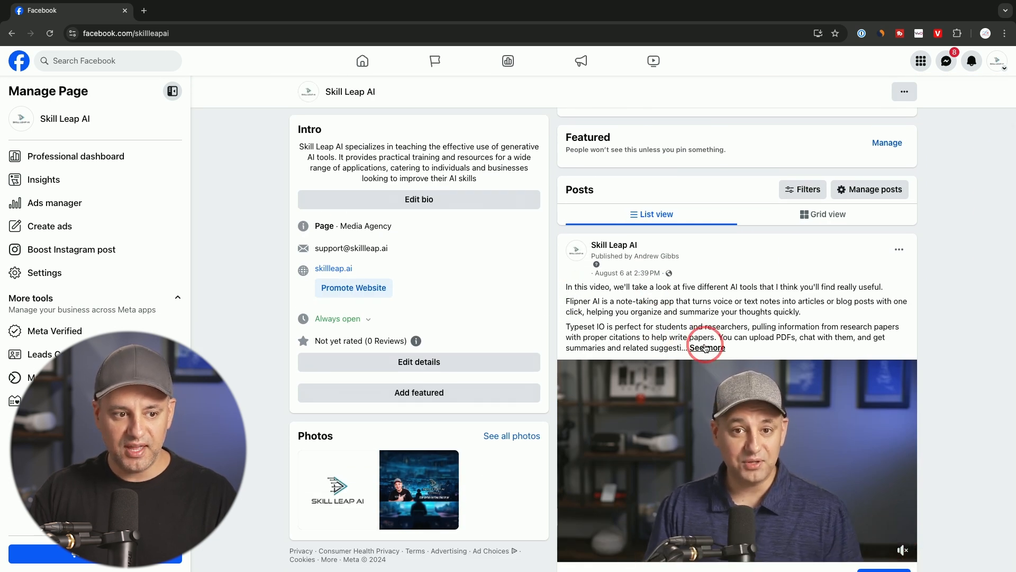
left_click(706, 347)
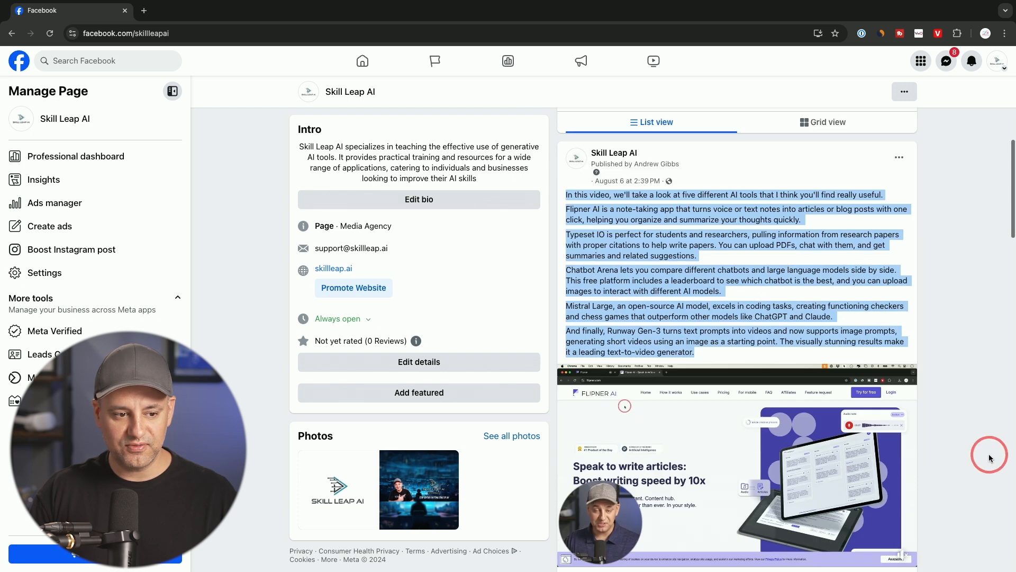
scroll("down", 3)
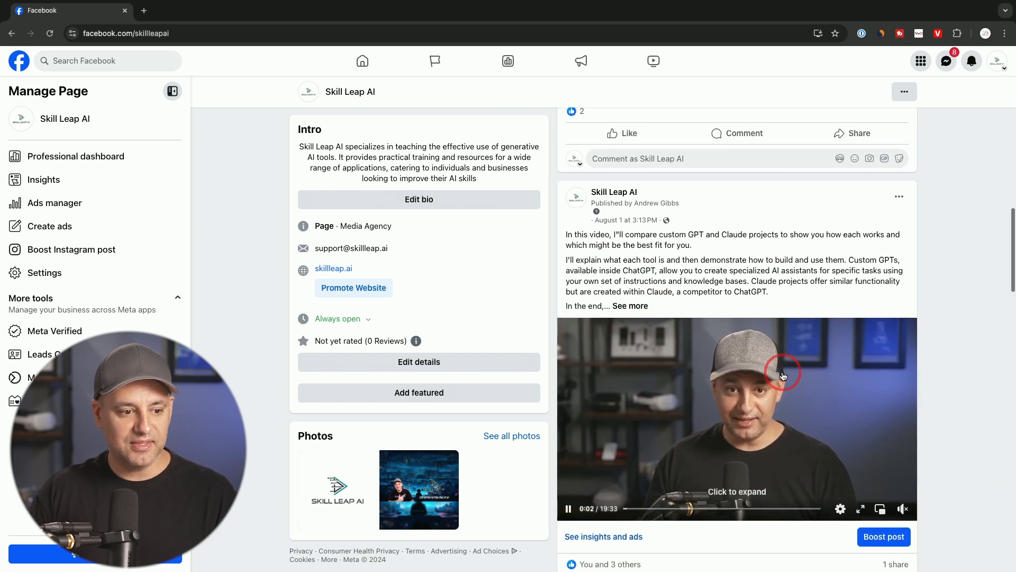
scroll("down", 3)
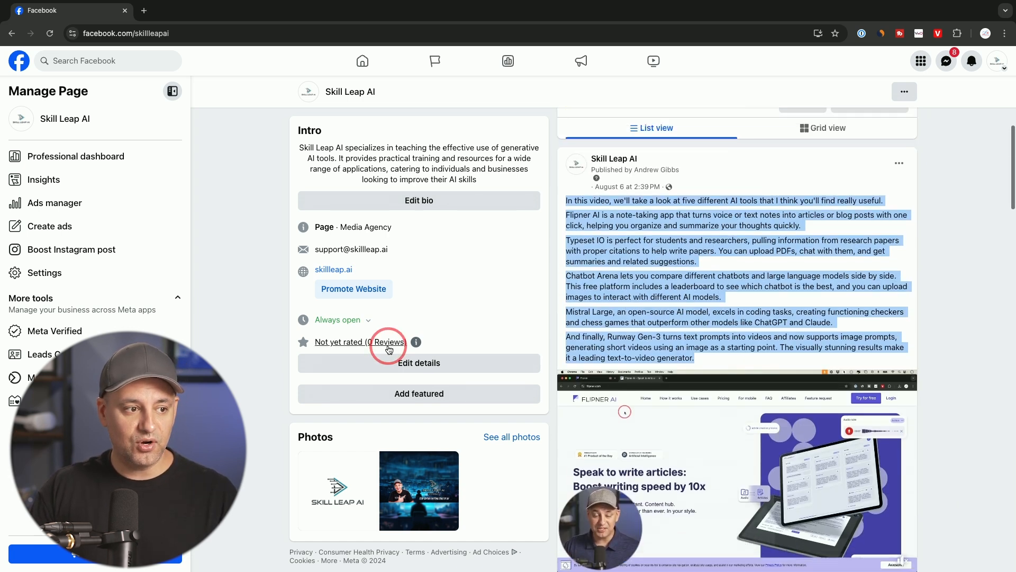
scroll("up", 3)
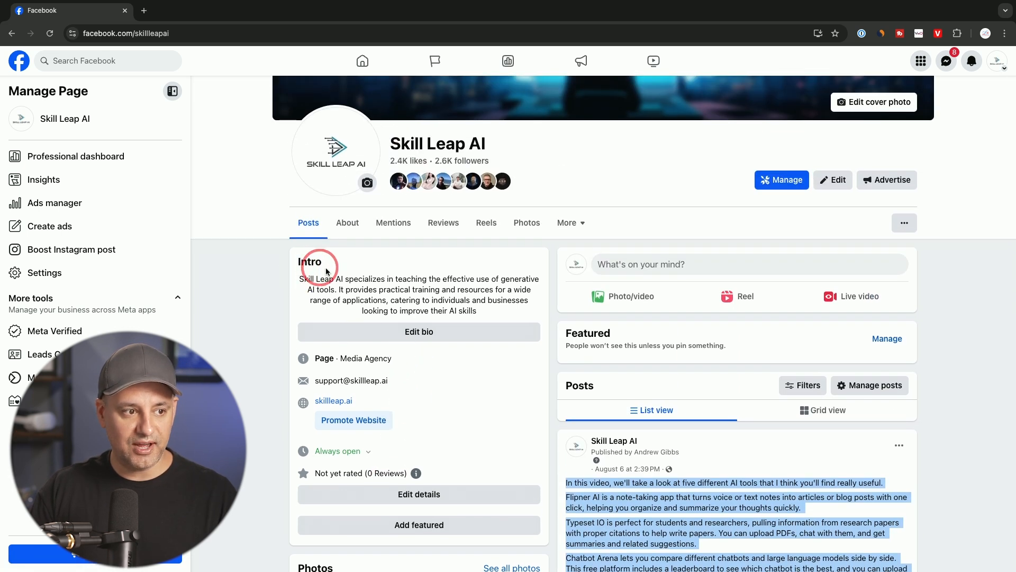
scroll("up", 3)
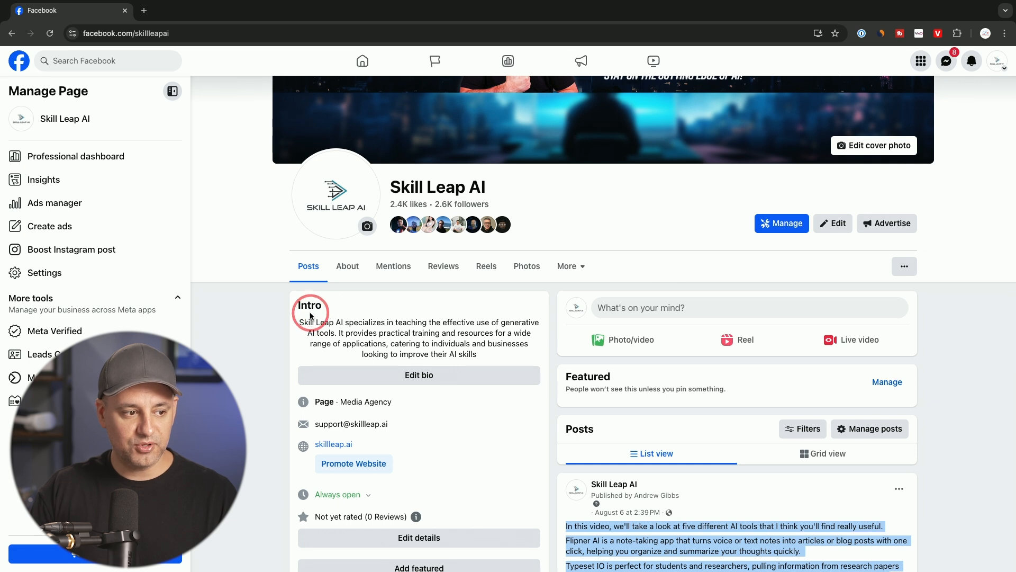
scroll("down", 3)
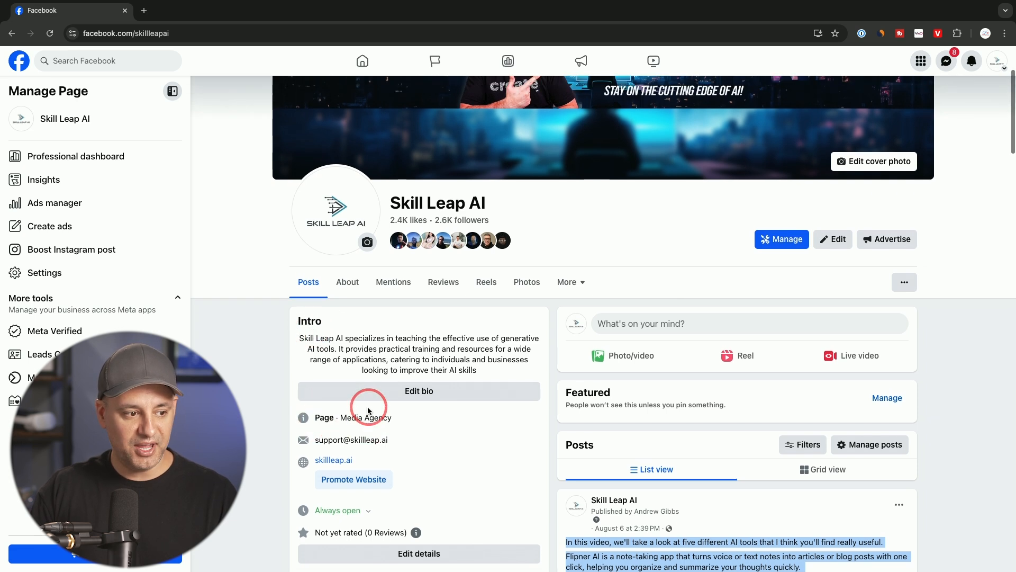
scroll("up", 3)
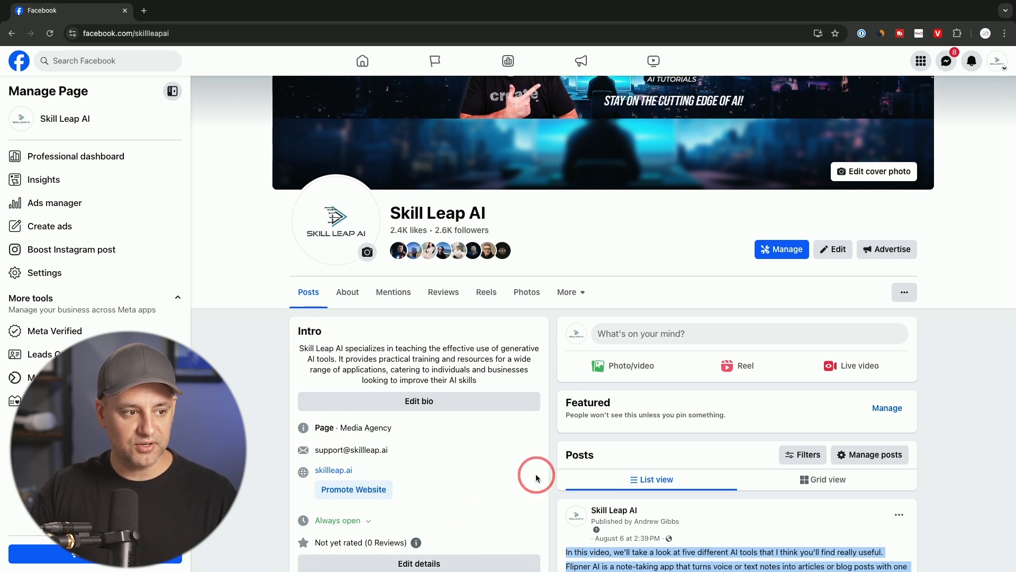
scroll("down", 3)
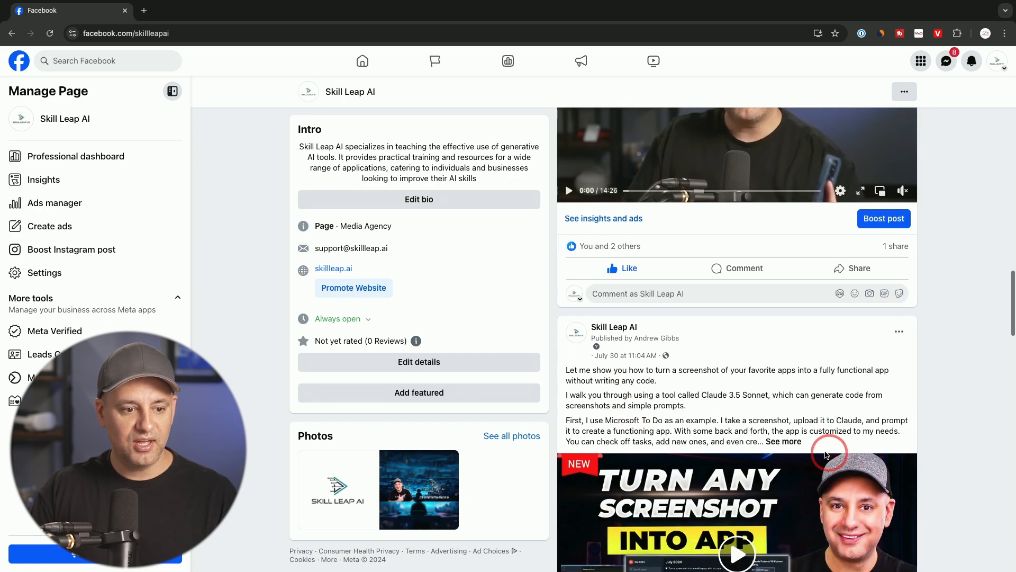
scroll("down", 3)
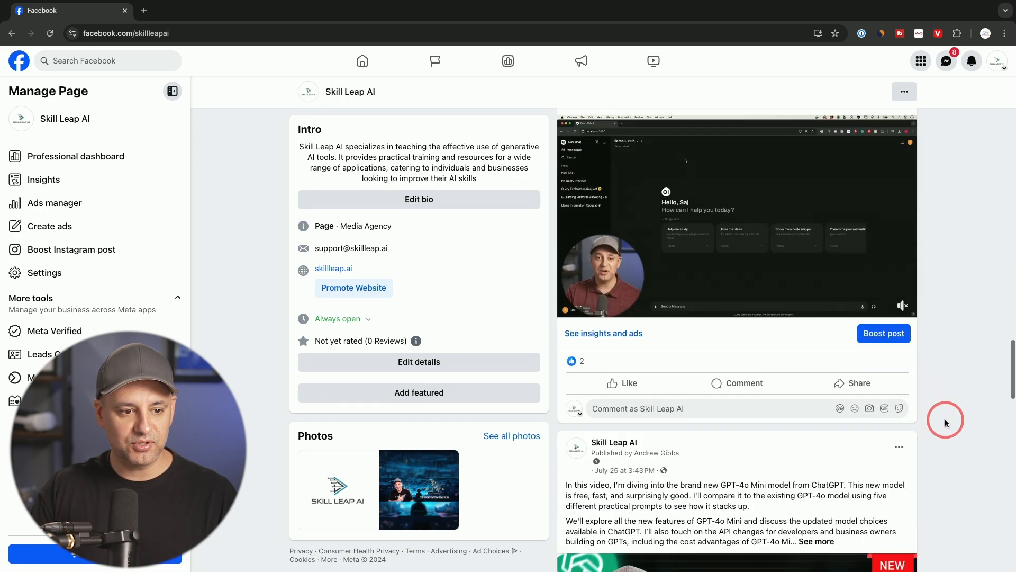
scroll("down", 3)
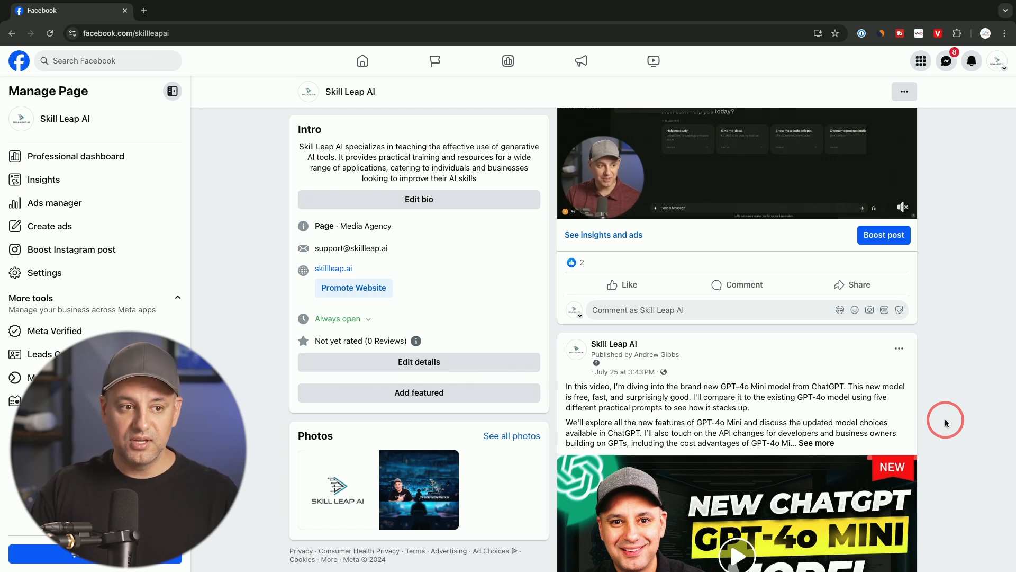
scroll("up", 3)
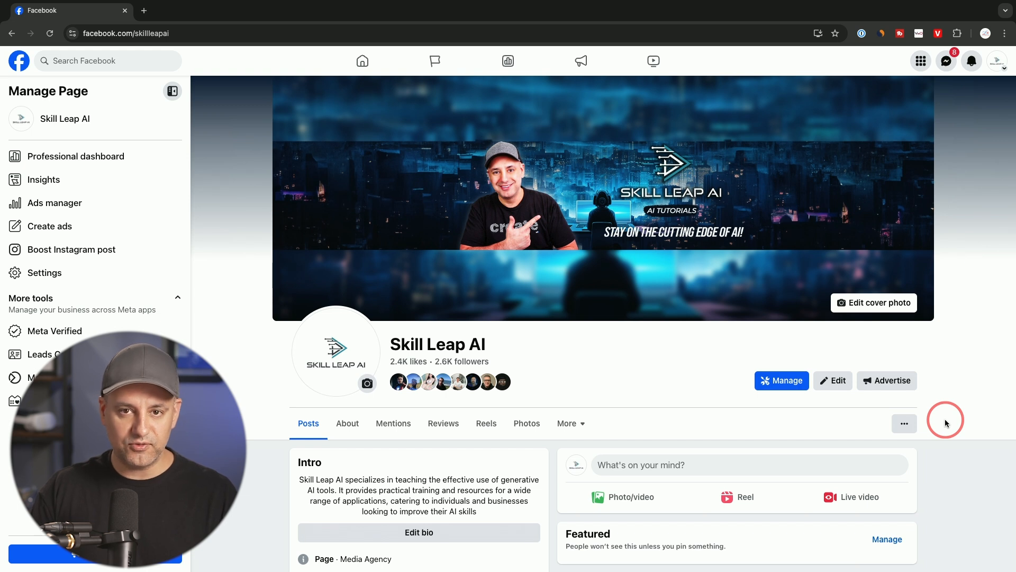
mouse_move(603, 350)
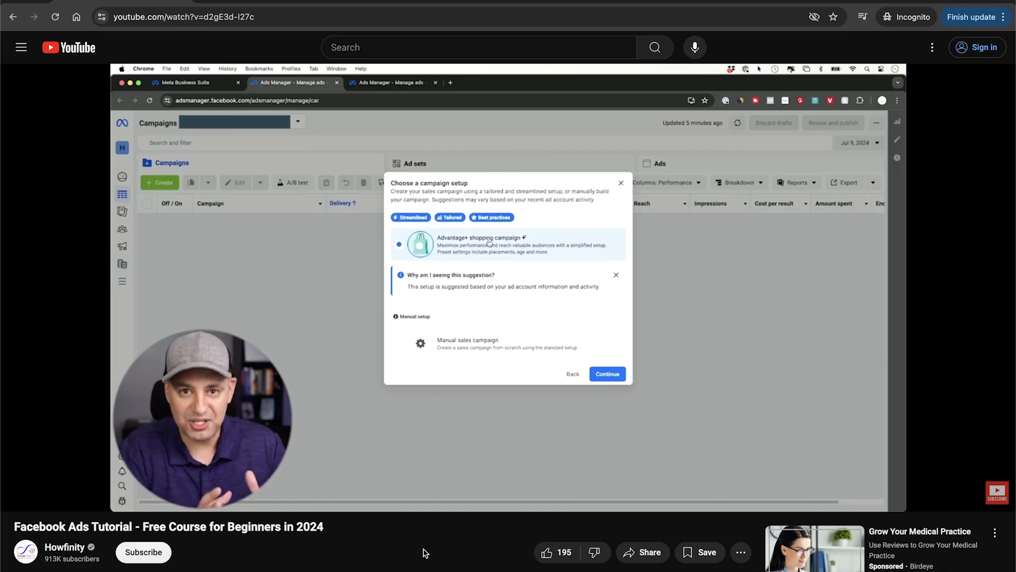
Play the YouTube video 'Facebook Ads Tutorial - Free Course for Beginners in 2024'.
left_click(606, 373)
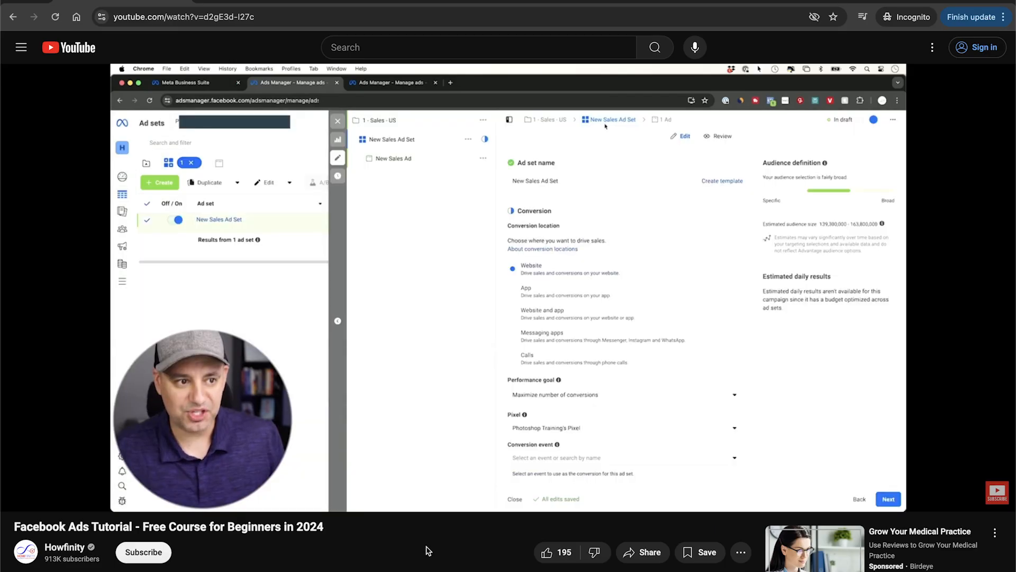